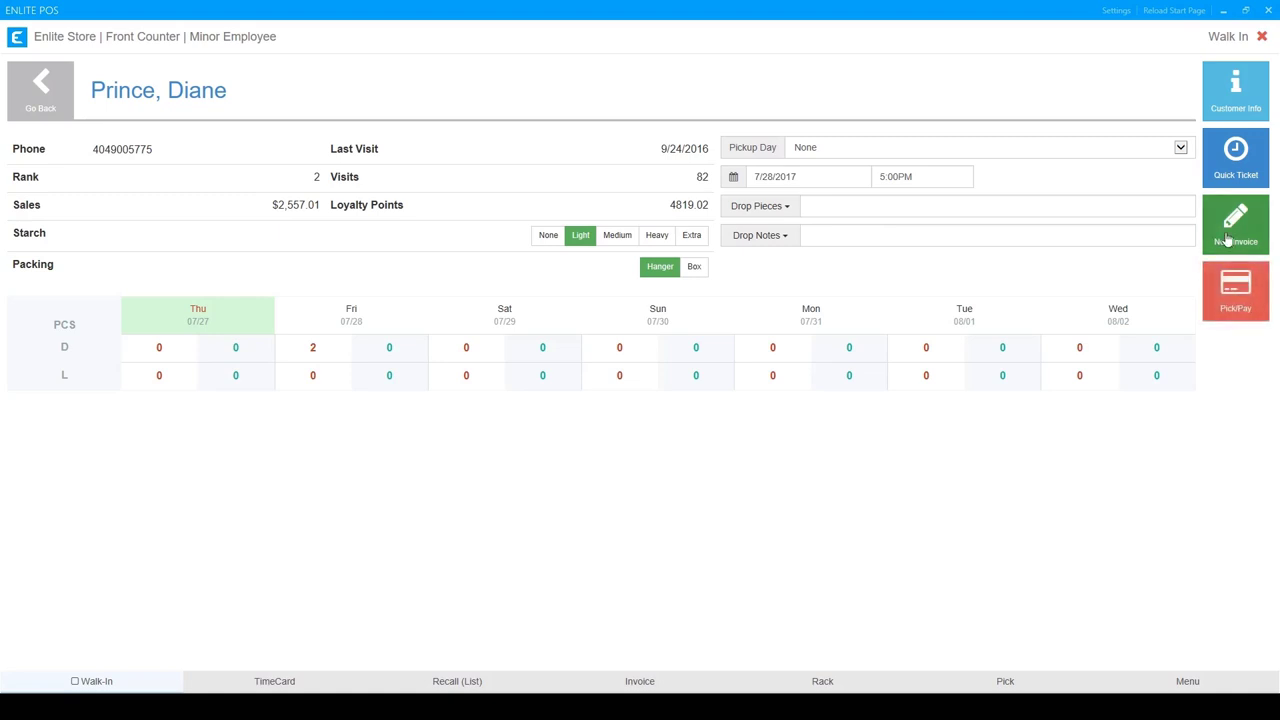
left_click(1235, 223)
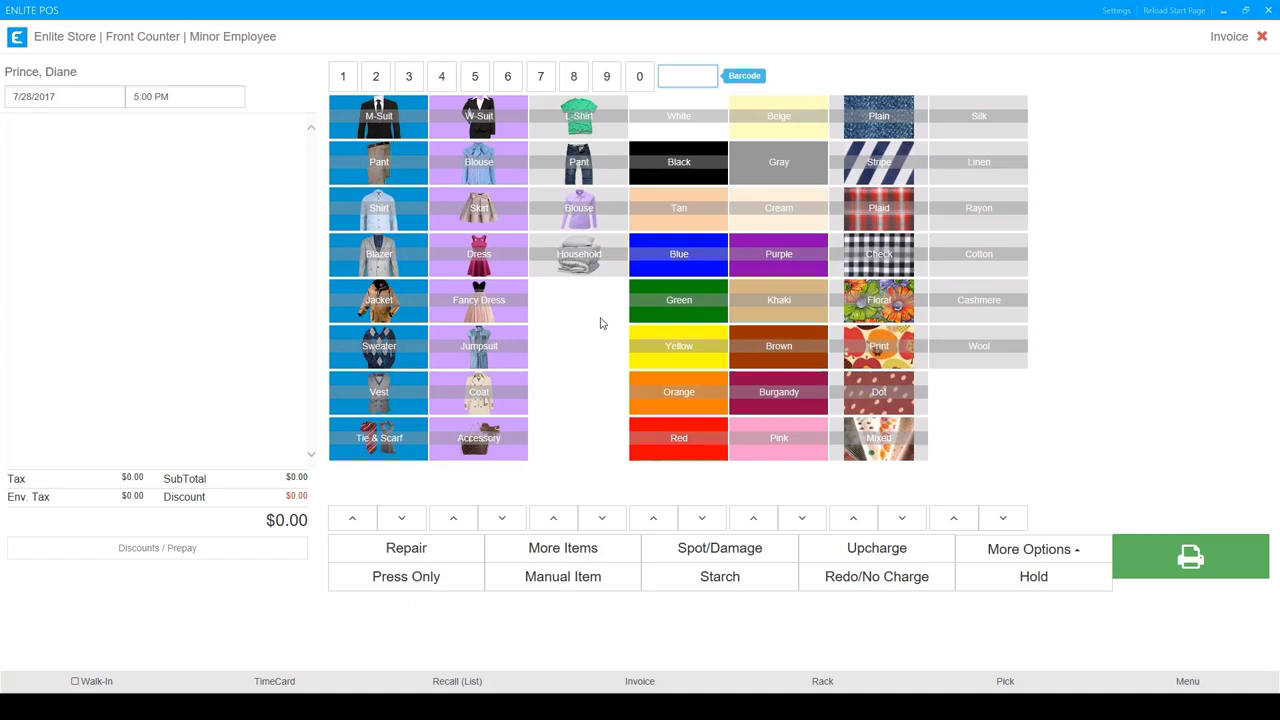
mouse_move(570, 156)
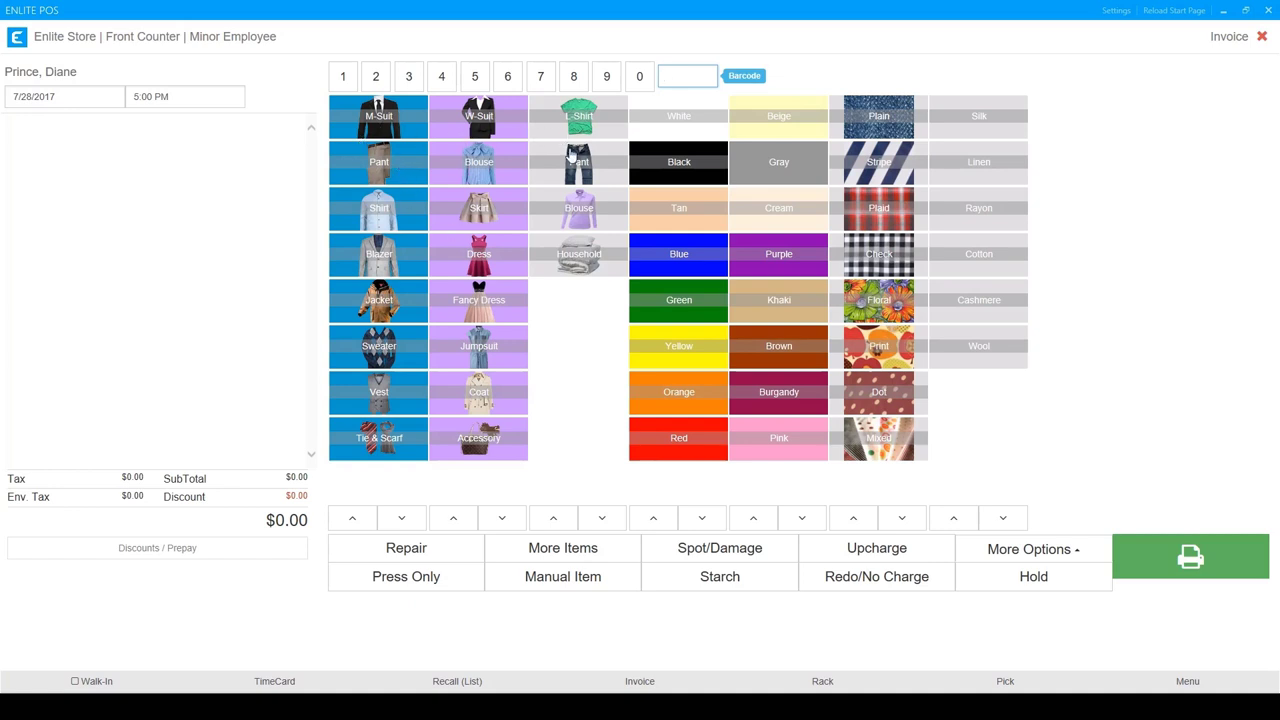
mouse_move(947, 145)
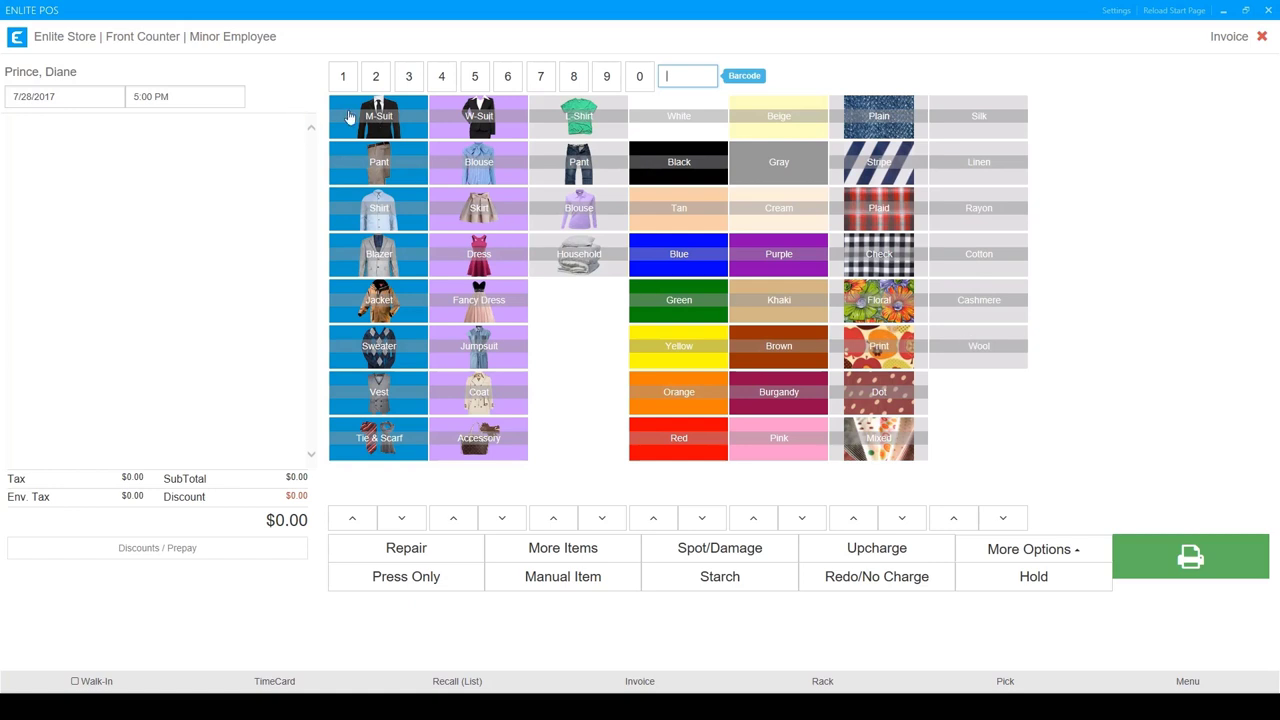
mouse_move(445, 211)
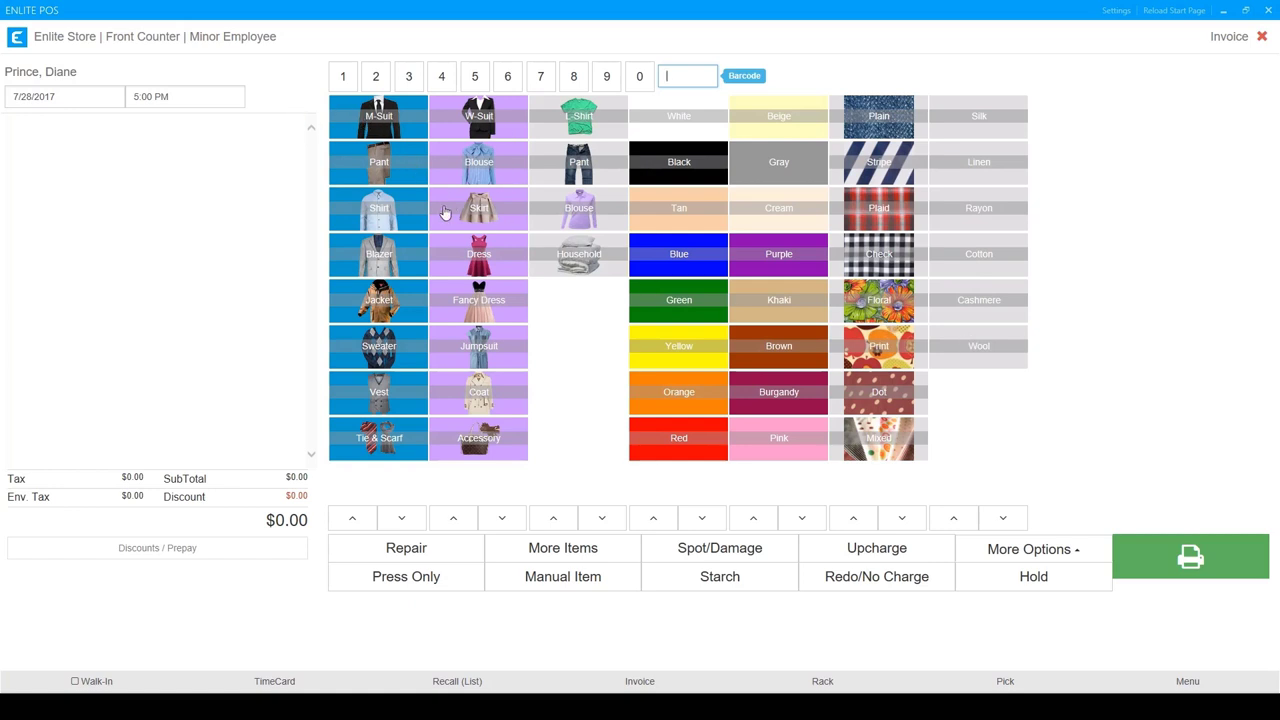
mouse_move(454, 247)
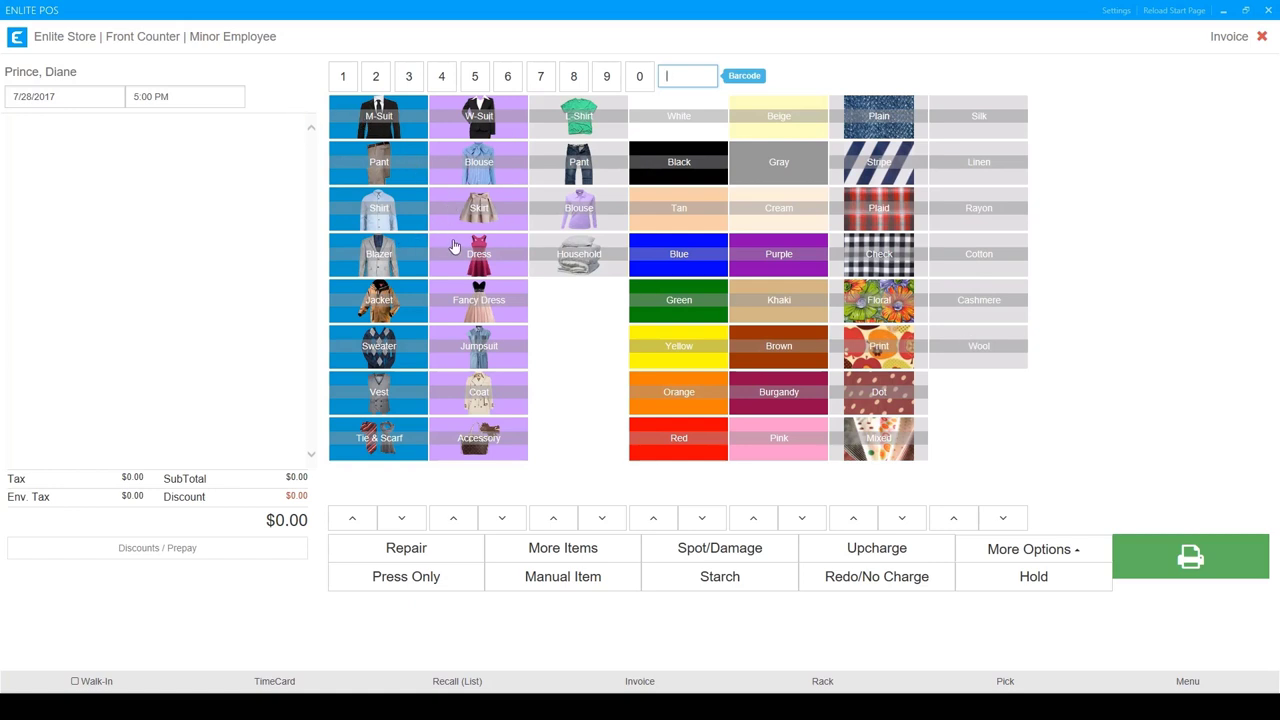
mouse_move(551, 228)
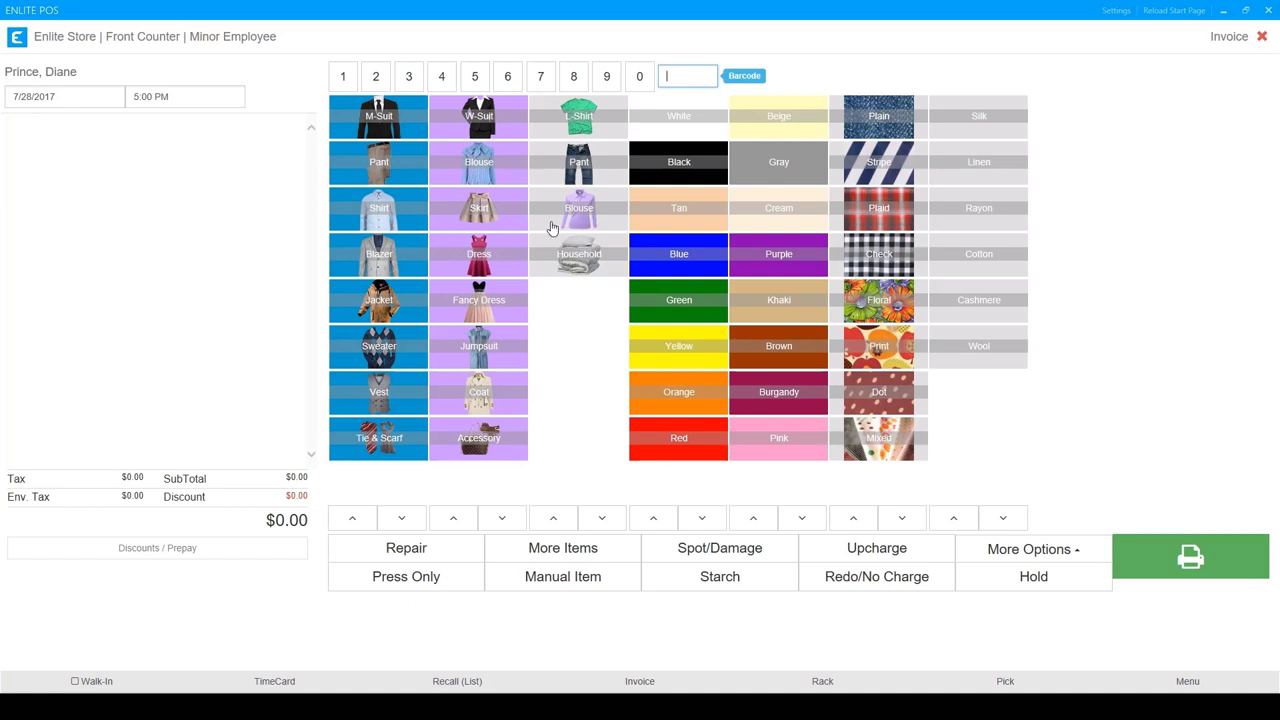
mouse_move(623, 219)
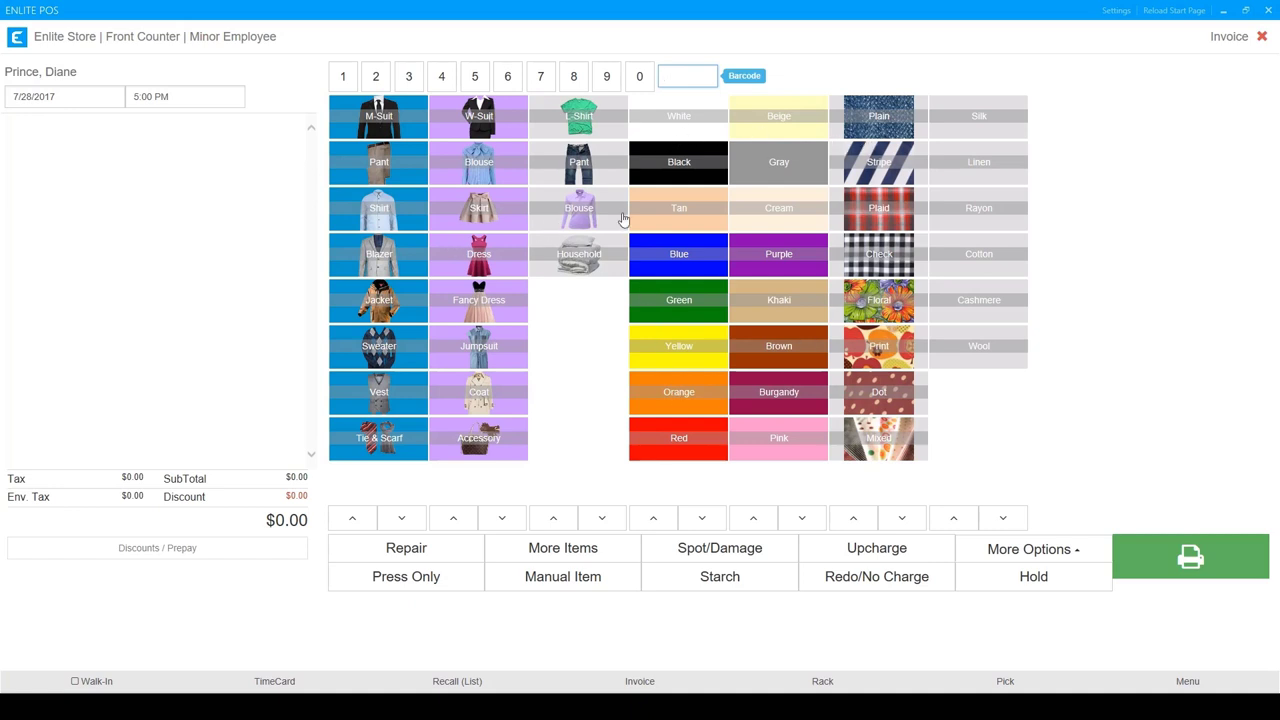
mouse_move(658, 135)
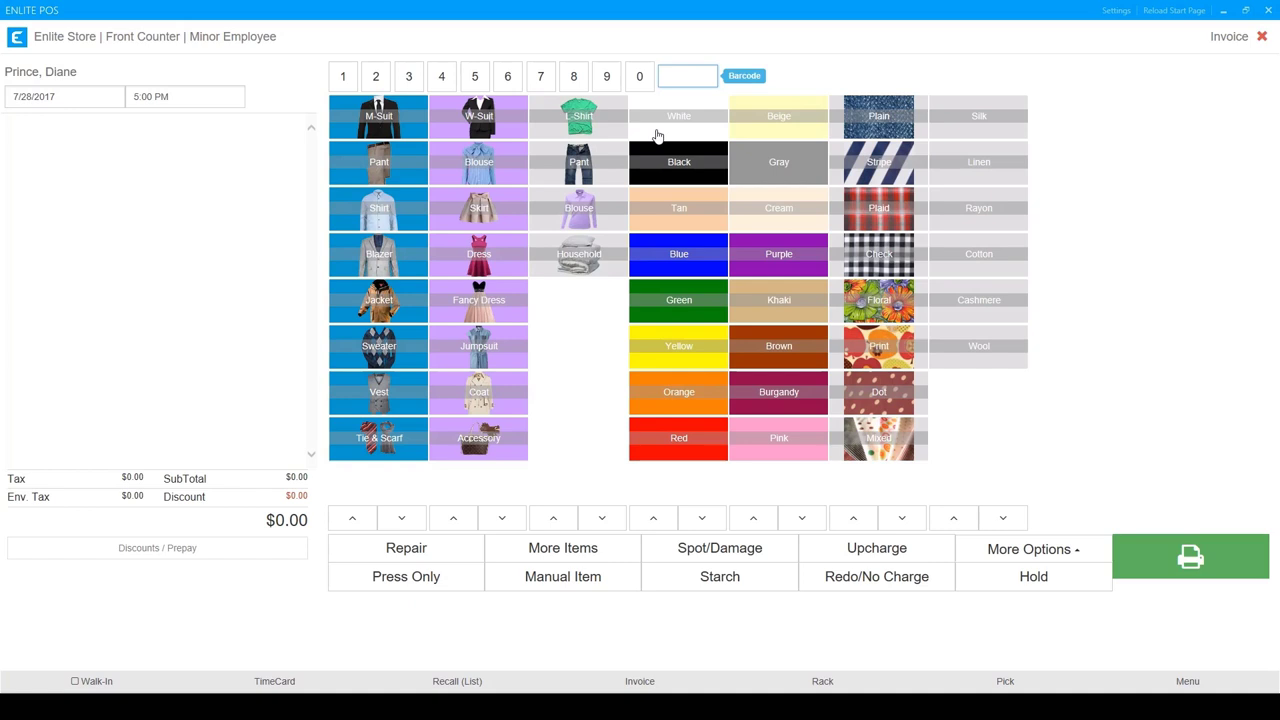
mouse_move(654, 165)
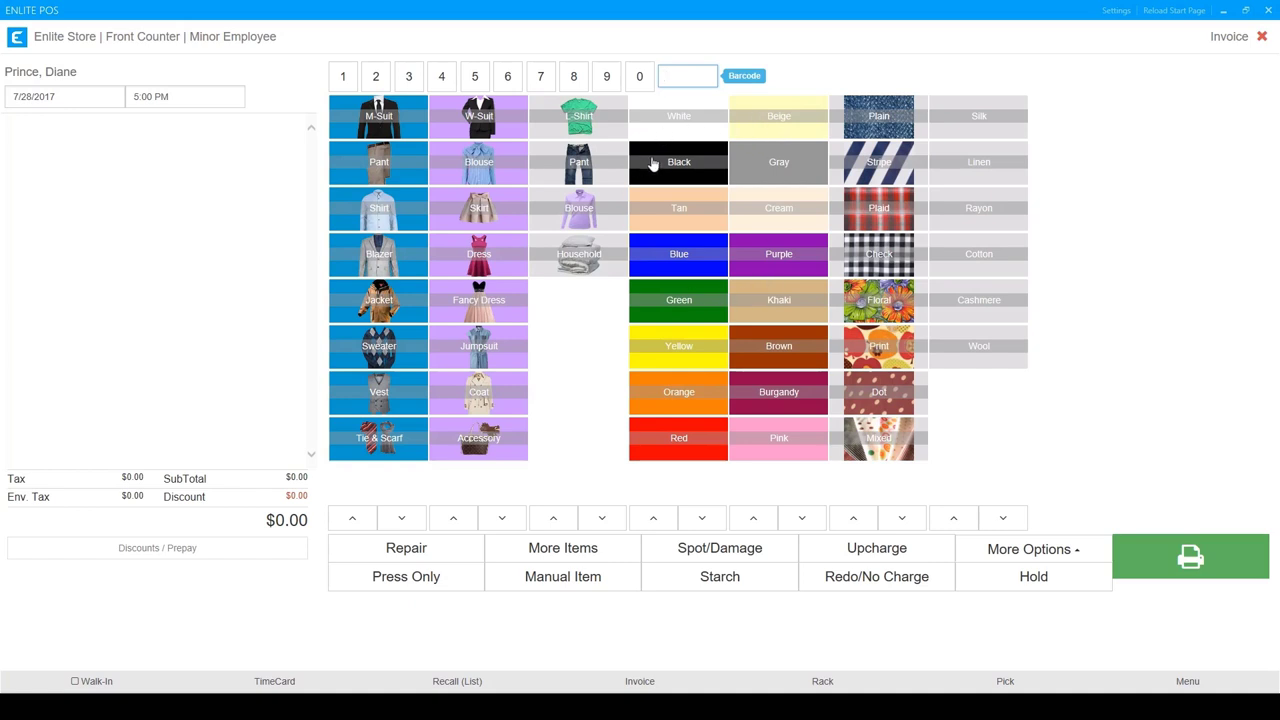
mouse_move(678, 165)
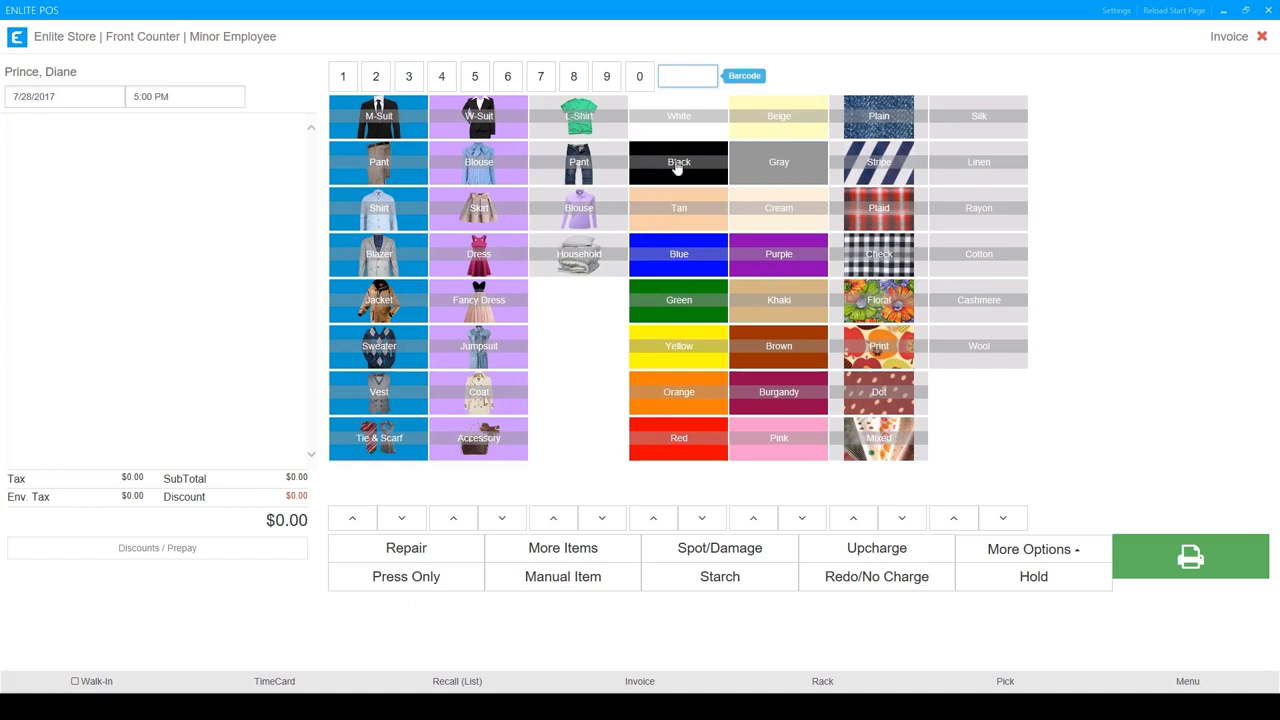
mouse_move(570, 351)
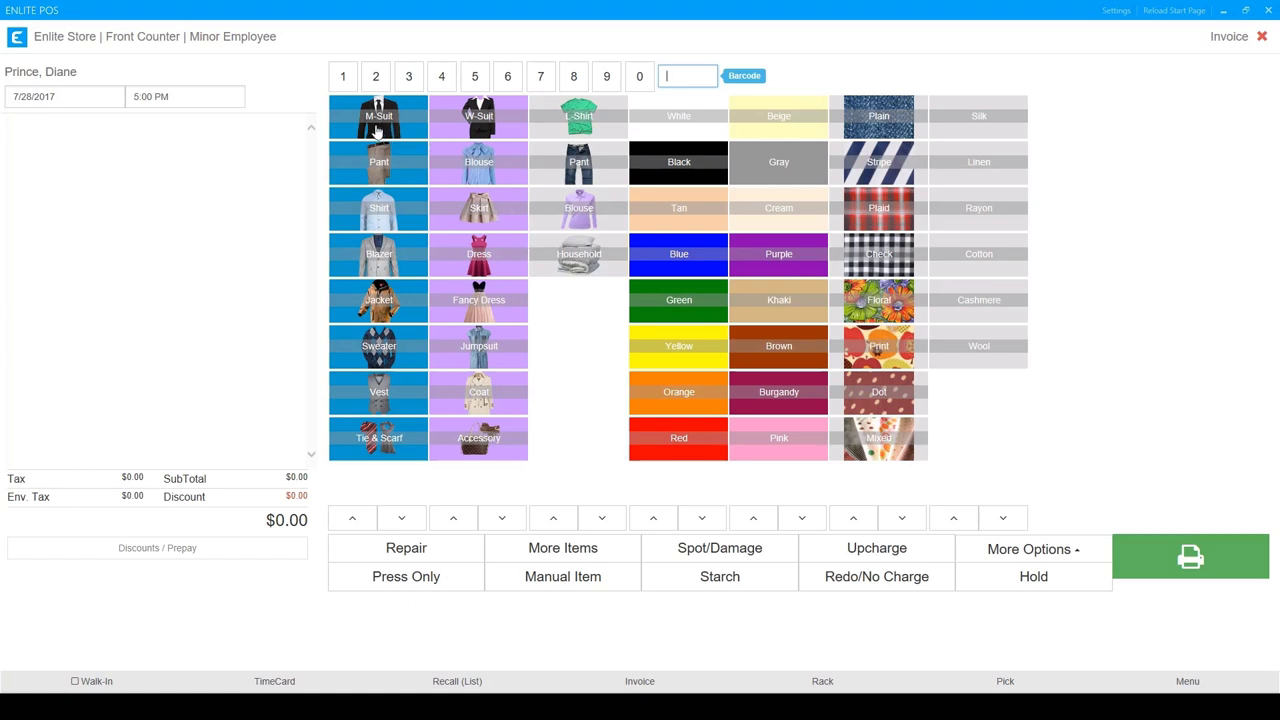
Add an M-L 2pc suit, delete it, then re-add it, totaling $60.01.
left_click(378, 115)
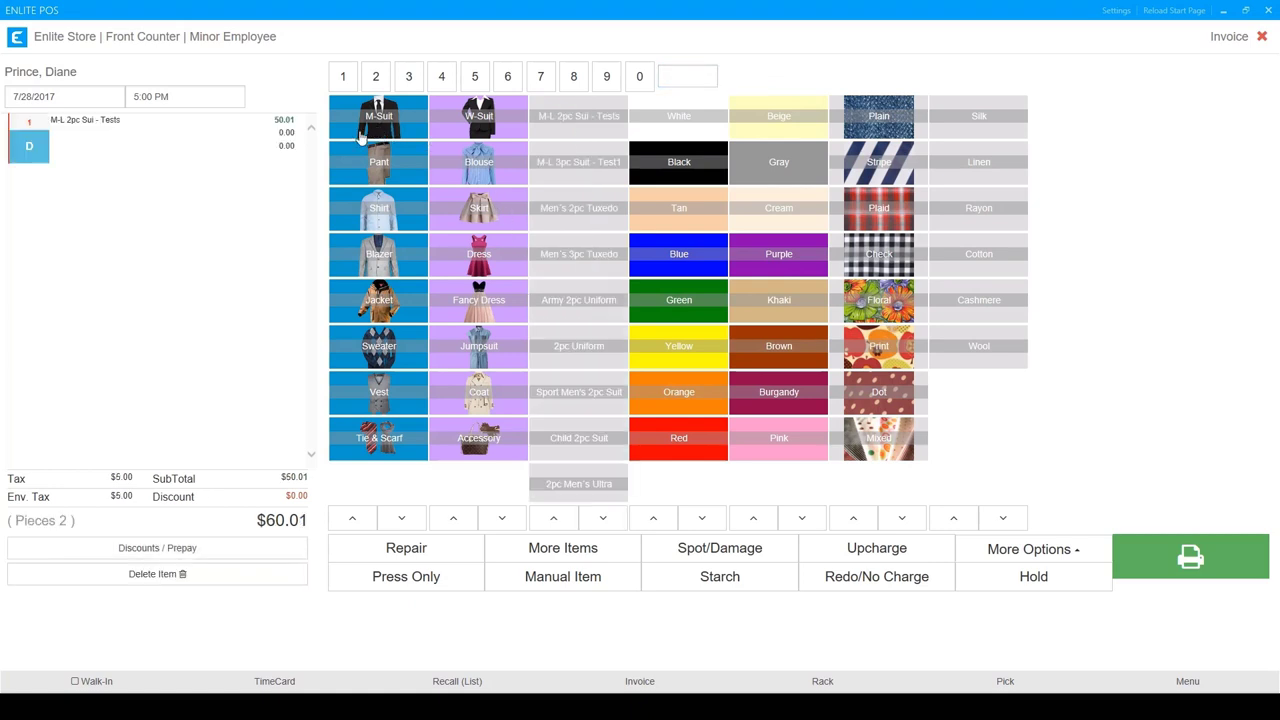
mouse_move(518, 135)
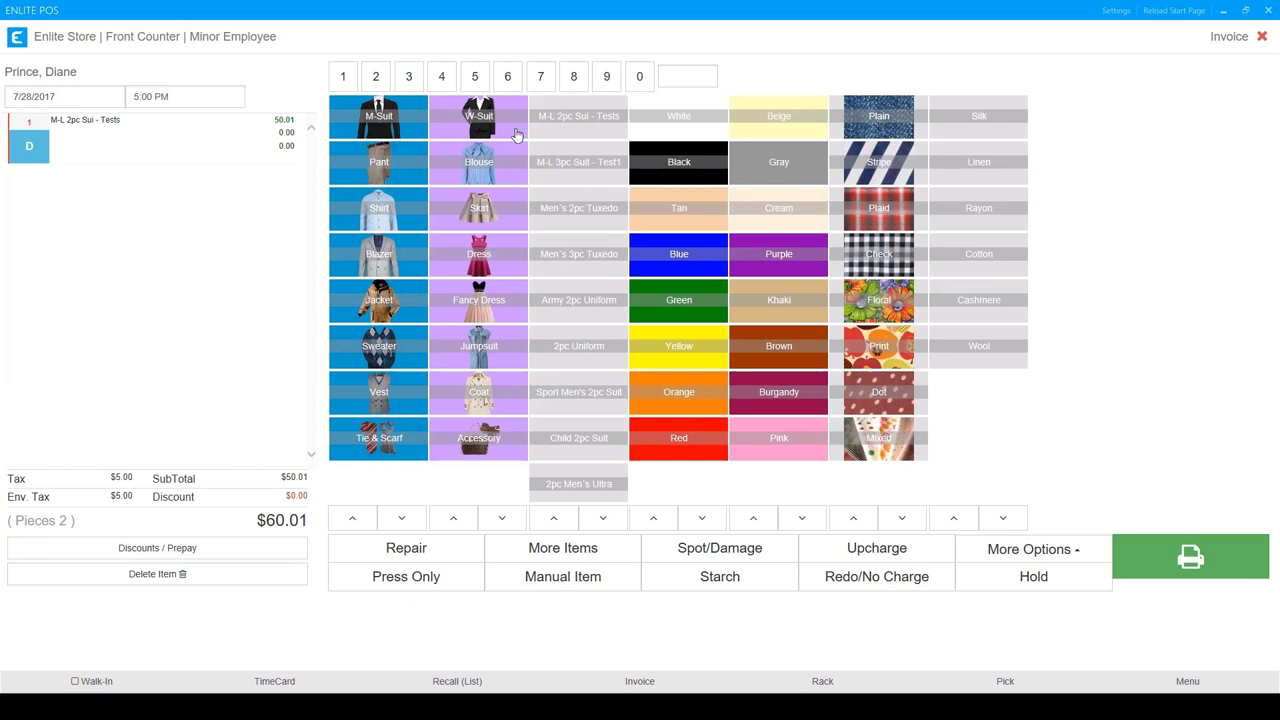
mouse_move(570, 253)
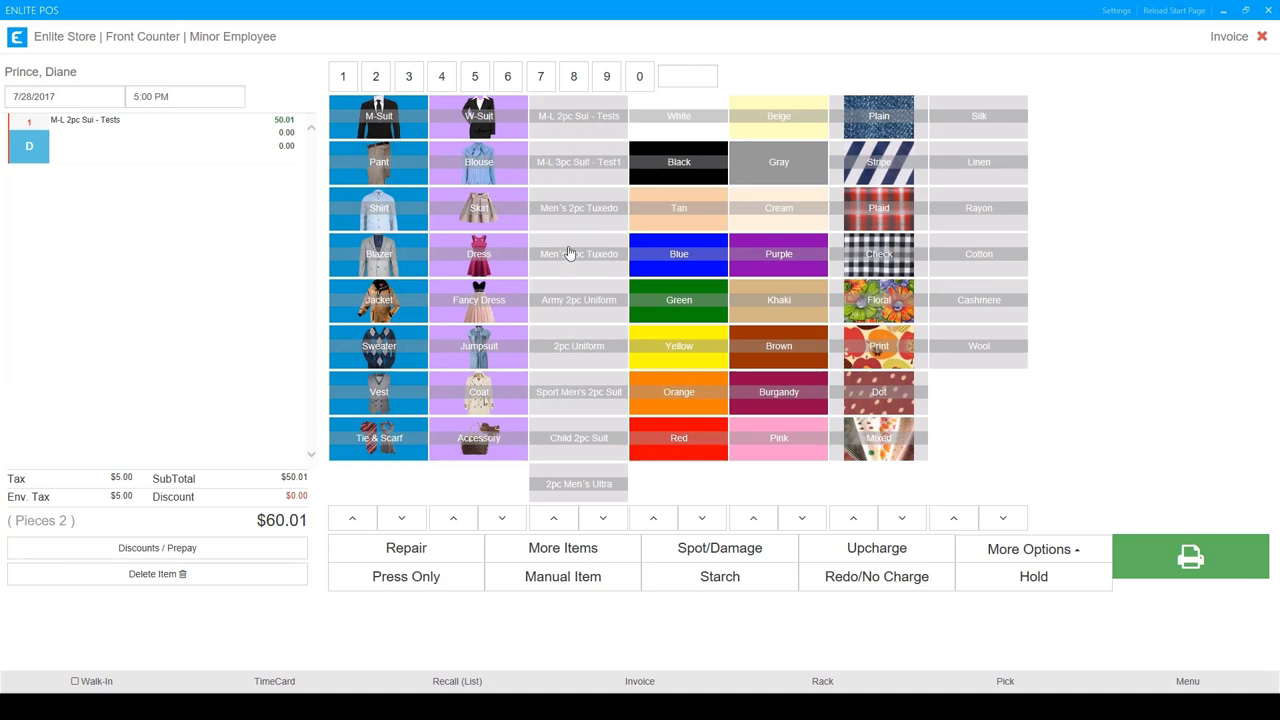
mouse_move(562, 270)
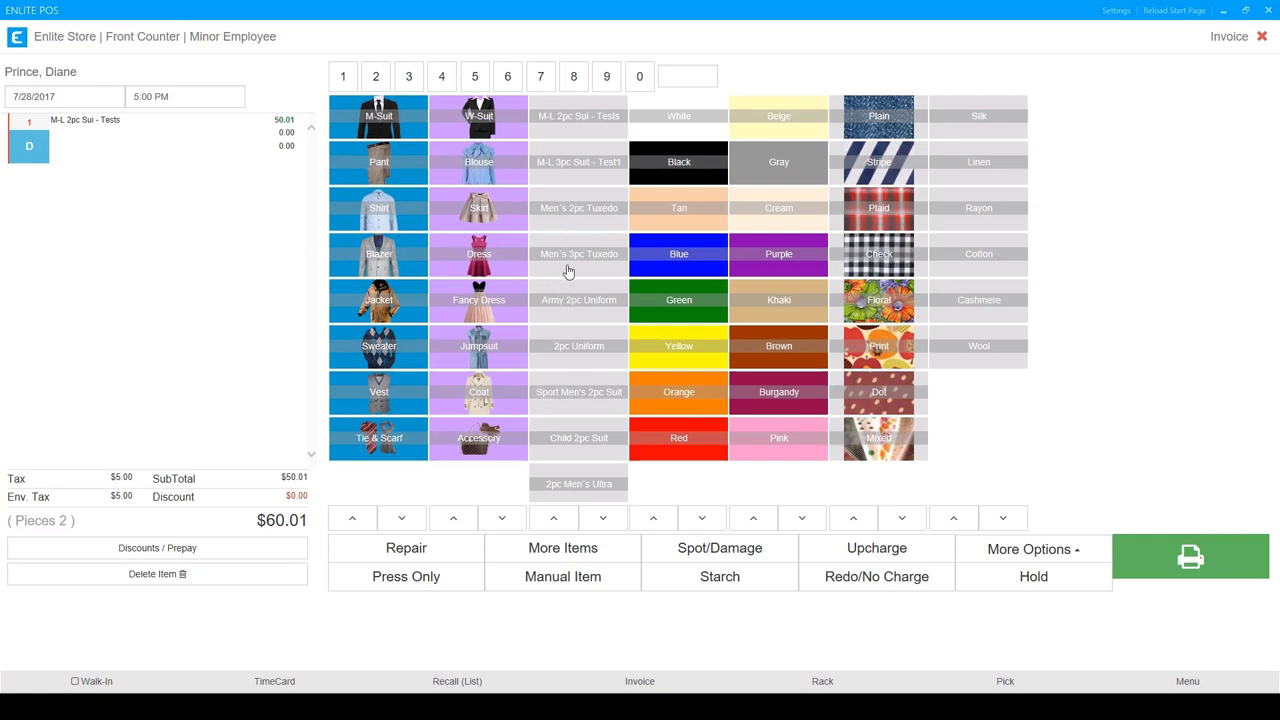
left_click(157, 573)
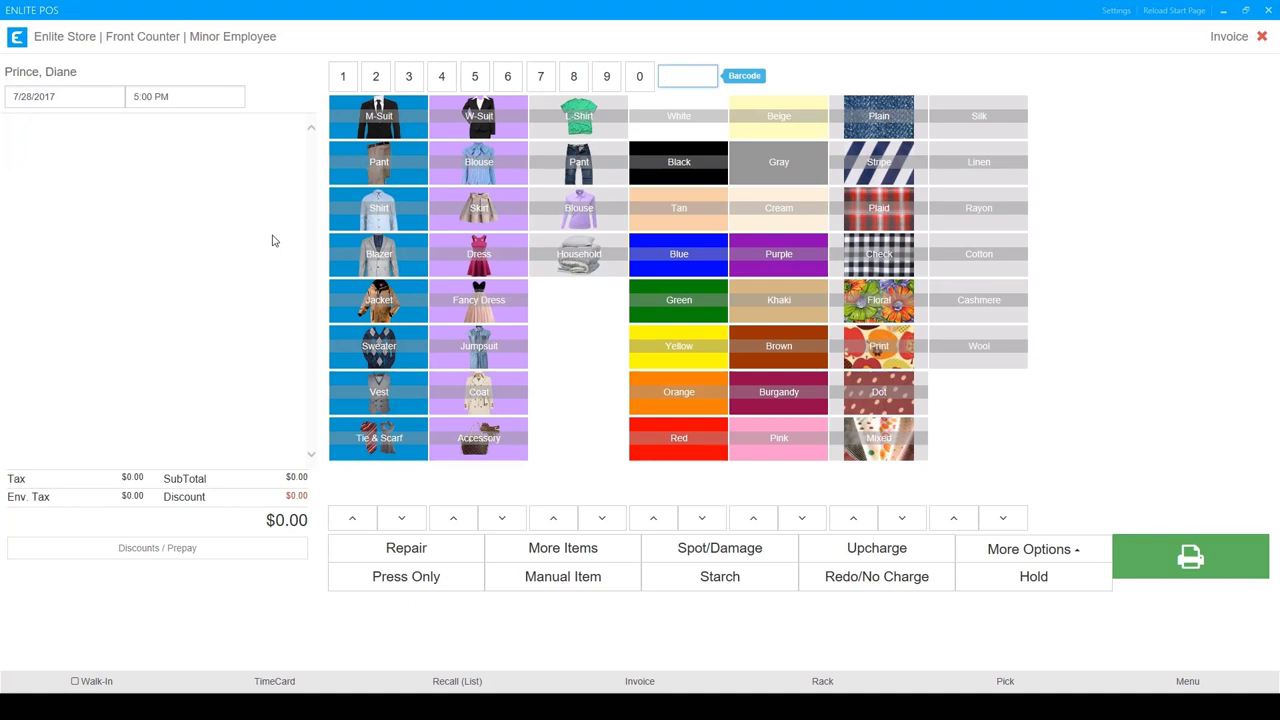
mouse_move(313, 190)
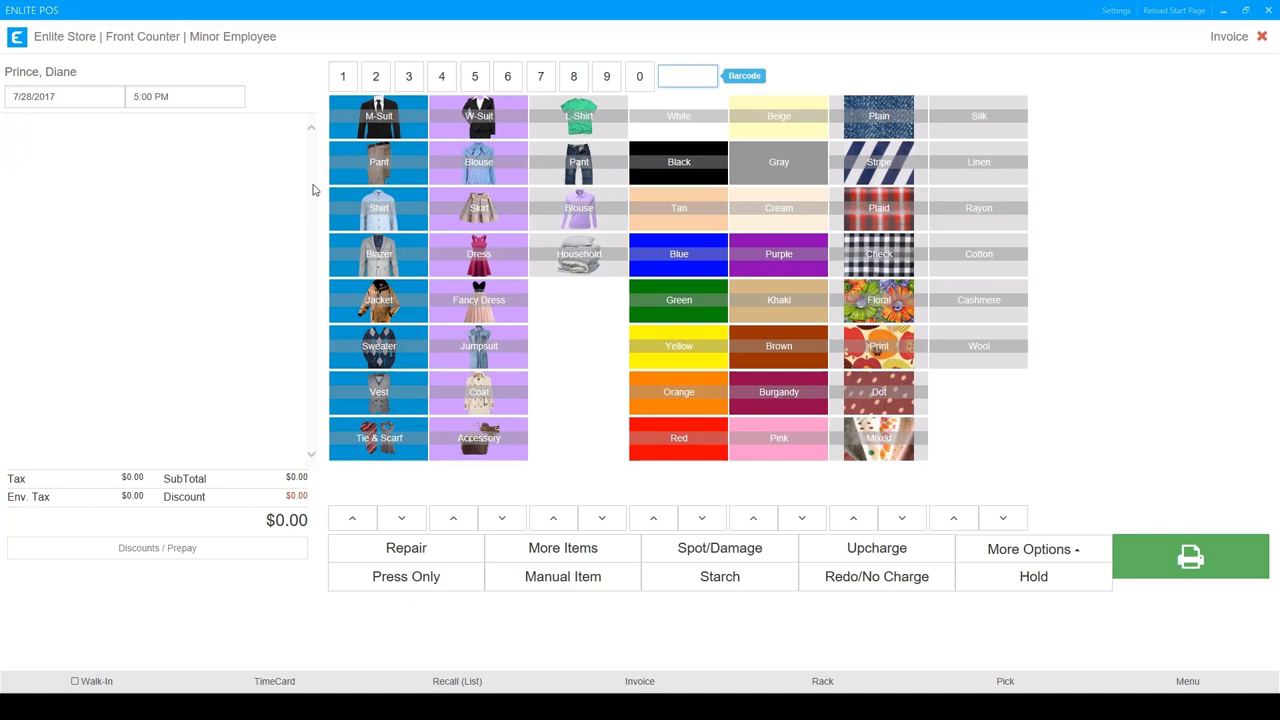
left_click(378, 115)
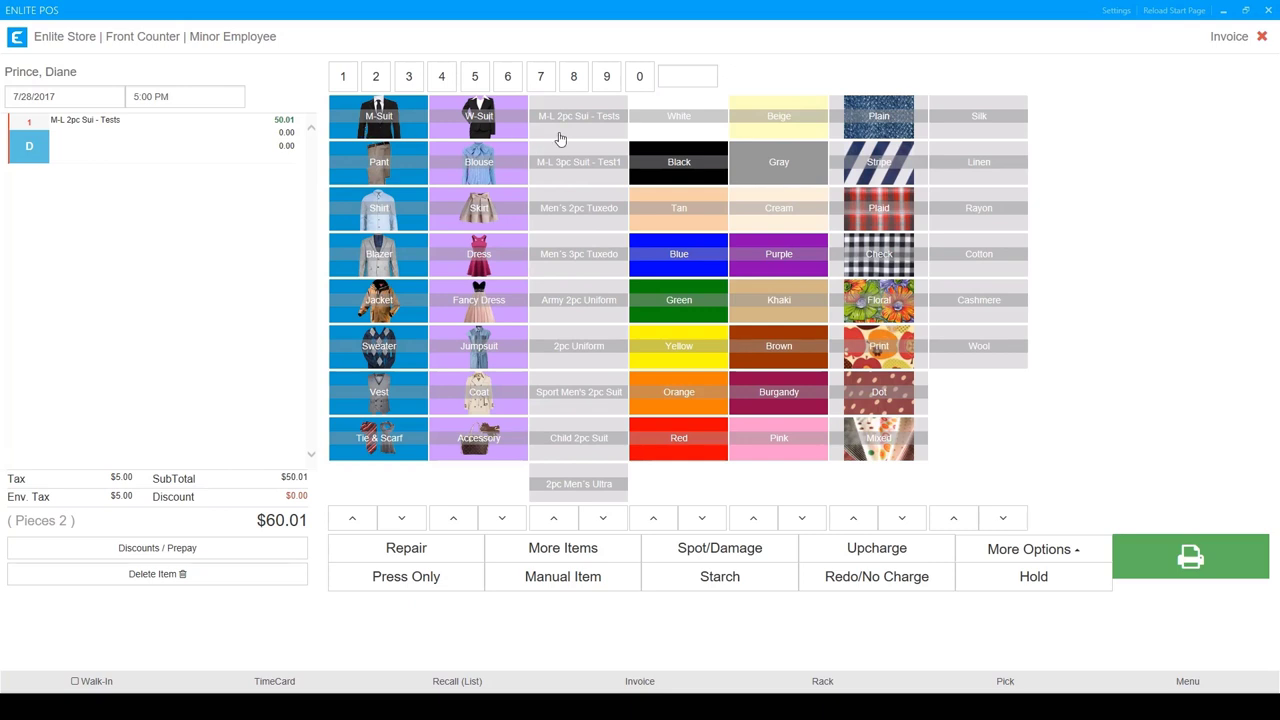
mouse_move(559, 168)
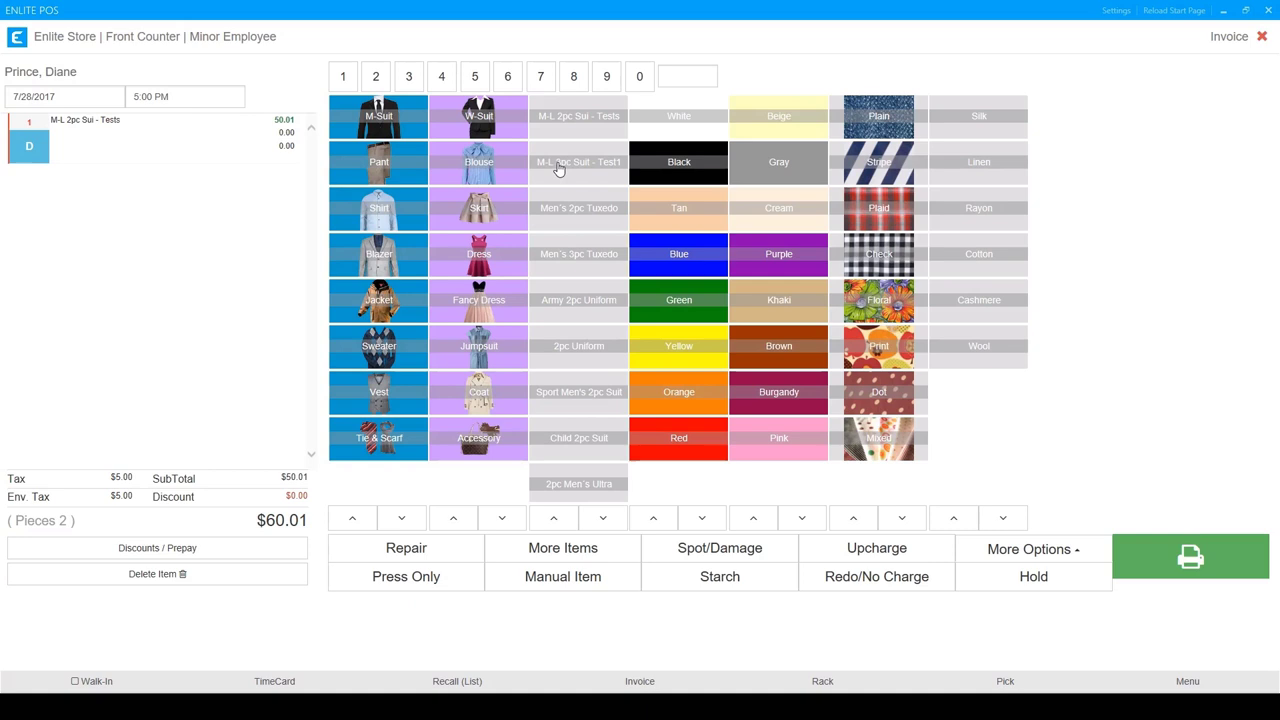
mouse_move(562, 199)
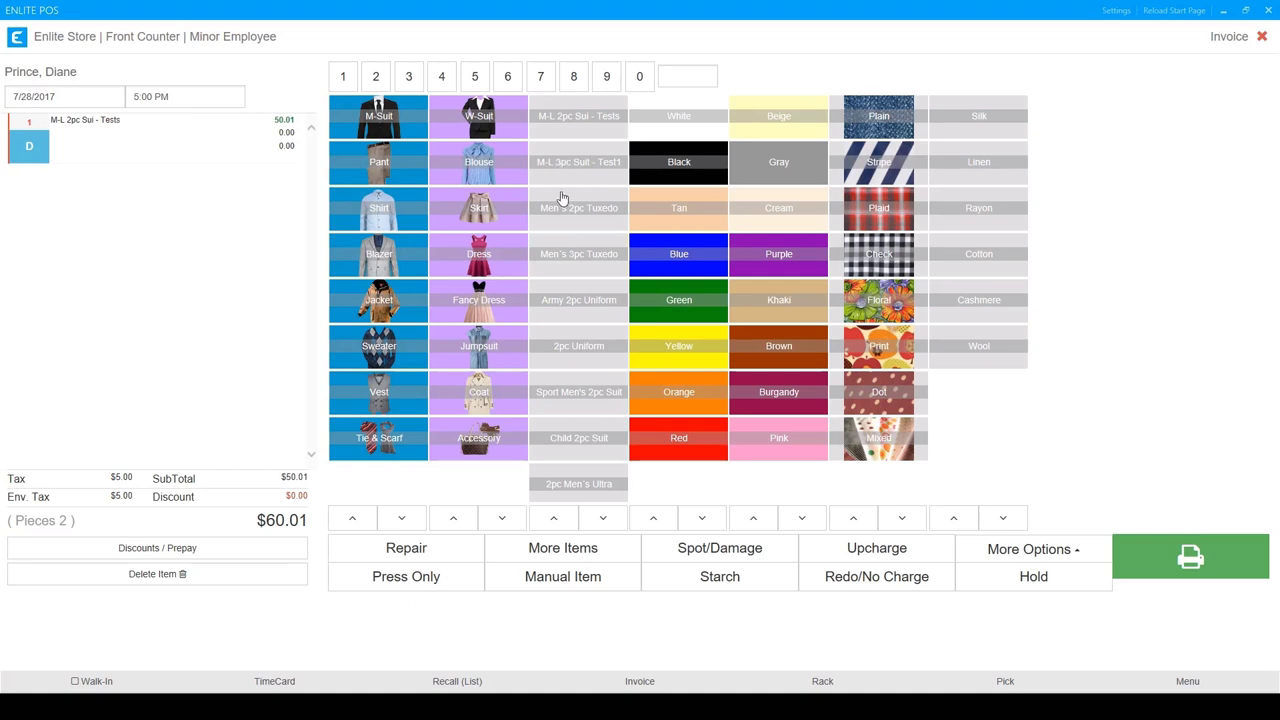
mouse_move(569, 273)
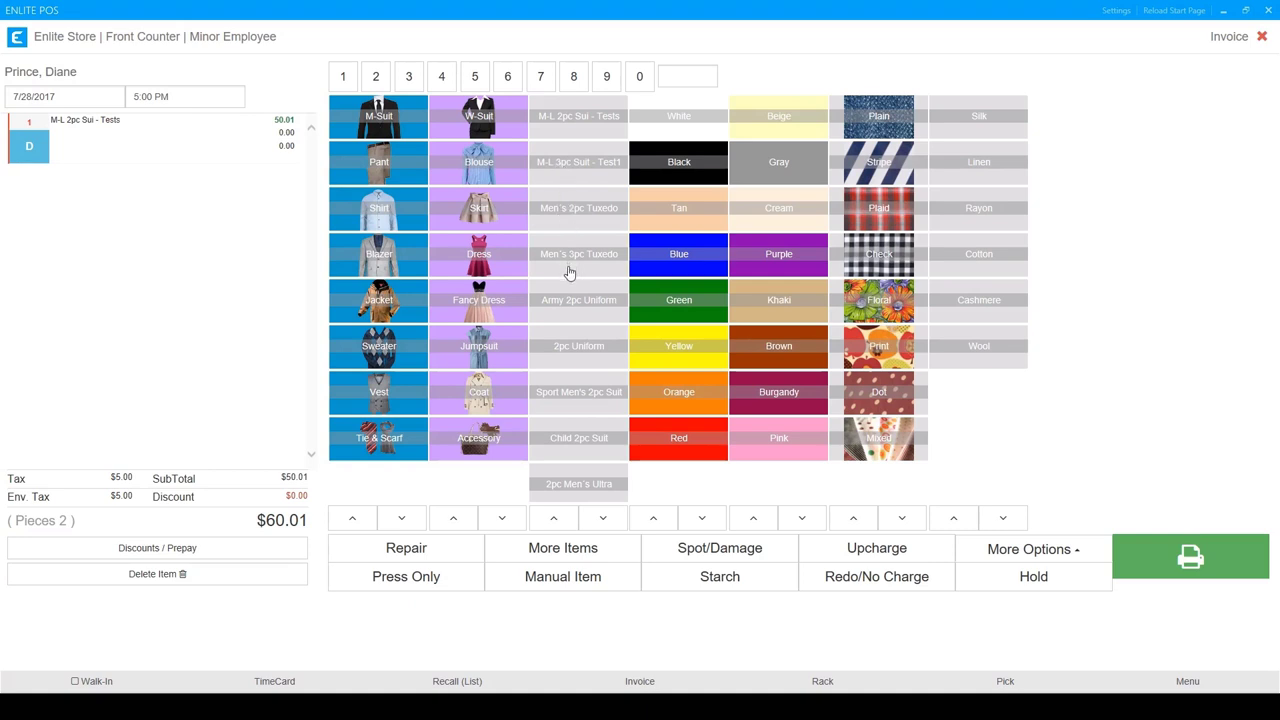
Make the suit a Men's 3pc Tuxedo tagged Dark Charcoal, Plain and Silk.
left_click(578, 253)
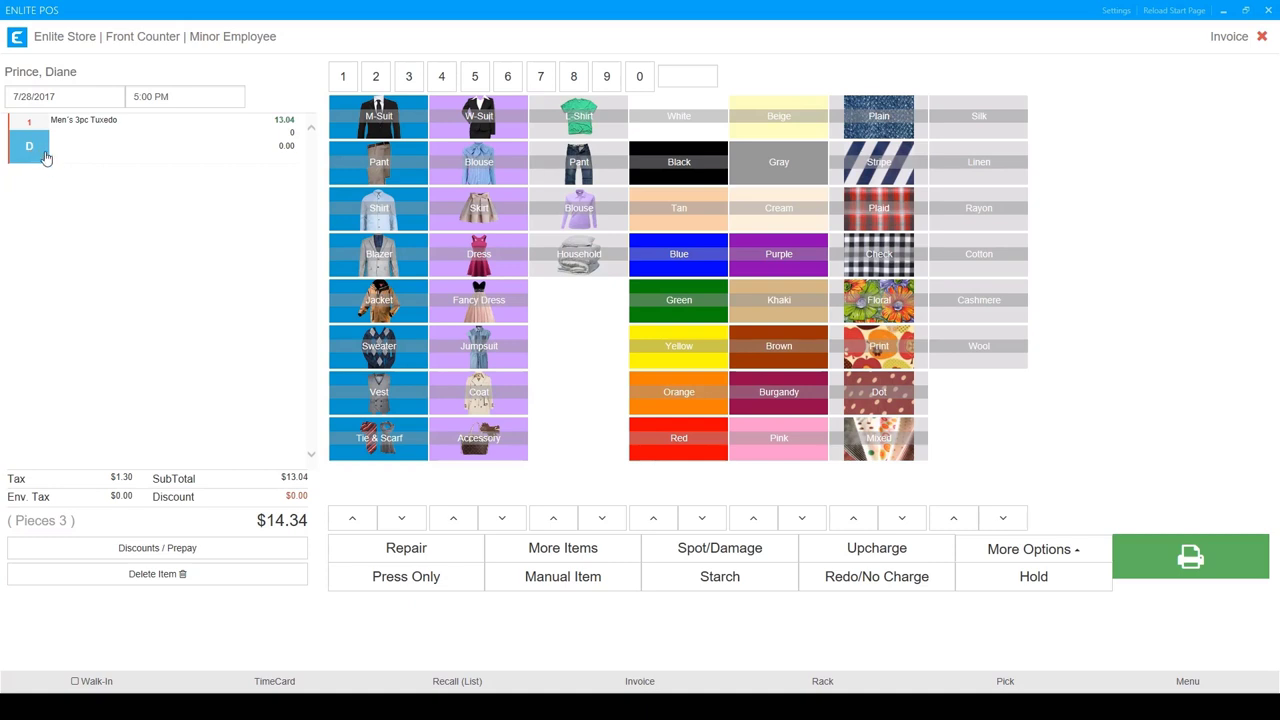
mouse_move(13, 150)
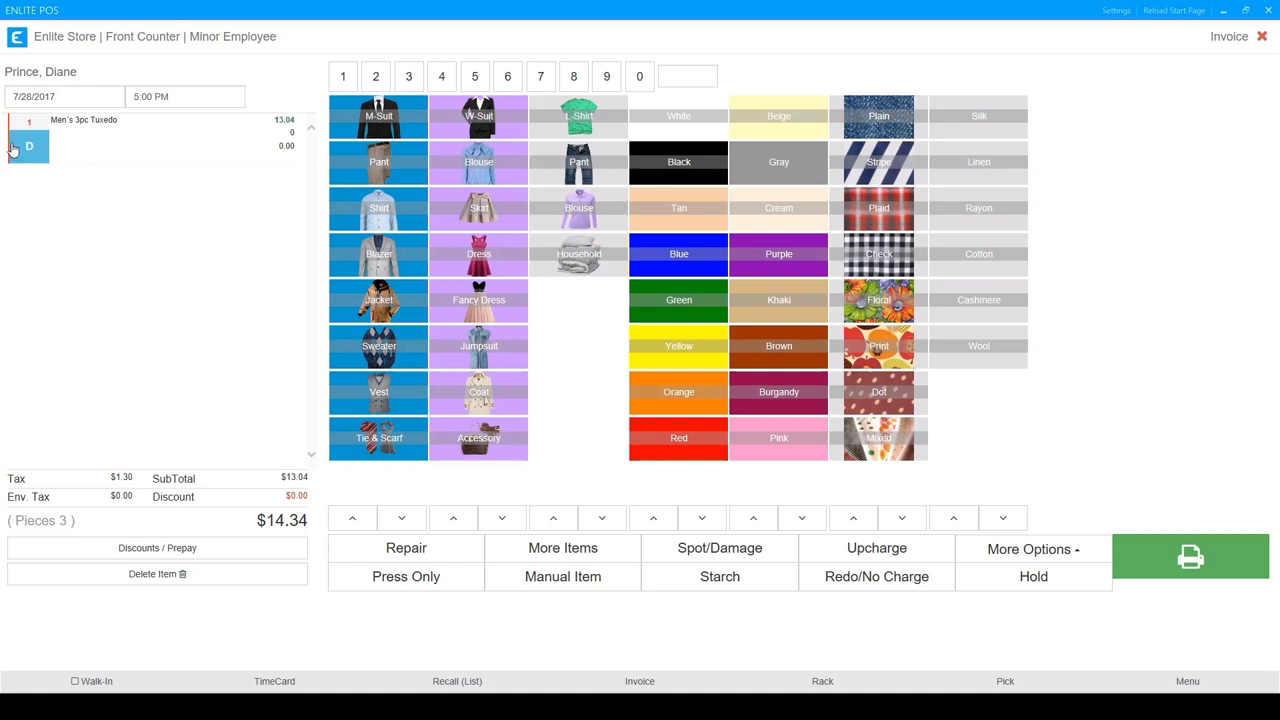
mouse_move(570, 265)
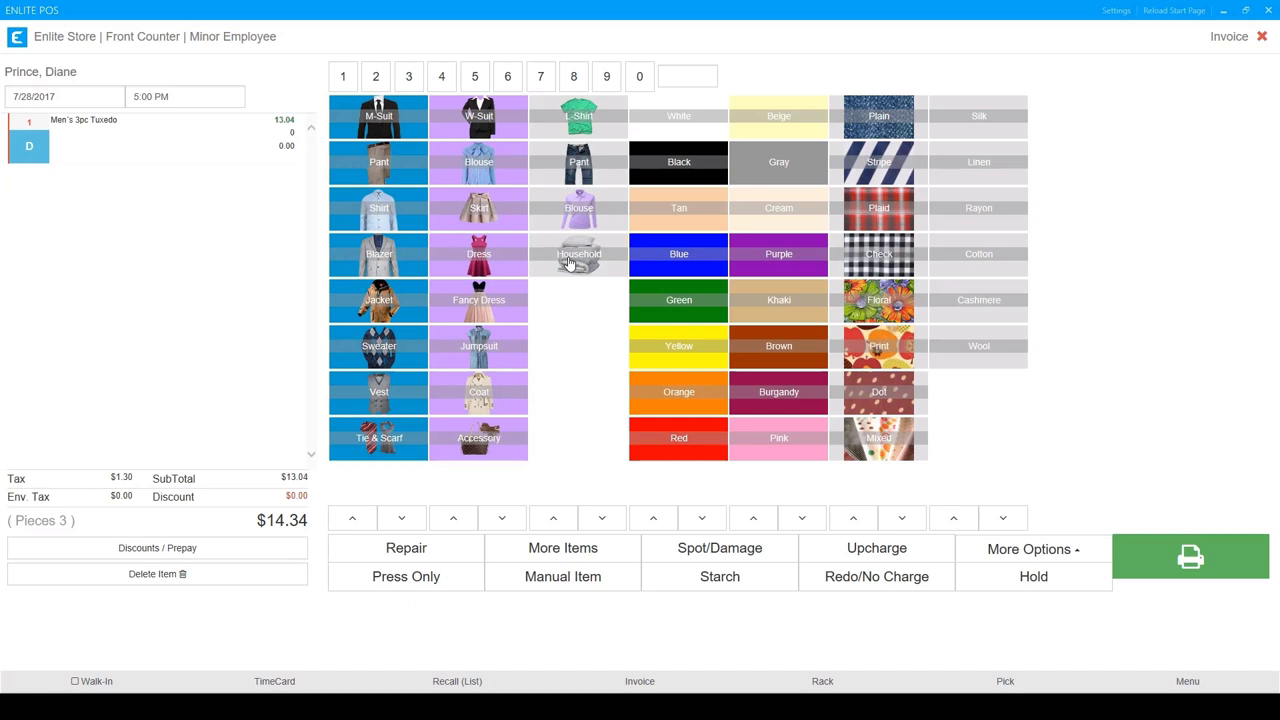
mouse_move(639, 207)
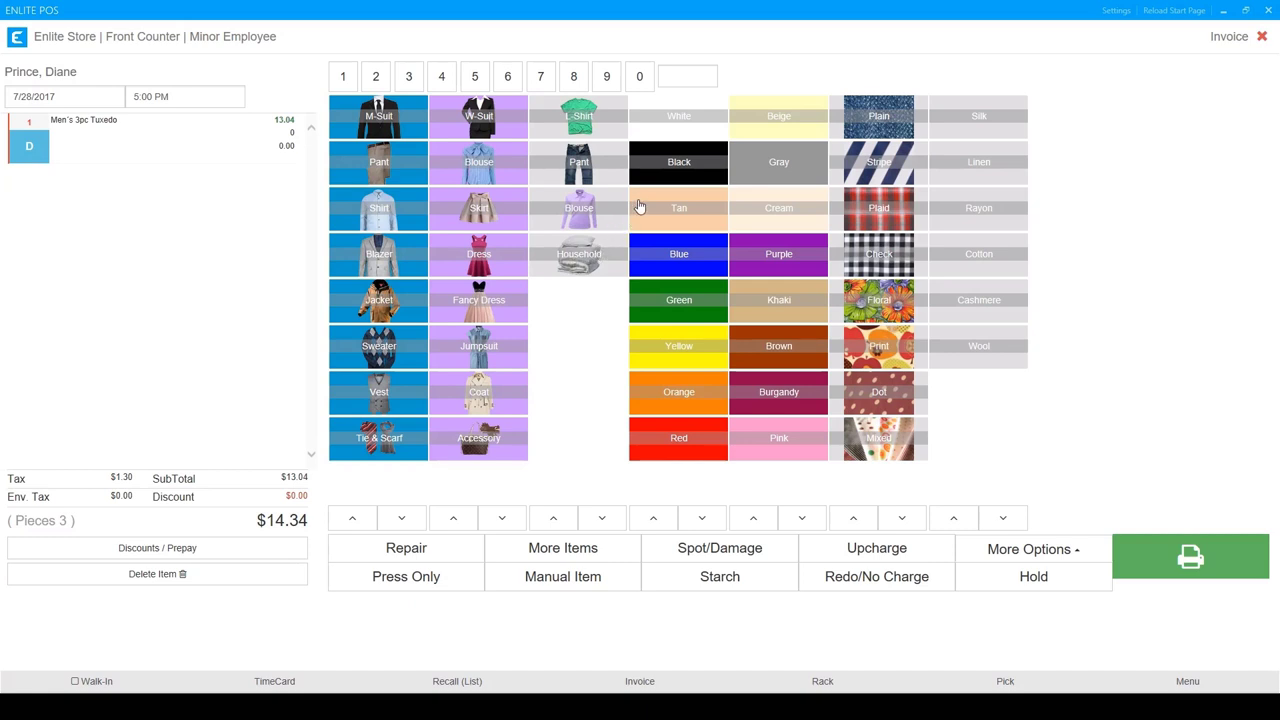
mouse_move(672, 180)
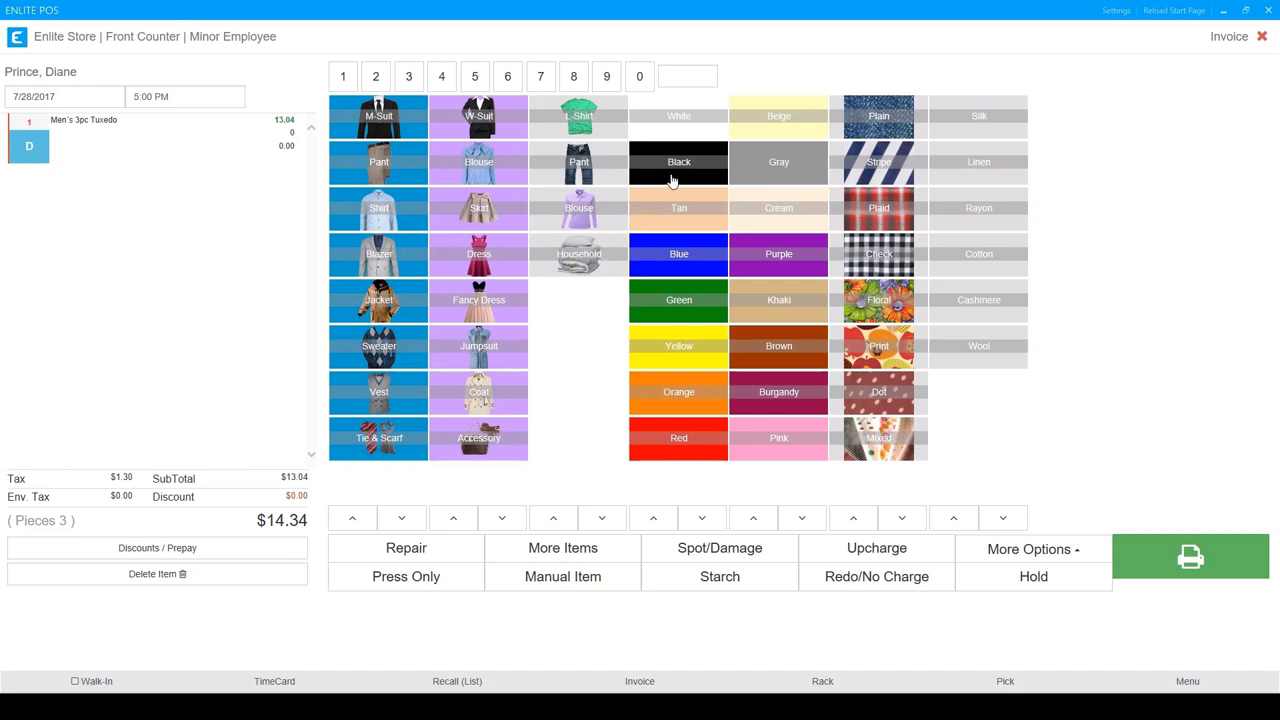
left_click(678, 161)
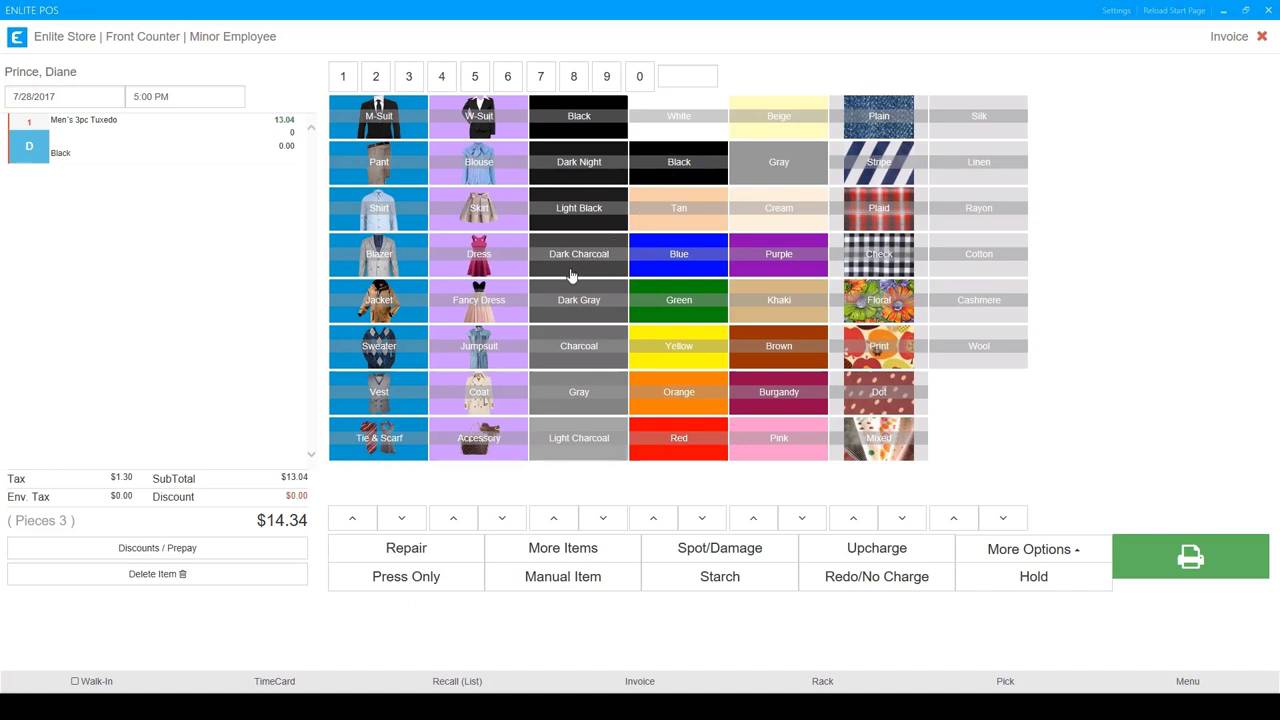
left_click(578, 253)
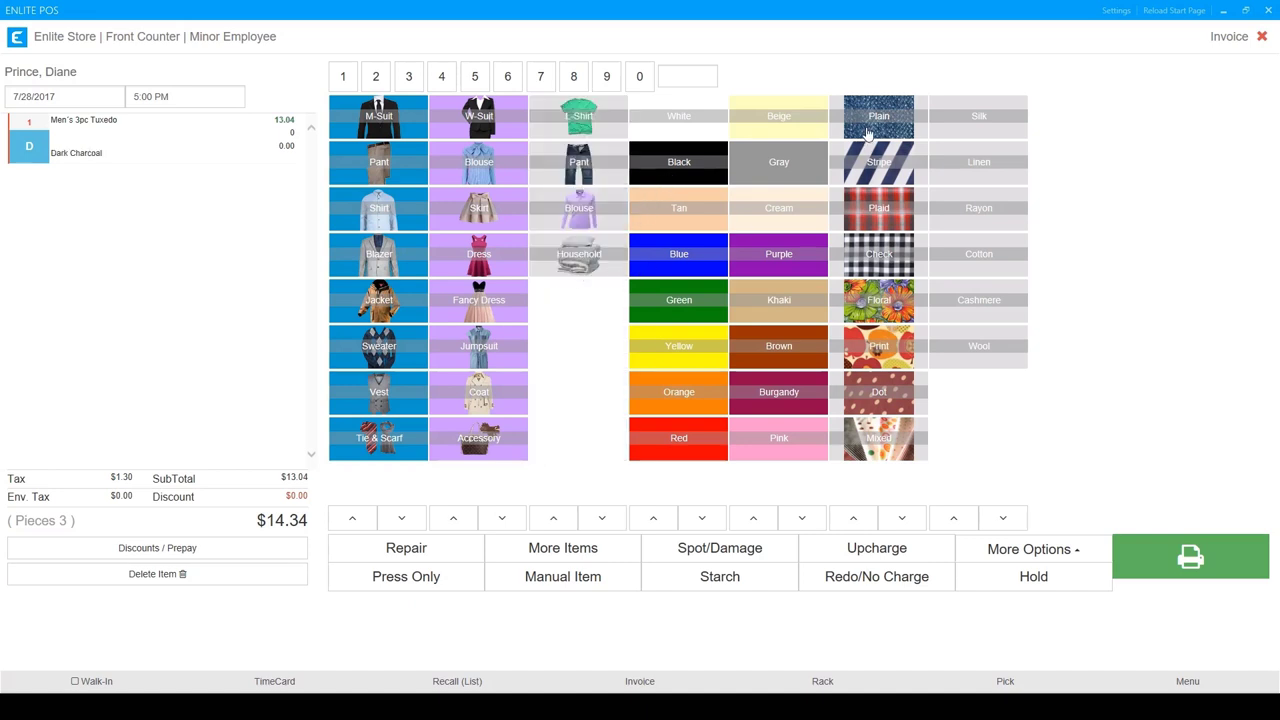
left_click(878, 115)
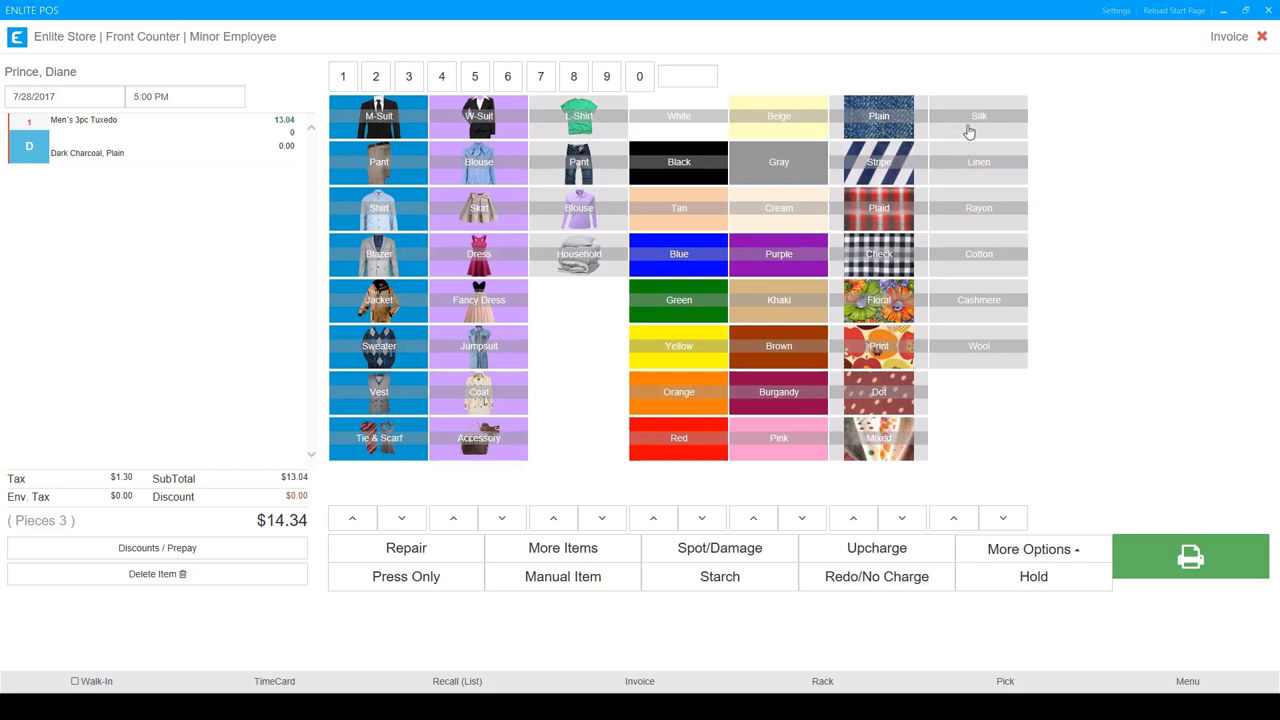
left_click(978, 115)
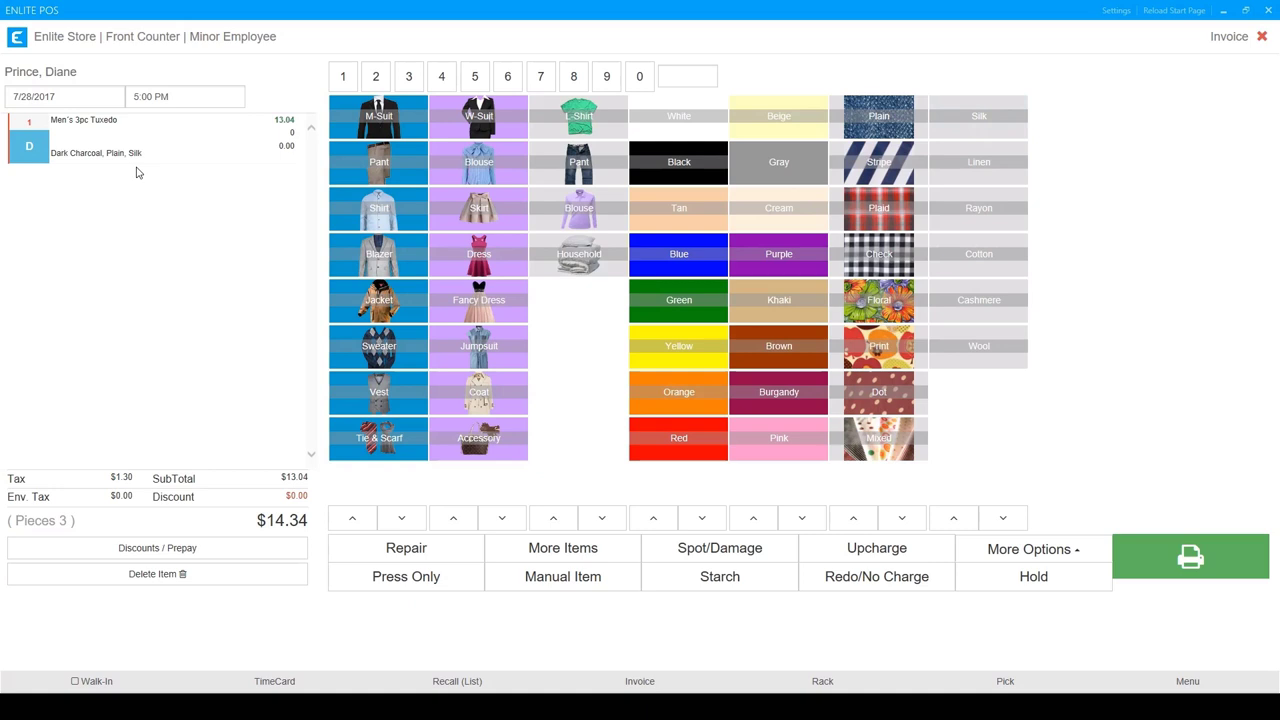
mouse_move(814, 164)
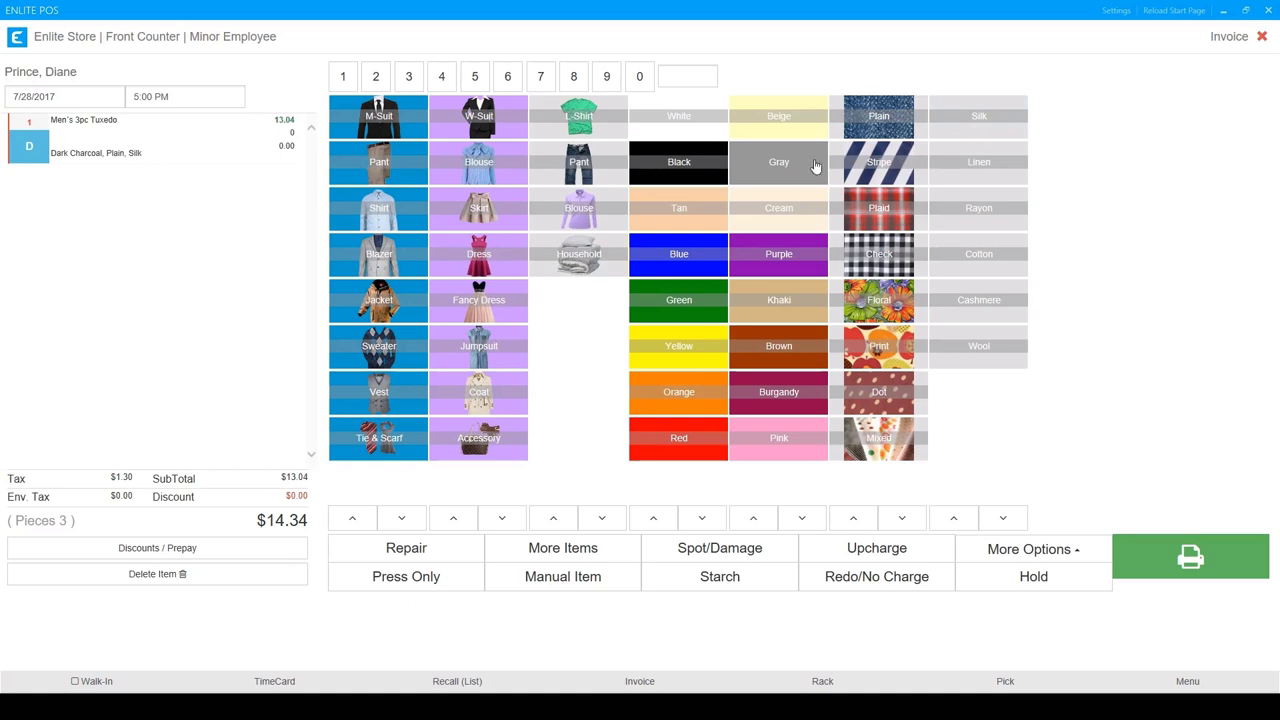
mouse_move(893, 116)
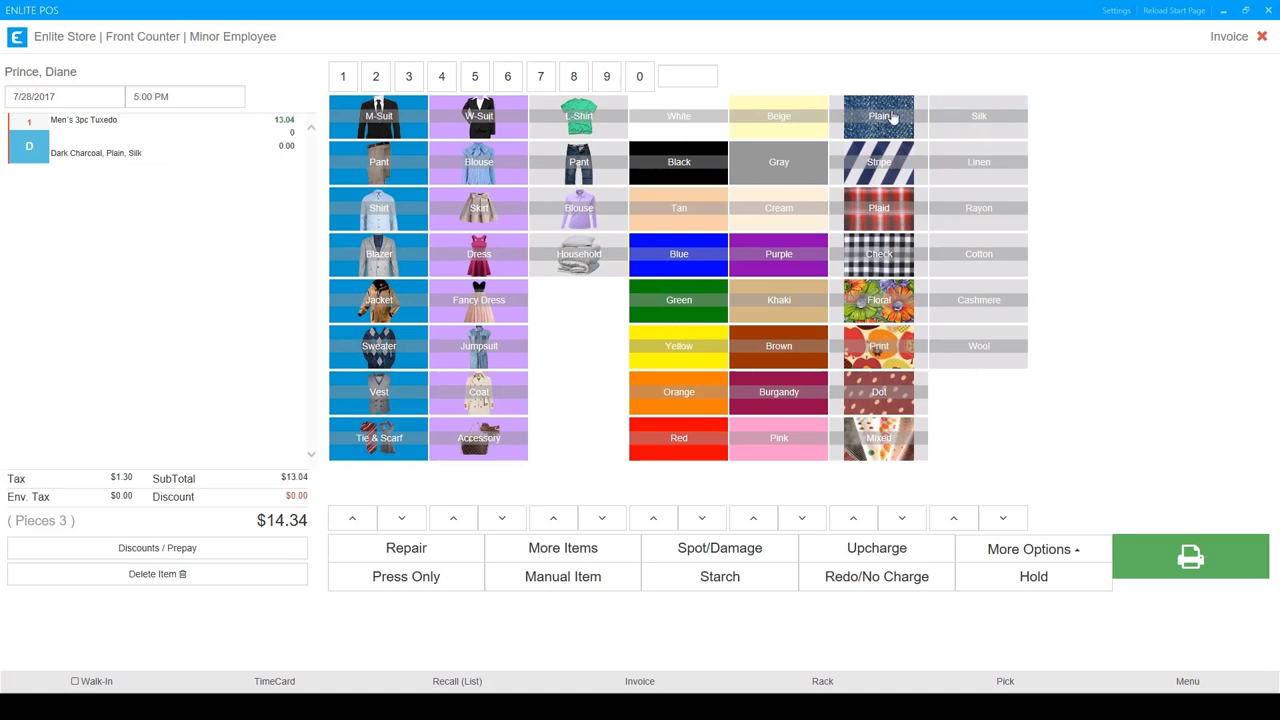
mouse_move(948, 125)
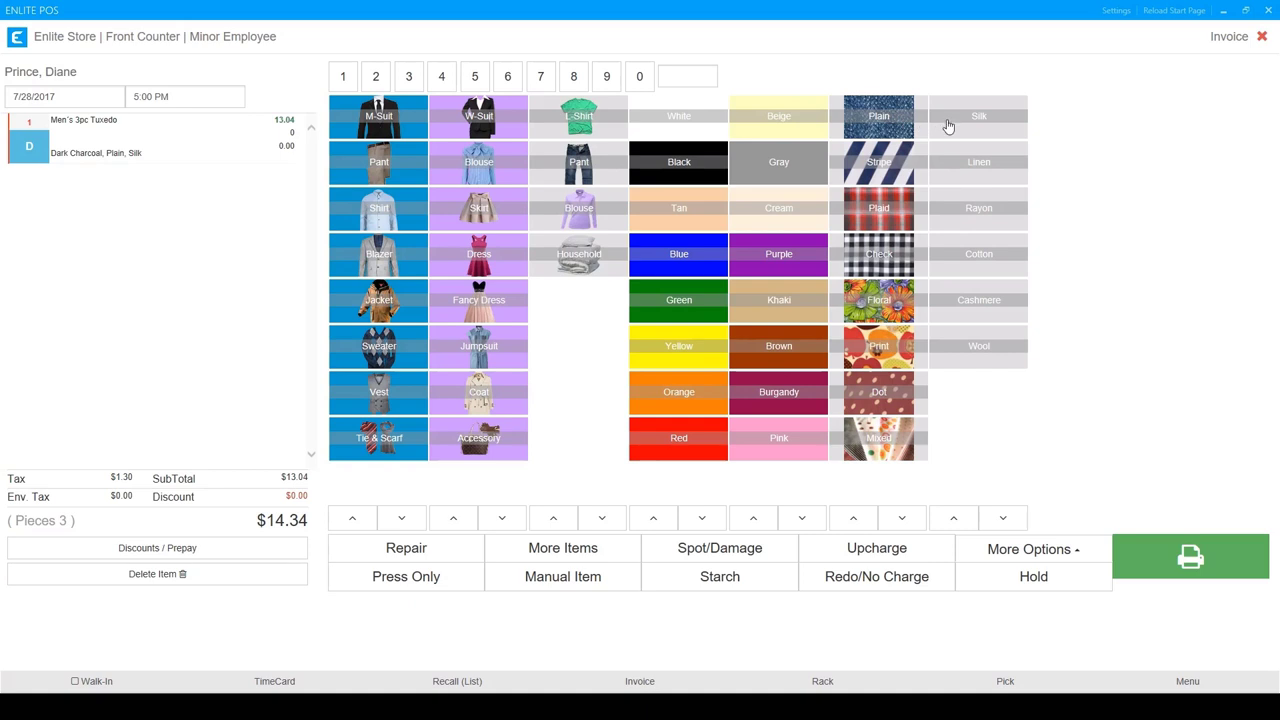
mouse_move(967, 132)
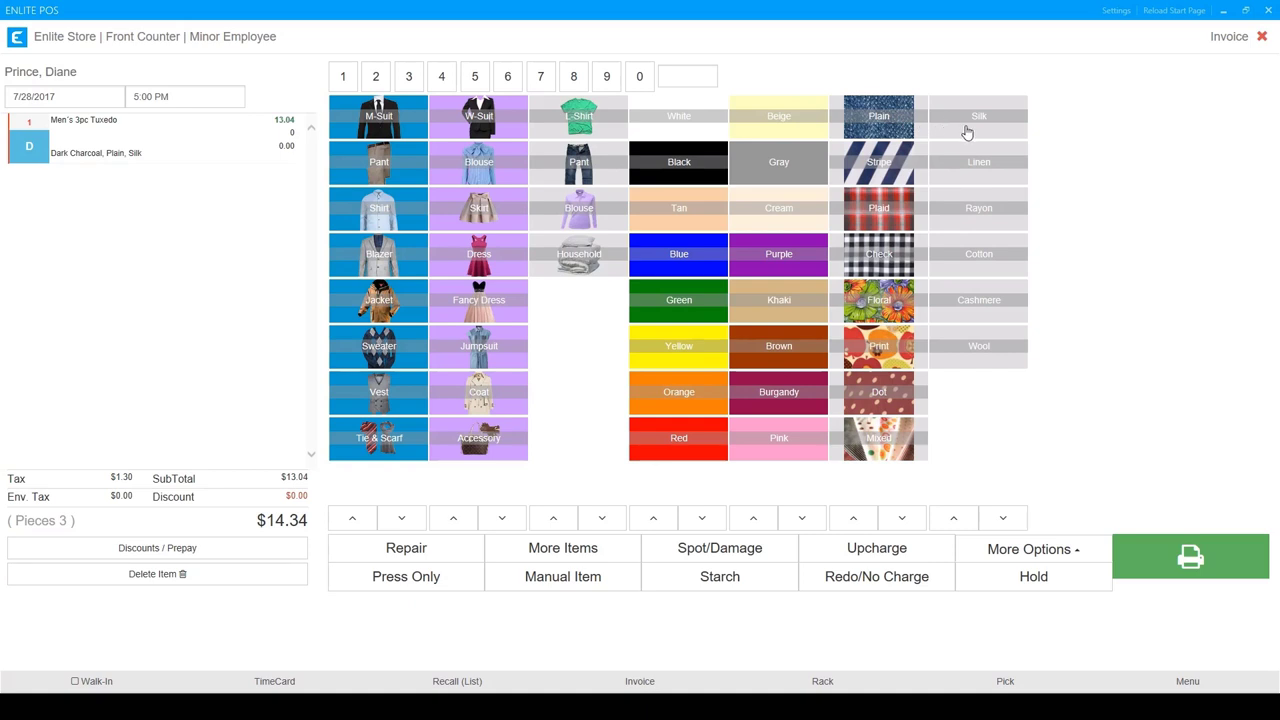
mouse_move(196, 144)
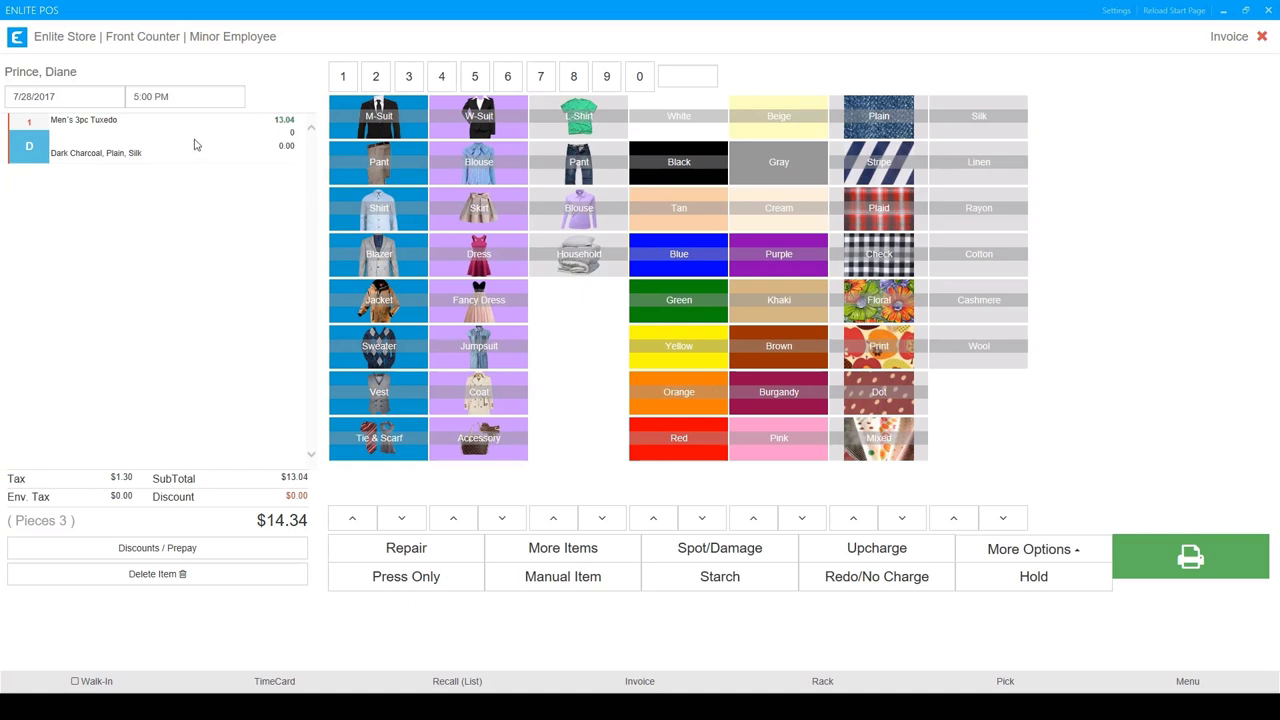
mouse_move(241, 243)
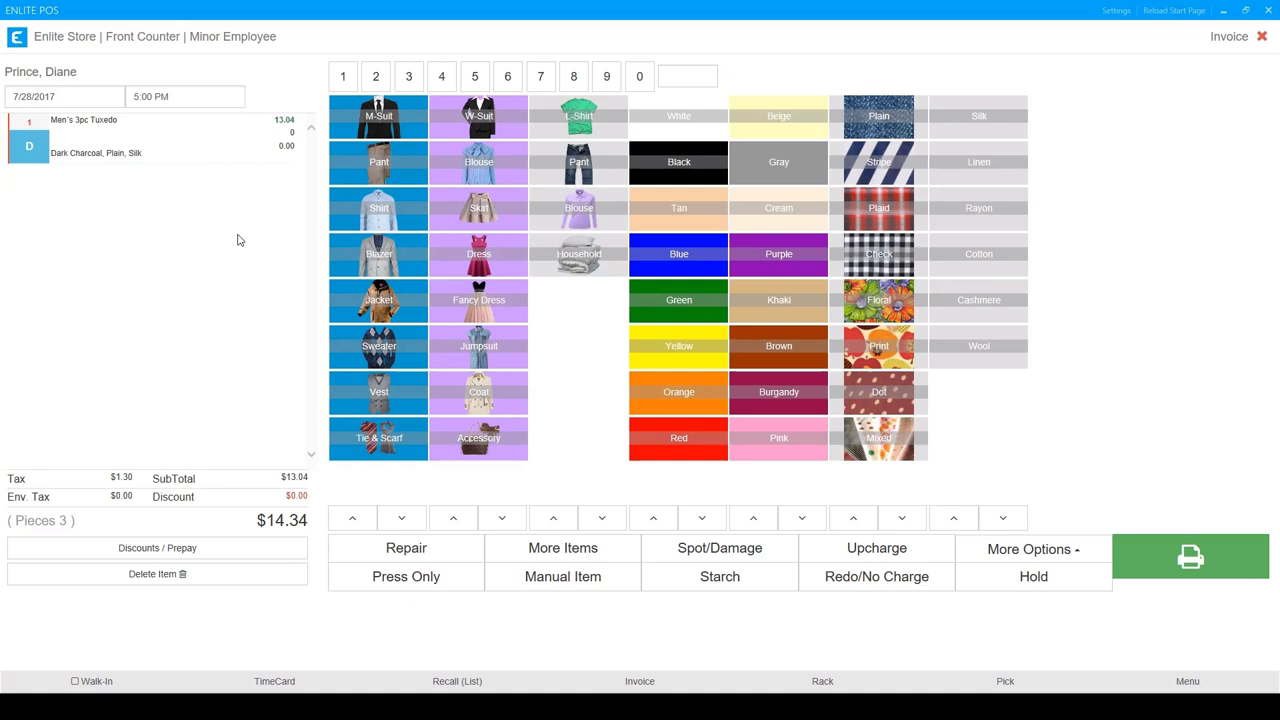
mouse_move(378, 207)
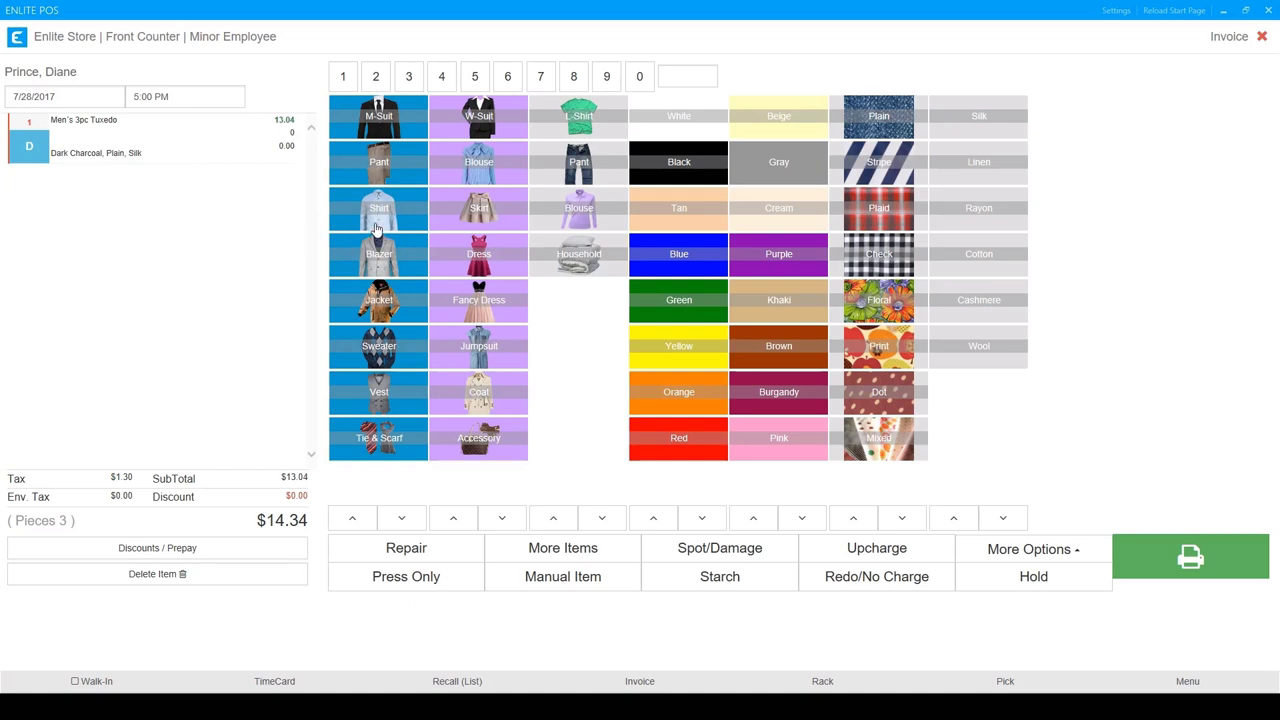
Add a golf shirt with a cleaning-included sleeve-hem repair, then open Spot/Damage for the dress.
left_click(578, 115)
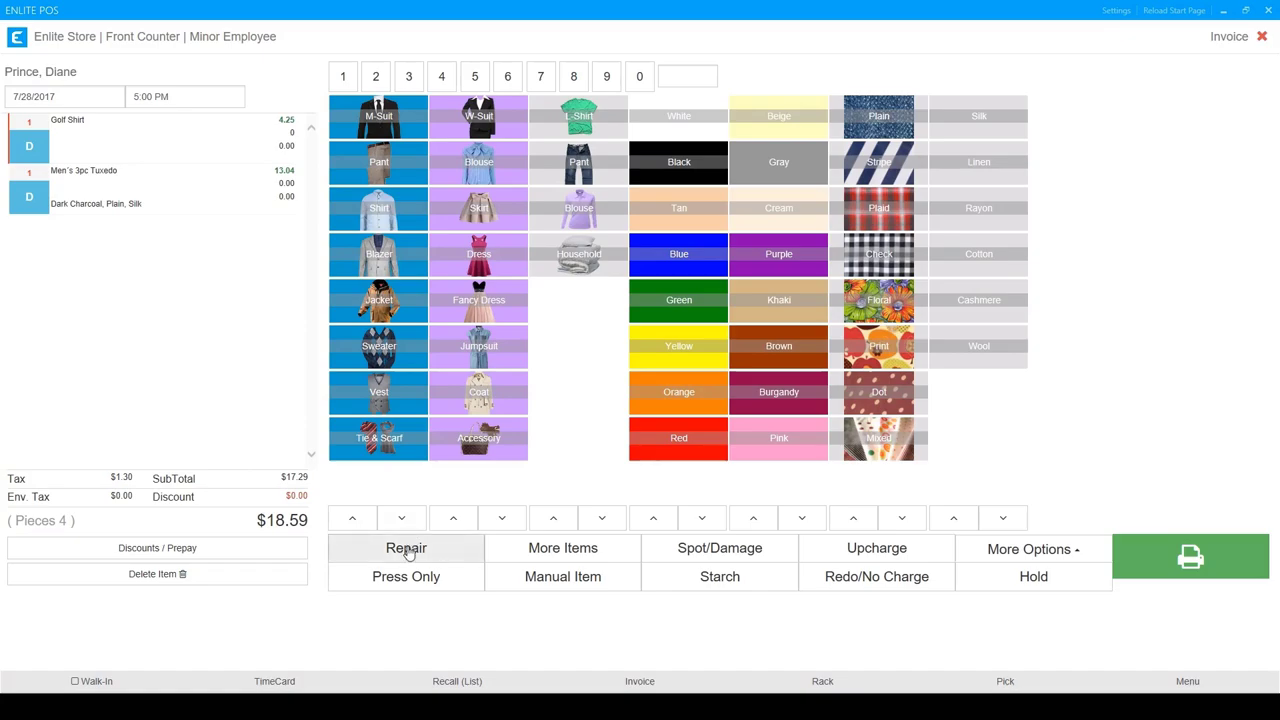
left_click(406, 547)
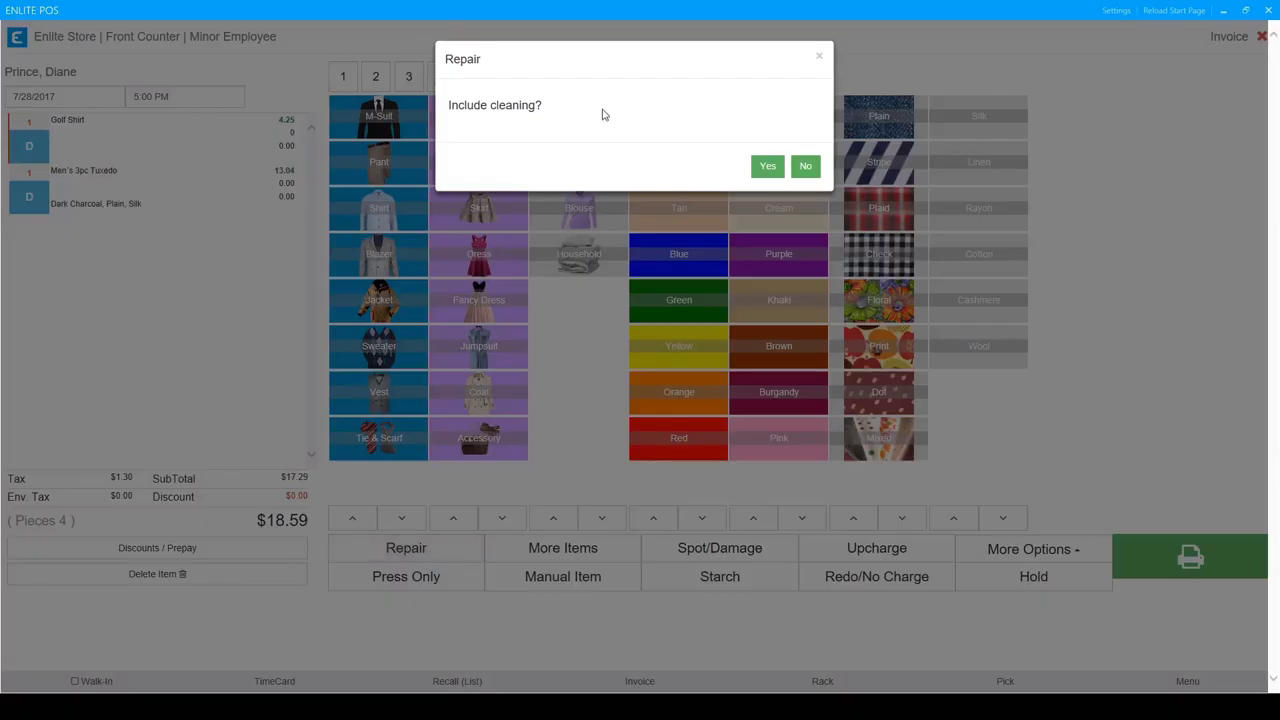
mouse_move(745, 166)
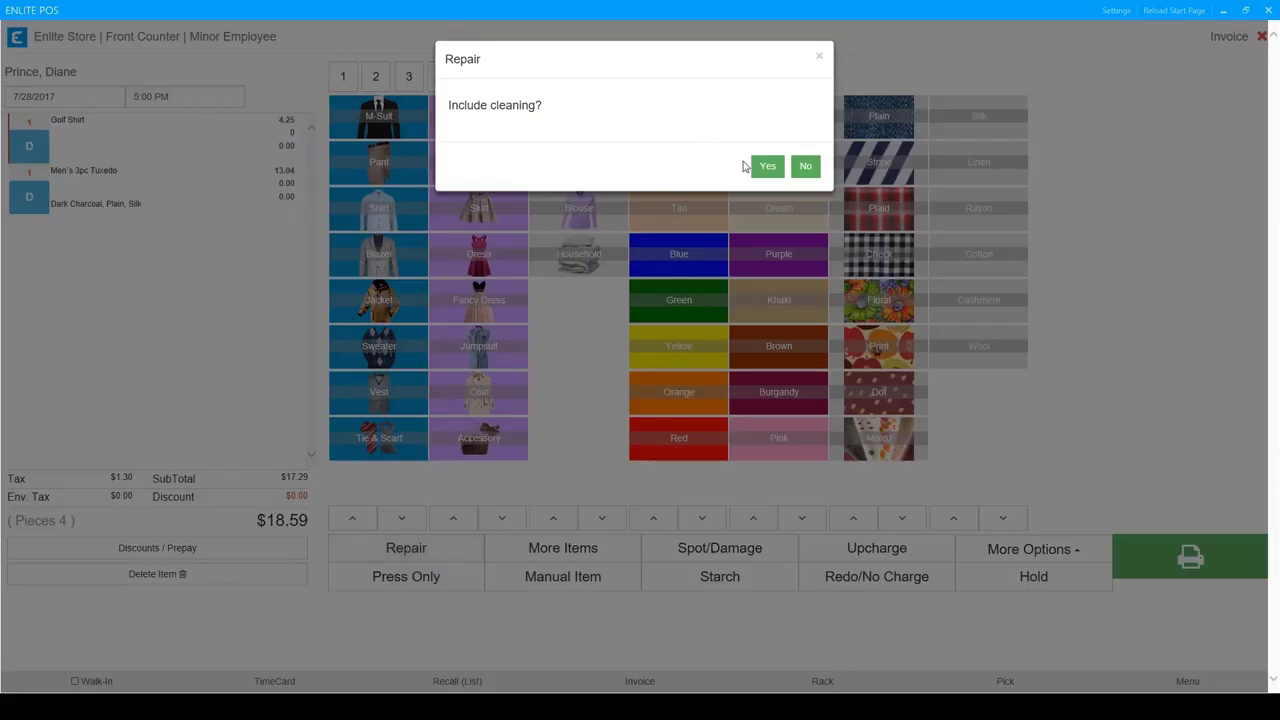
left_click(805, 165)
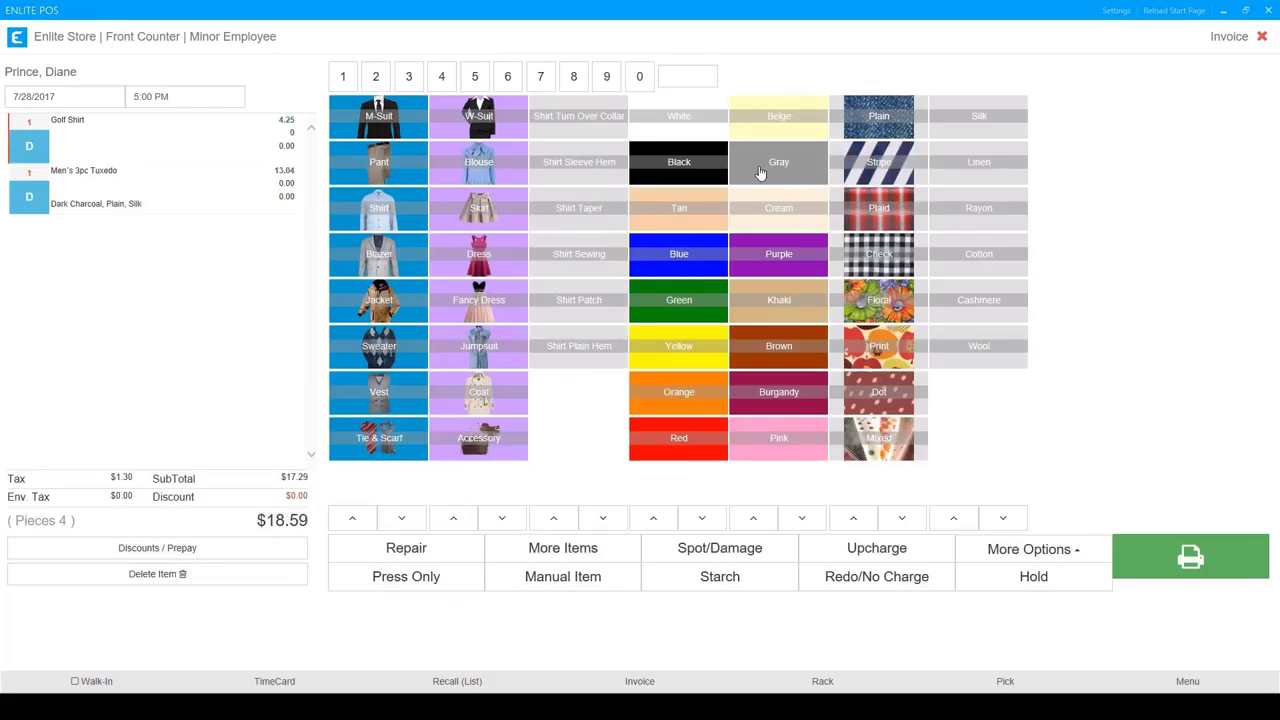
mouse_move(562, 142)
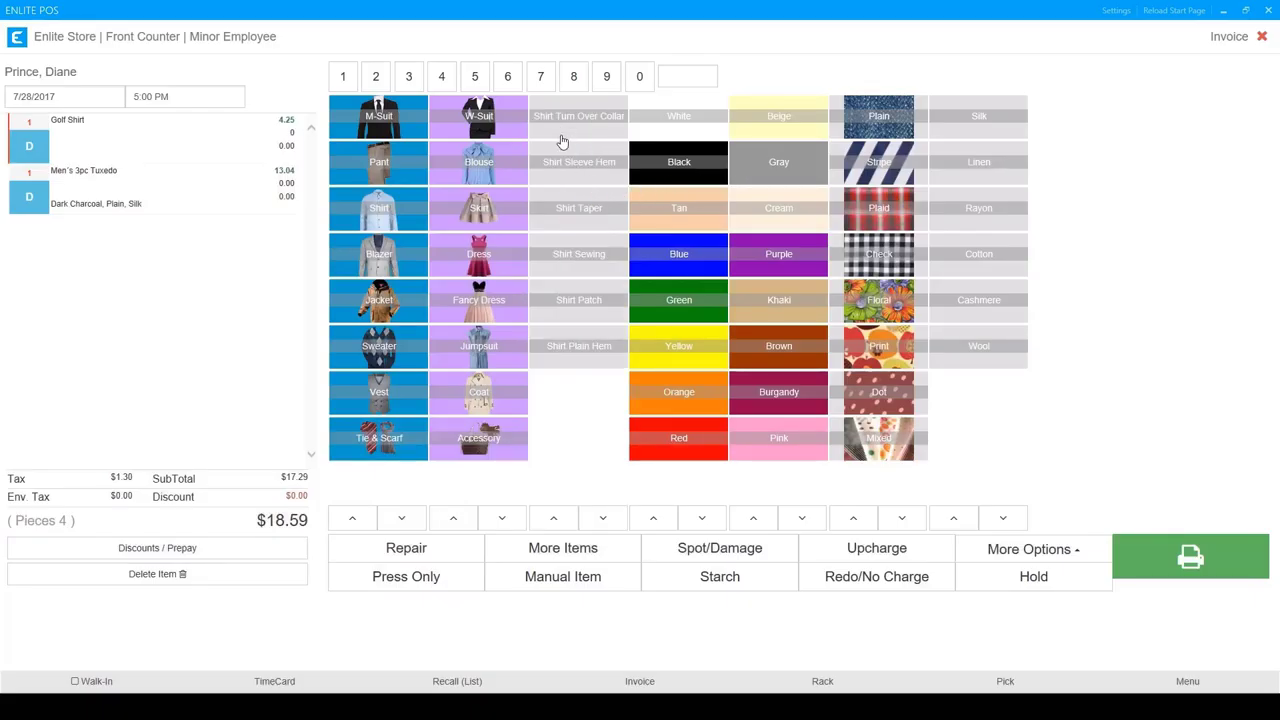
mouse_move(565, 363)
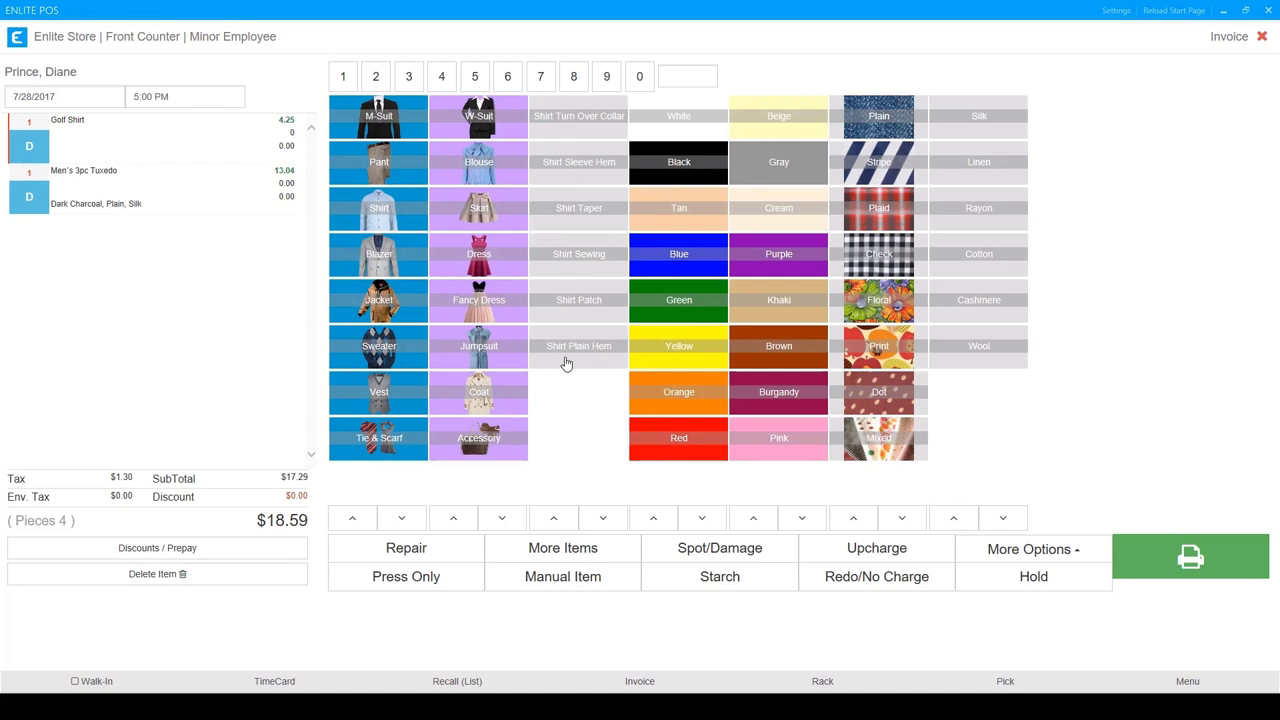
mouse_move(575, 184)
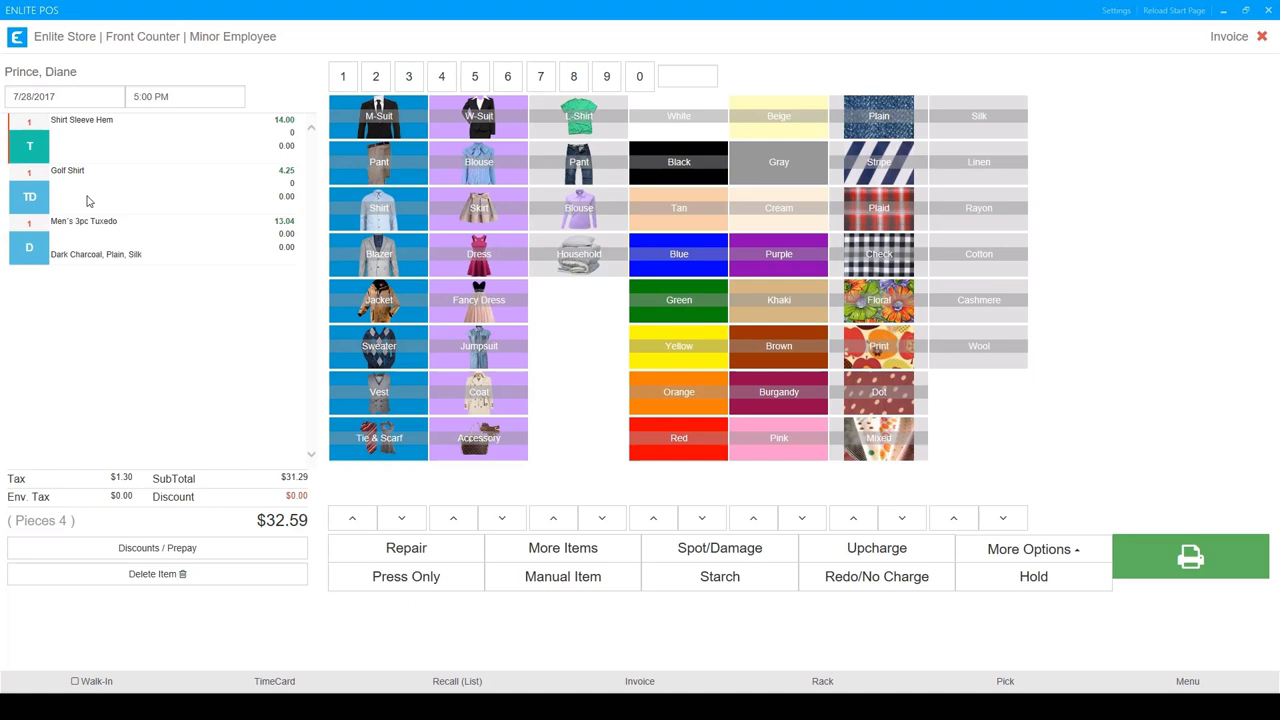
mouse_move(350, 305)
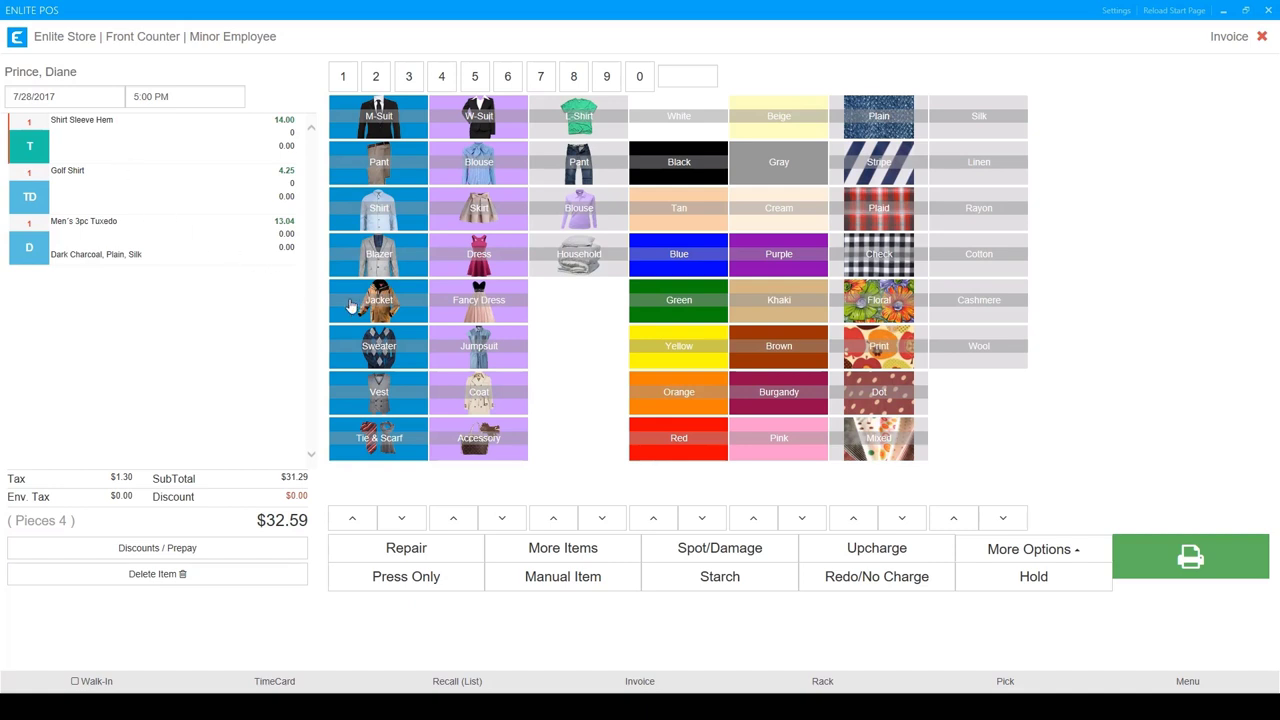
mouse_move(443, 318)
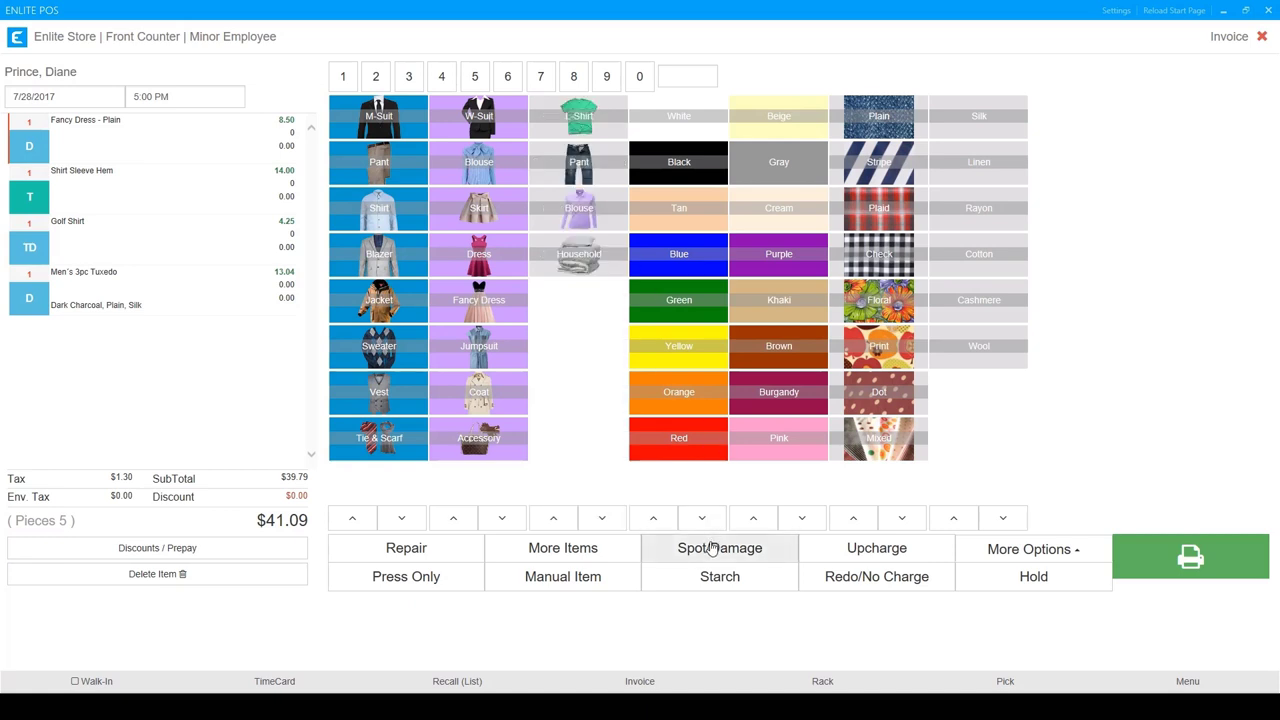
left_click(719, 547)
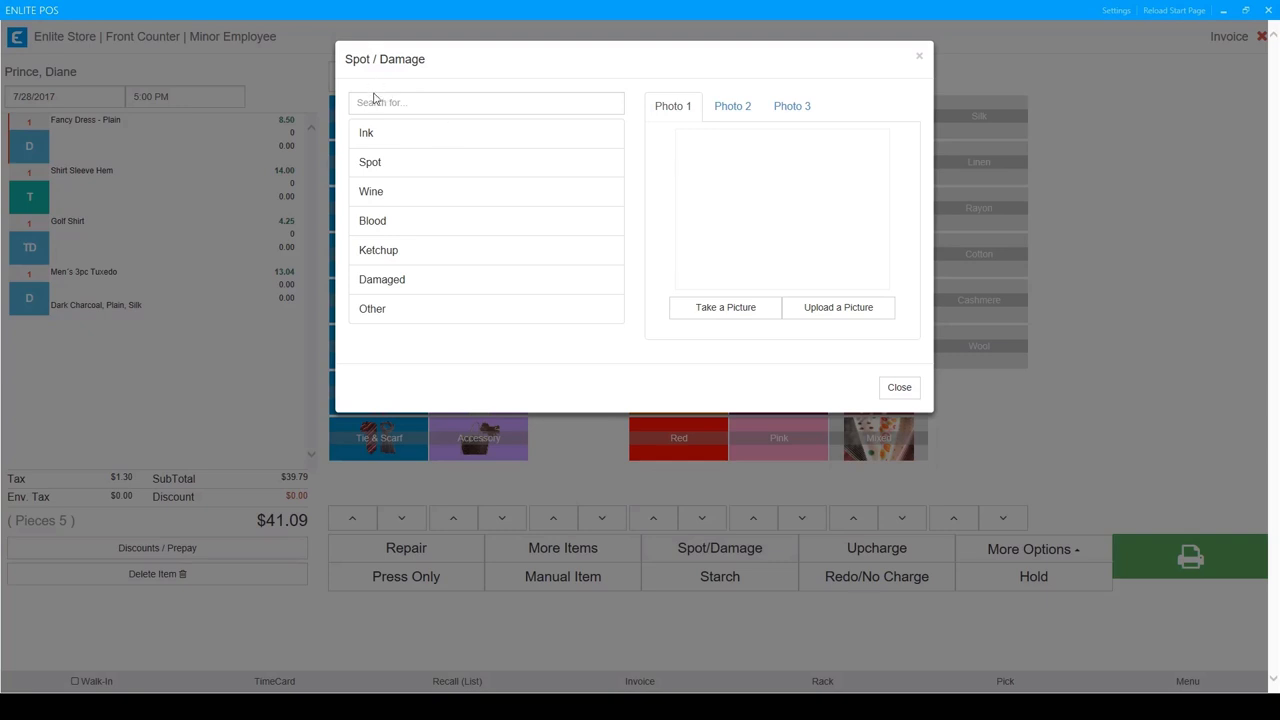
mouse_move(343, 274)
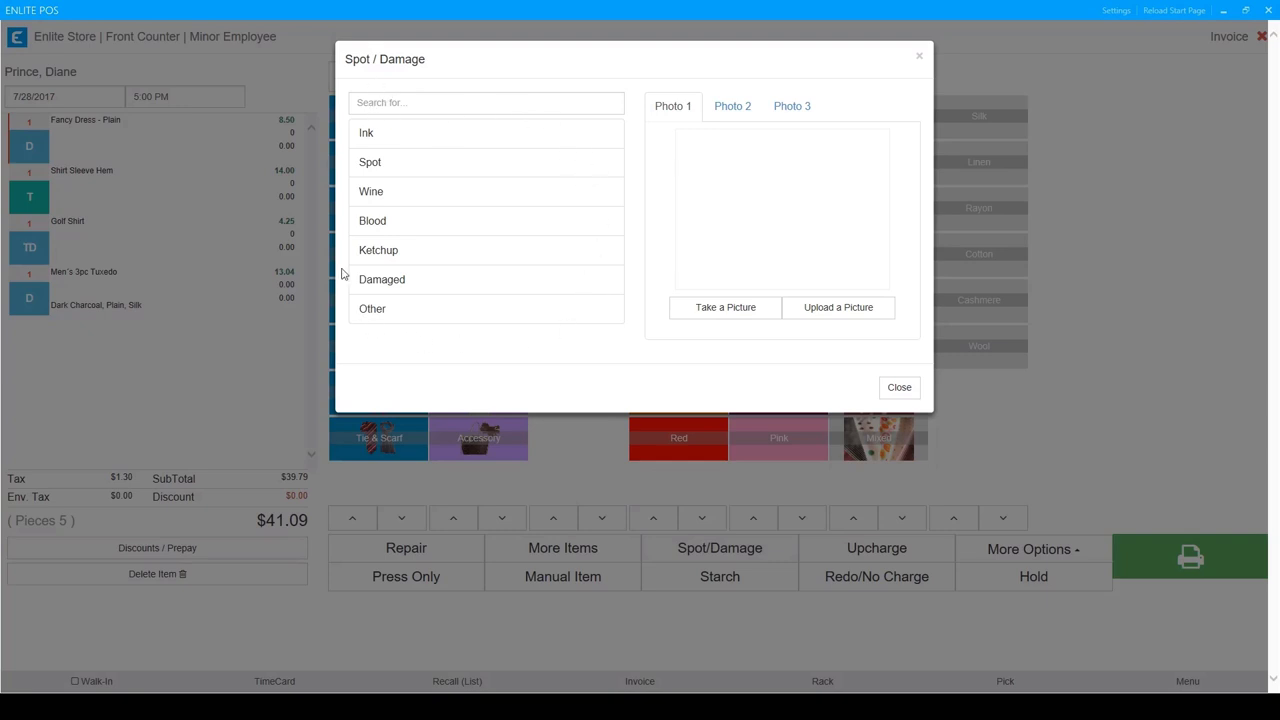
mouse_move(462, 147)
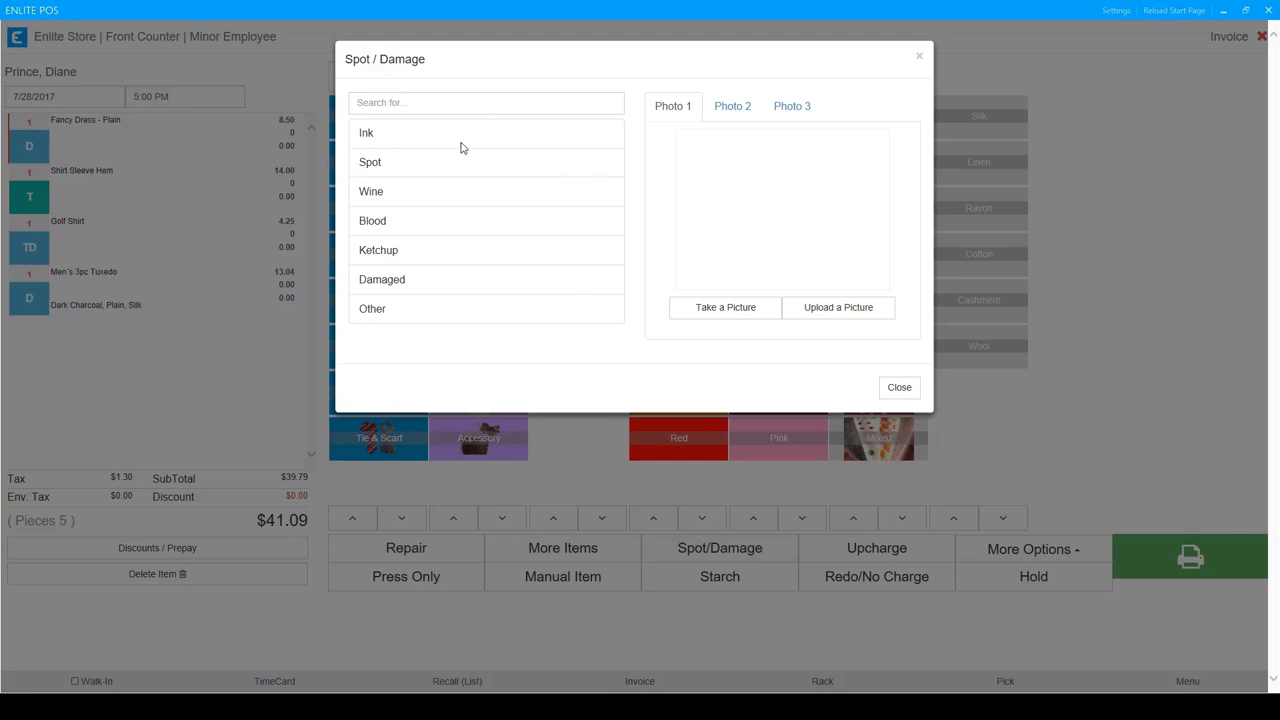
mouse_move(418, 139)
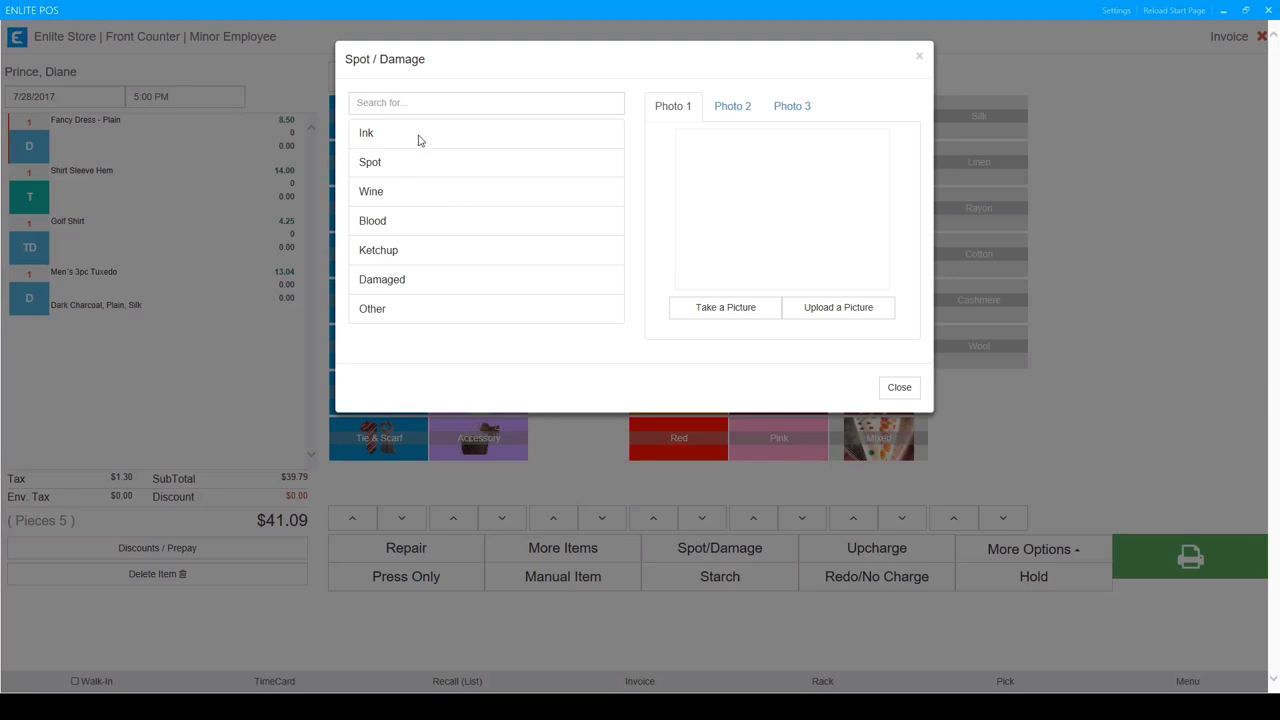
Tag the fancy dress with an ink stain and close the damage dialog.
left_click(366, 132)
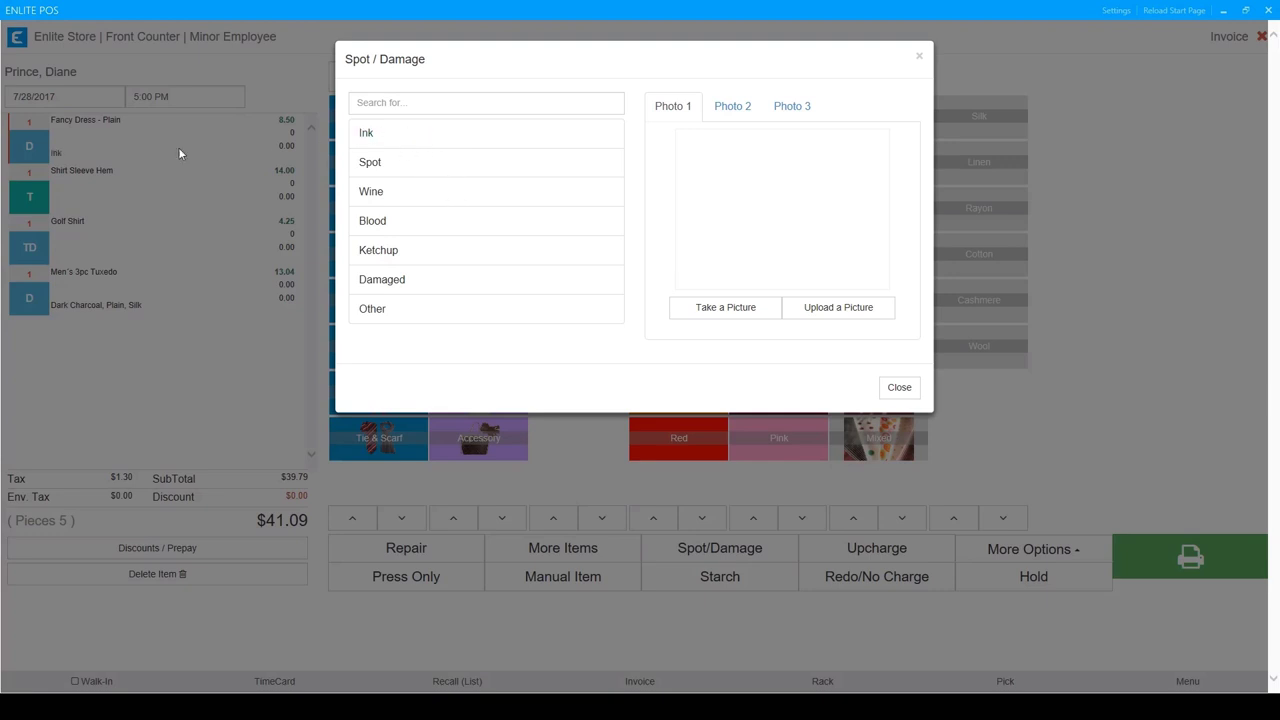
mouse_move(315, 160)
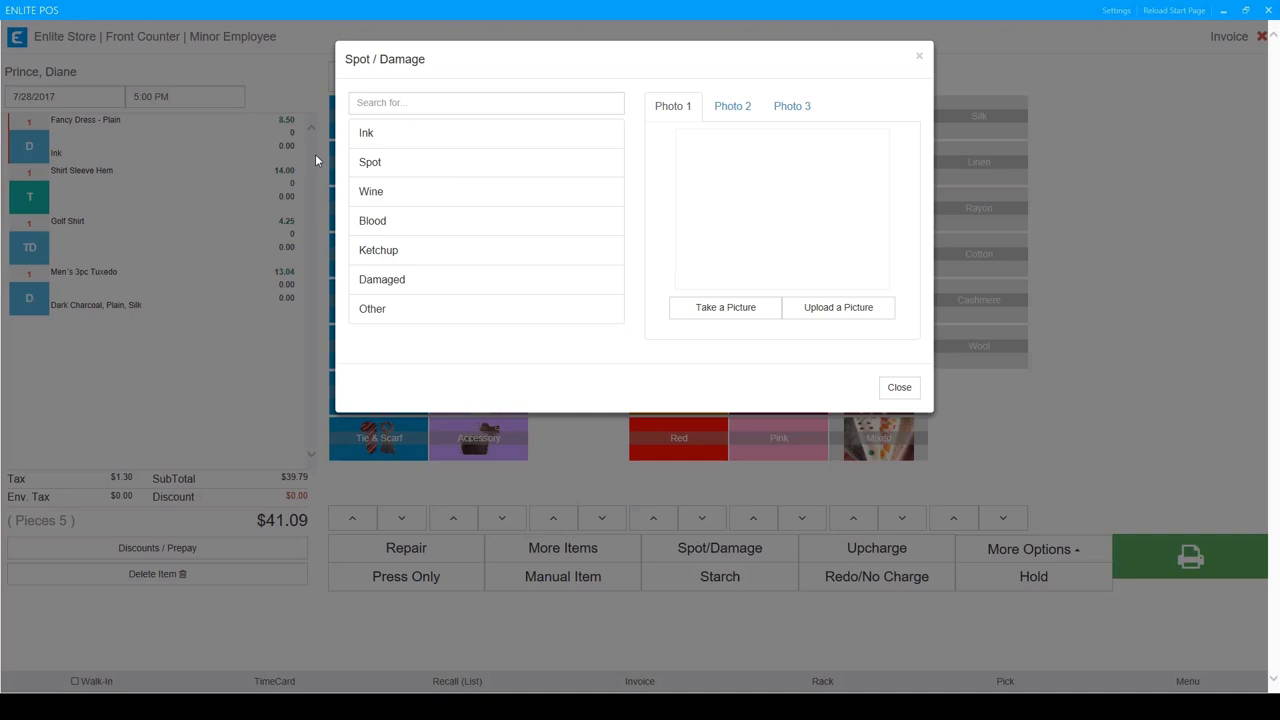
mouse_move(686, 148)
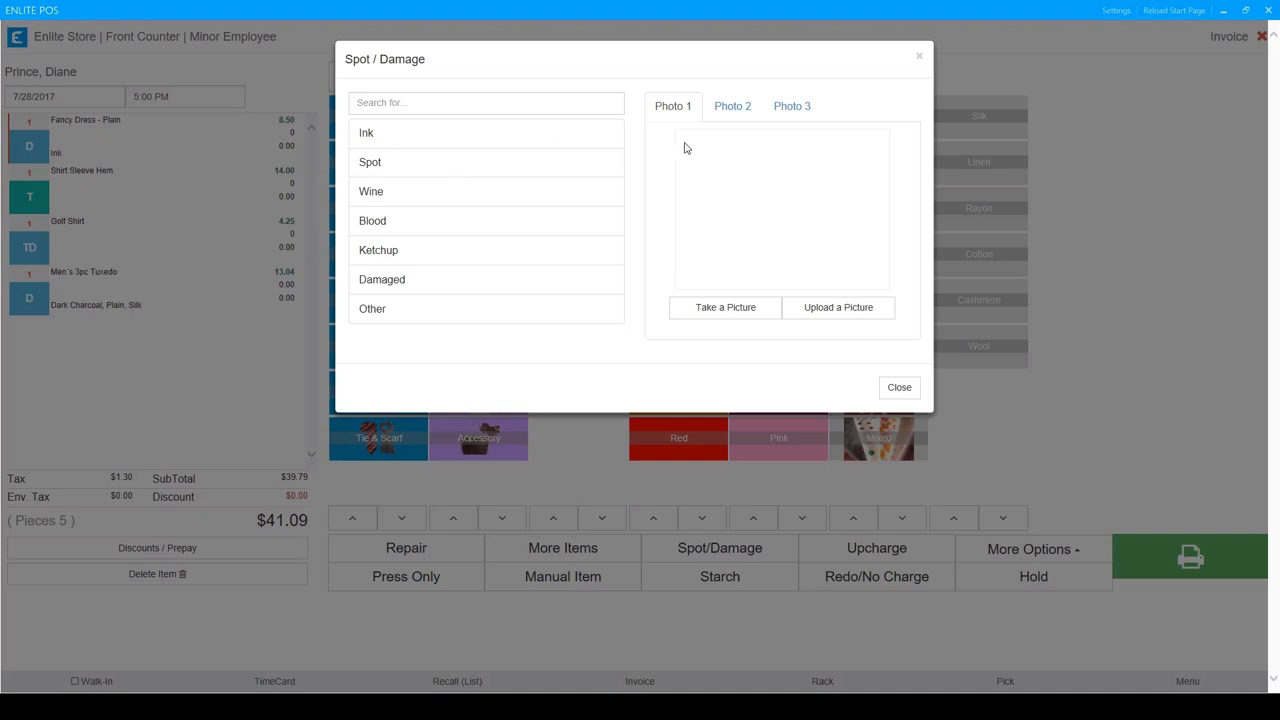
mouse_move(711, 212)
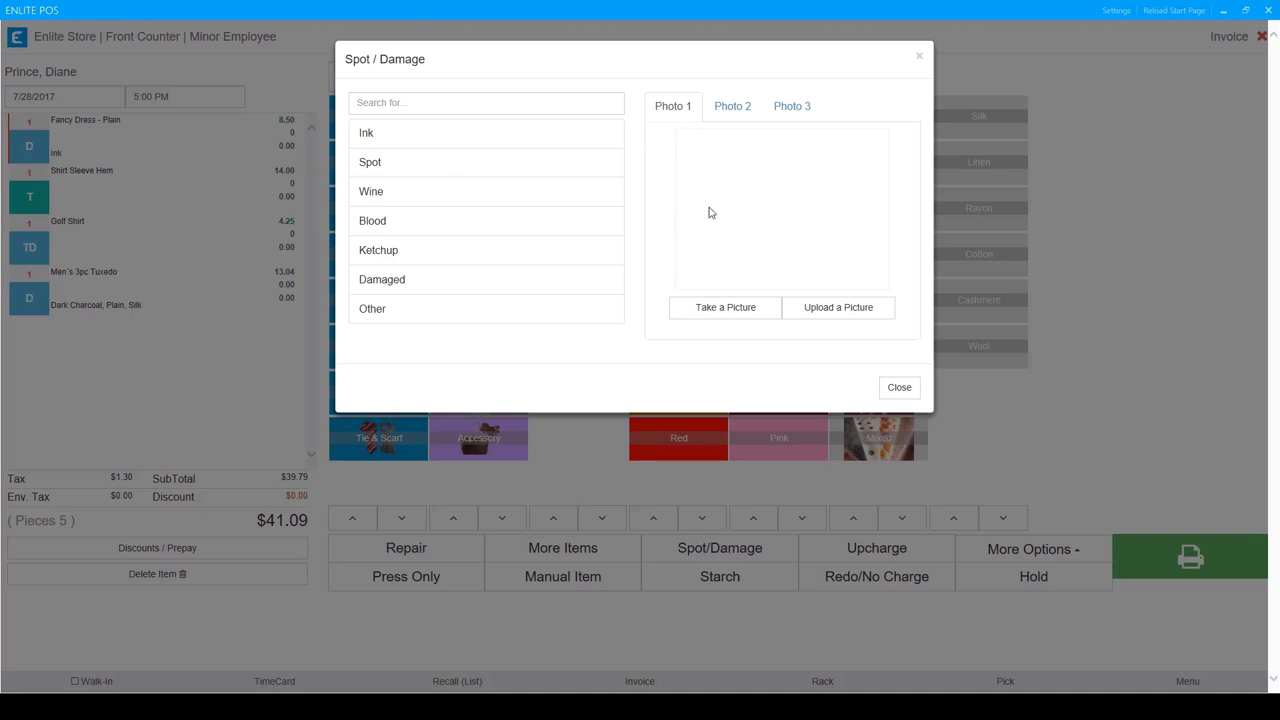
mouse_move(746, 214)
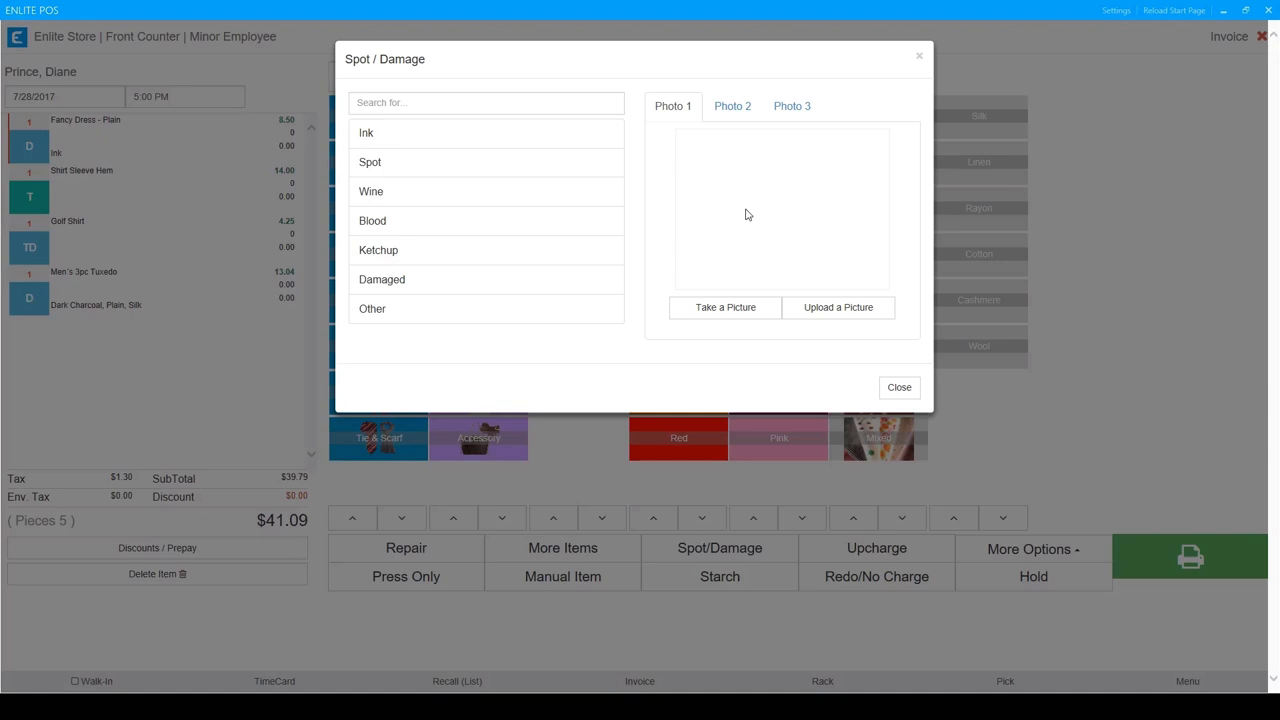
mouse_move(608, 295)
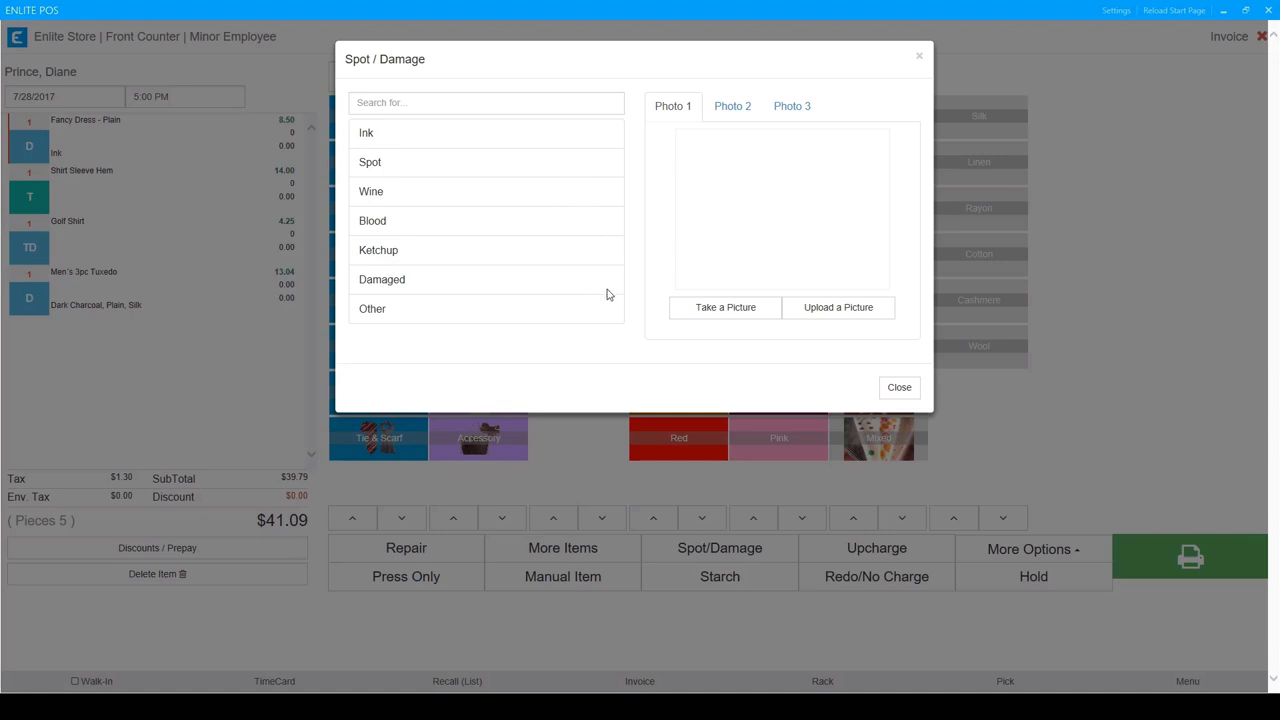
mouse_move(608, 260)
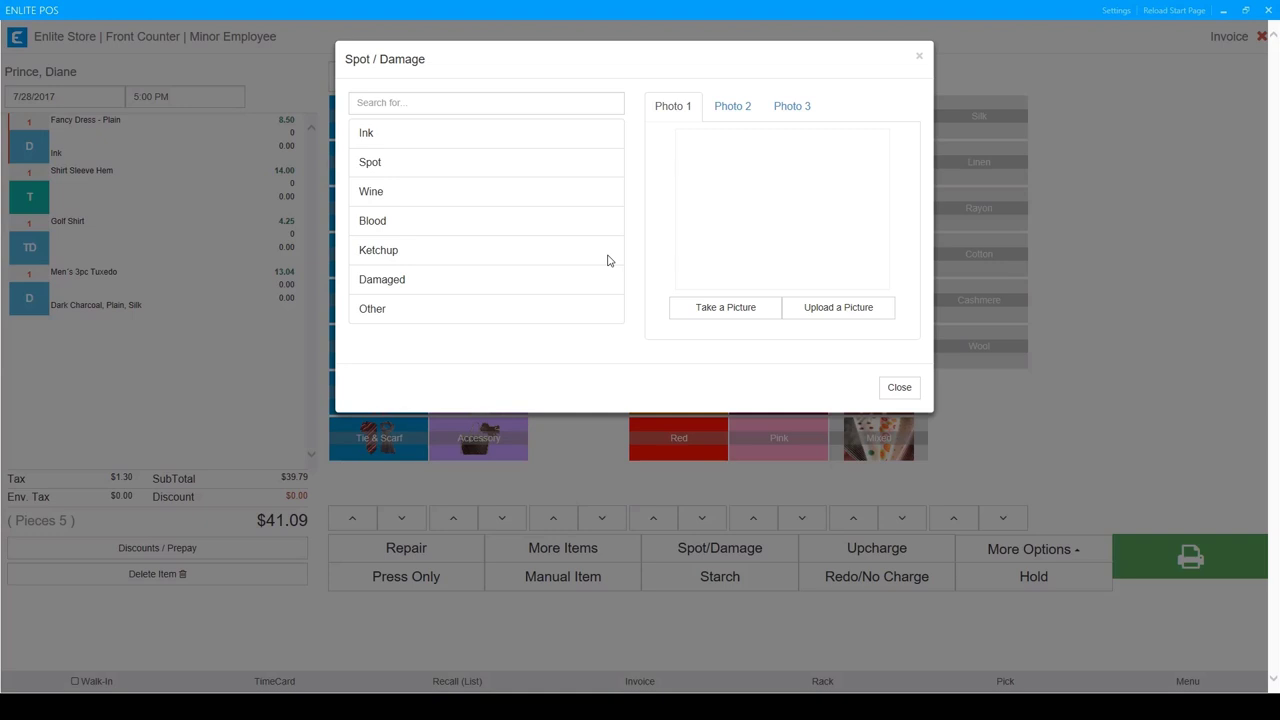
left_click(898, 387)
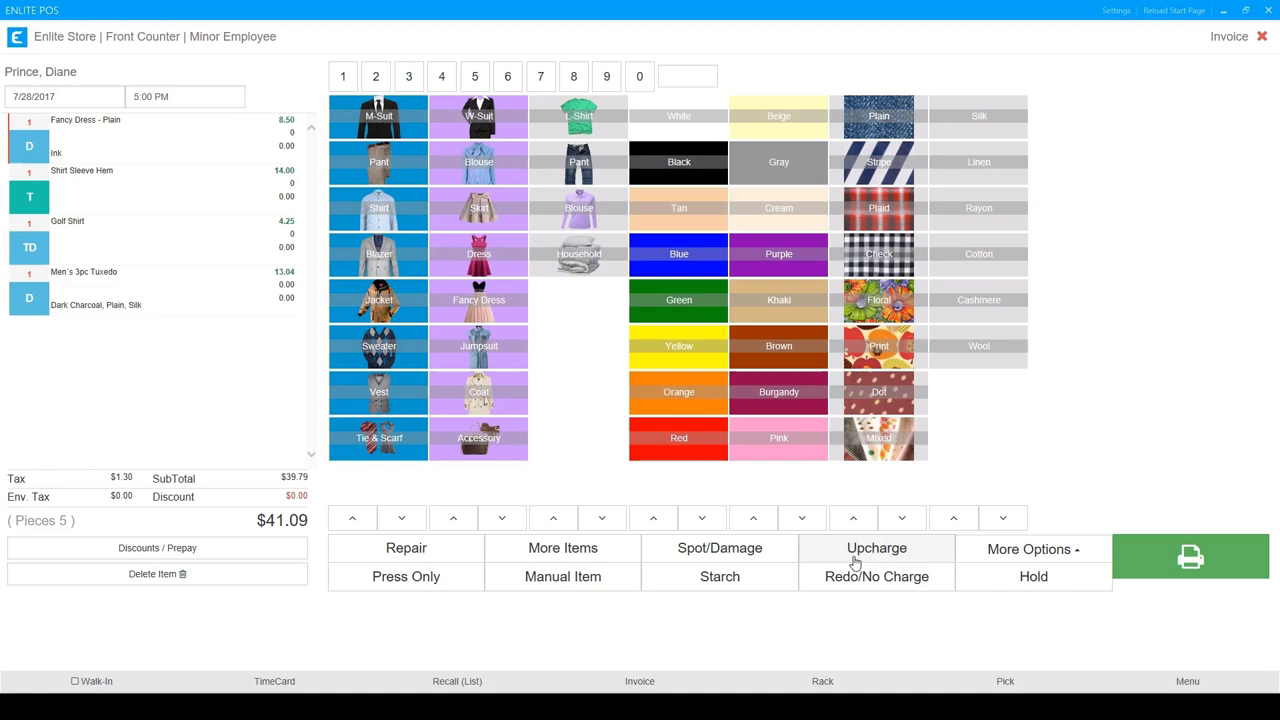
left_click(876, 548)
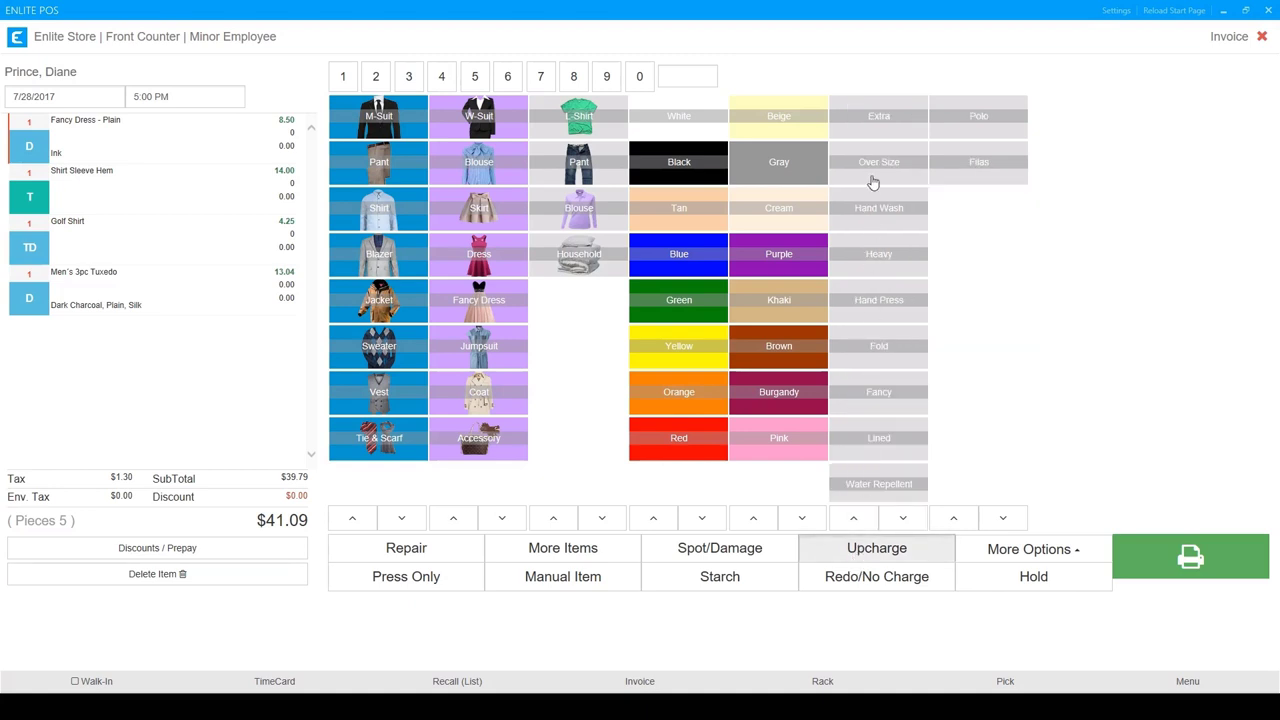
mouse_move(866, 375)
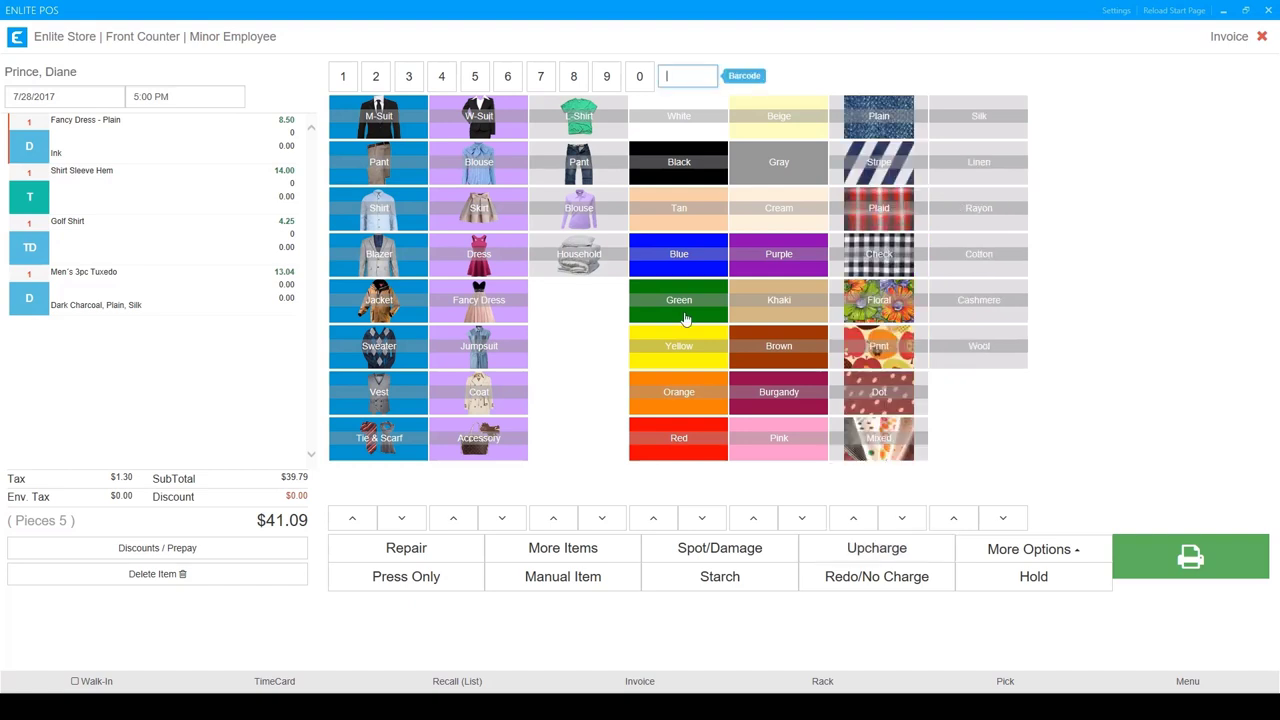
Add a heavy sweater flagged Press Only, bringing the invoice to $46.09.
left_click(378, 345)
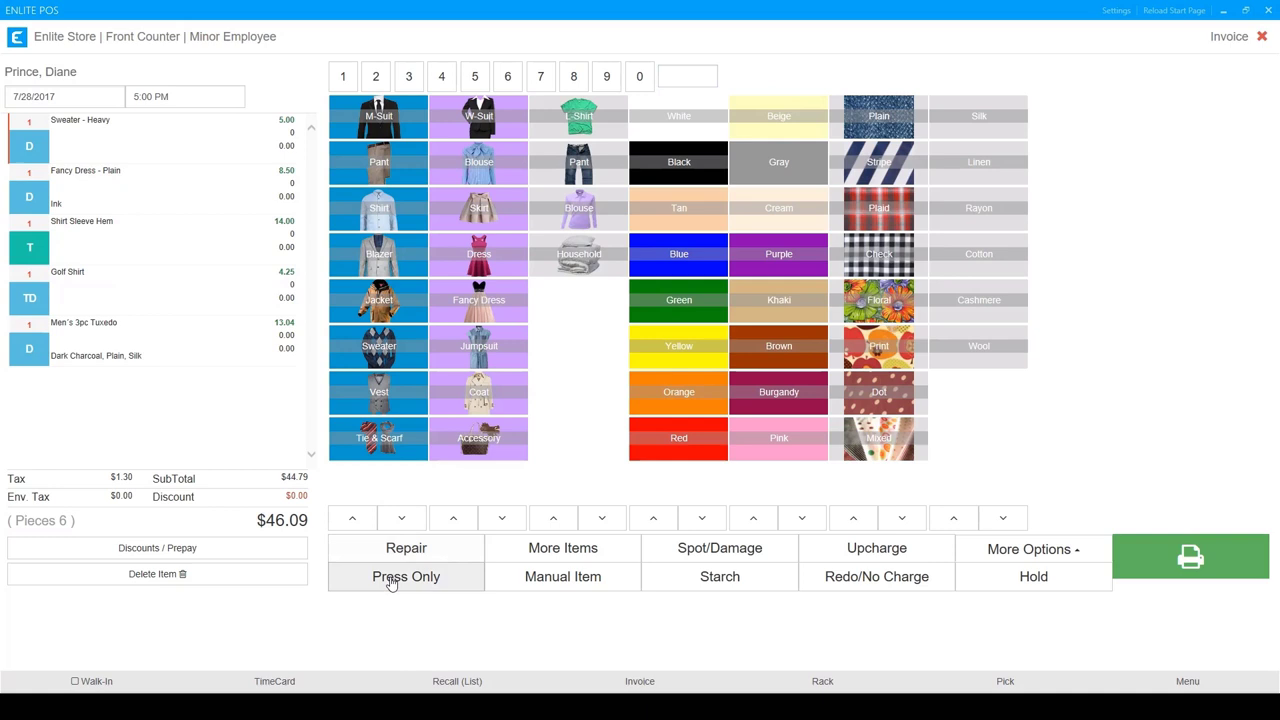
left_click(406, 576)
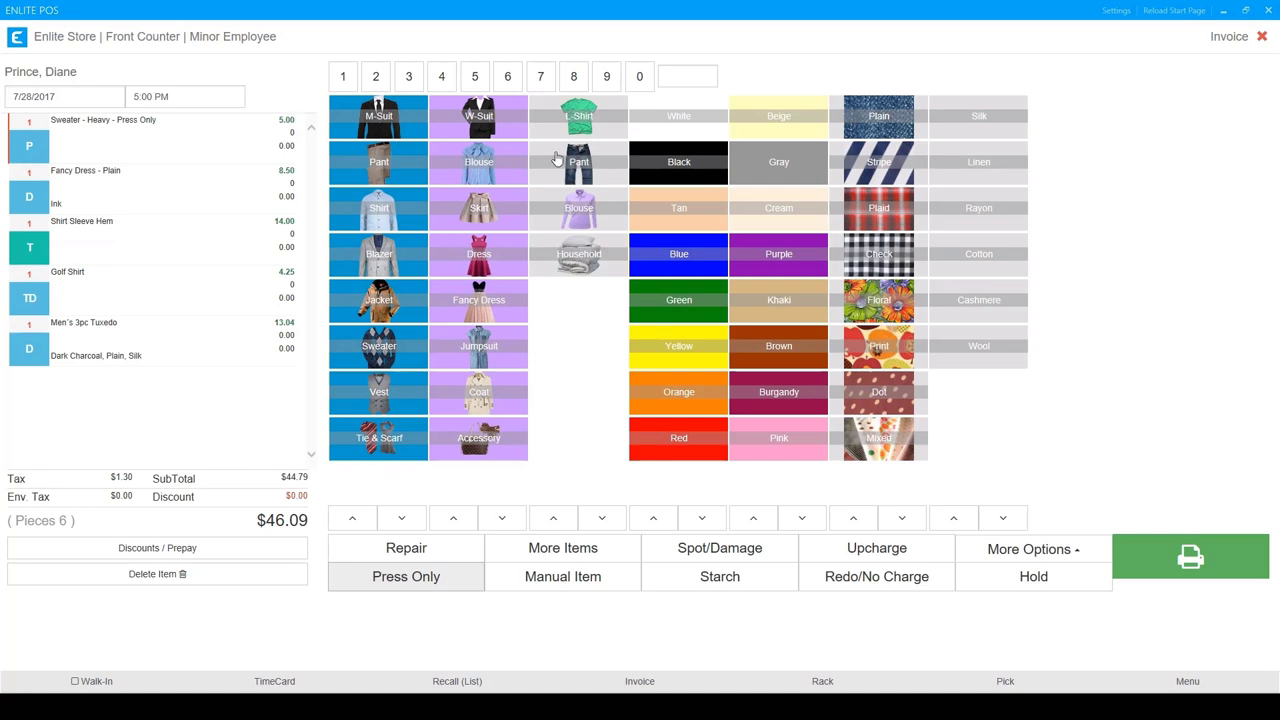
mouse_move(560, 187)
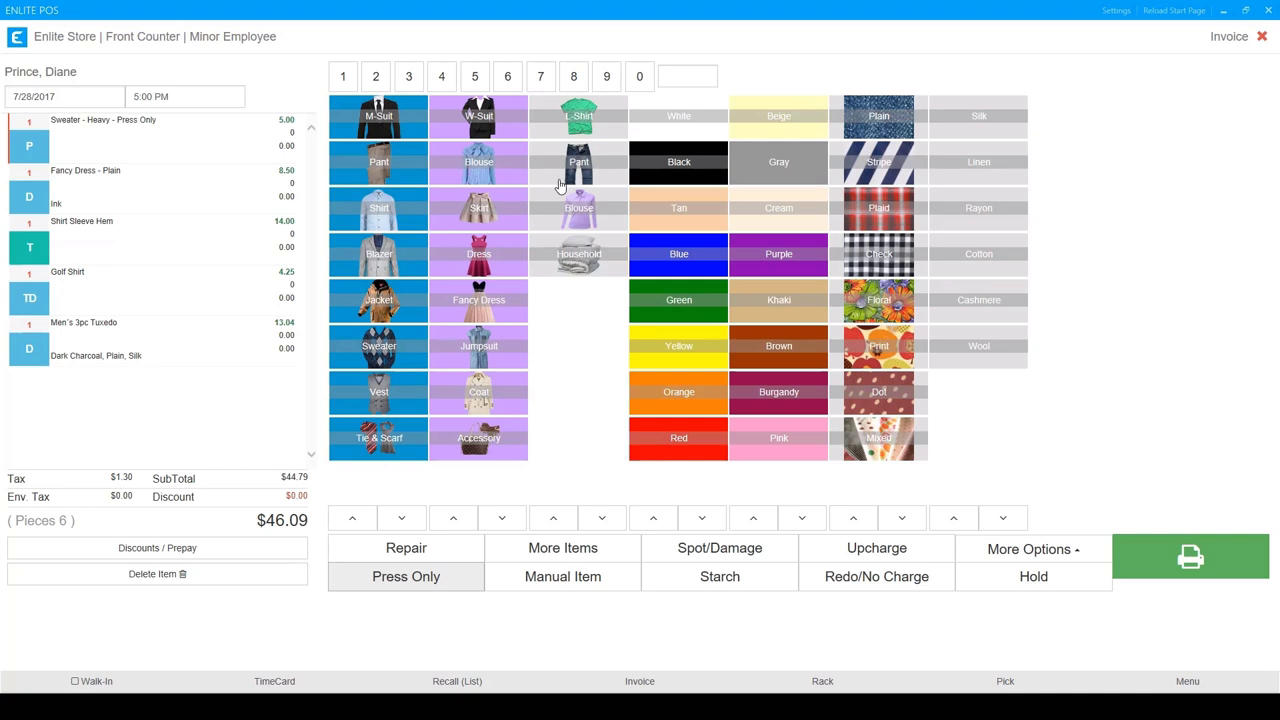
mouse_move(473, 409)
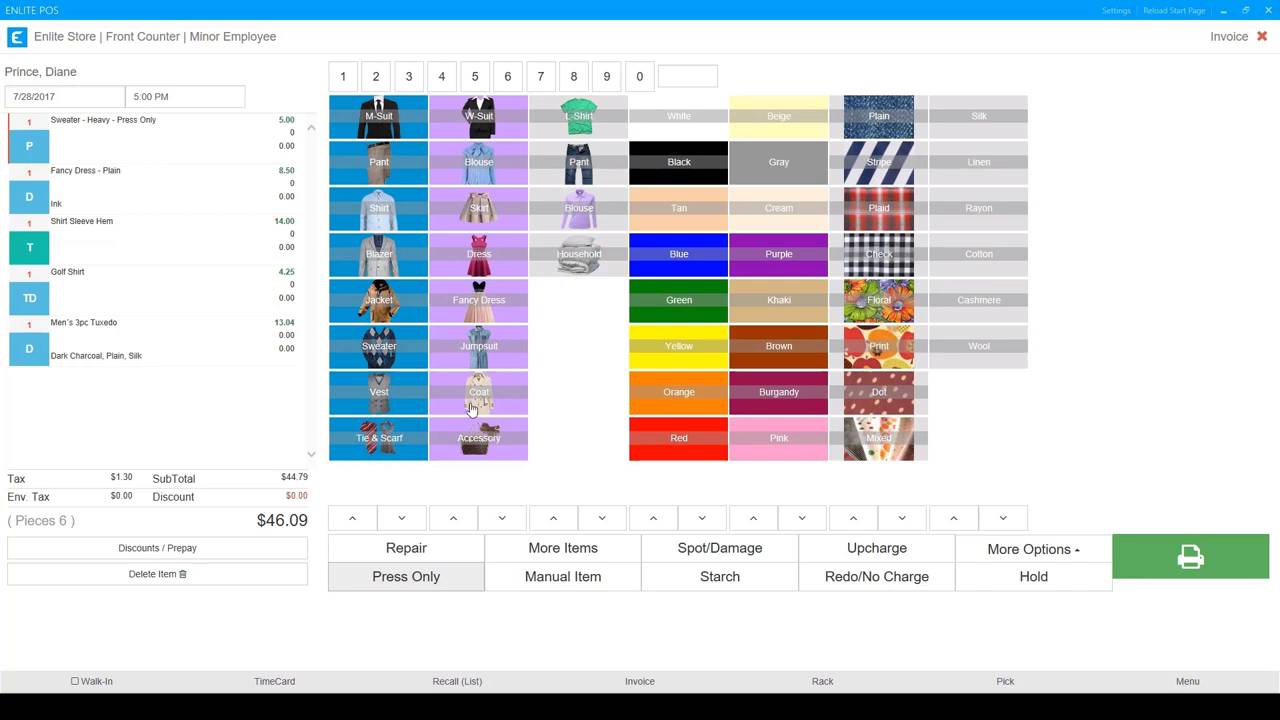
Add a Coat - Waist (LT) as a manual item priced 7.25.
left_click(478, 391)
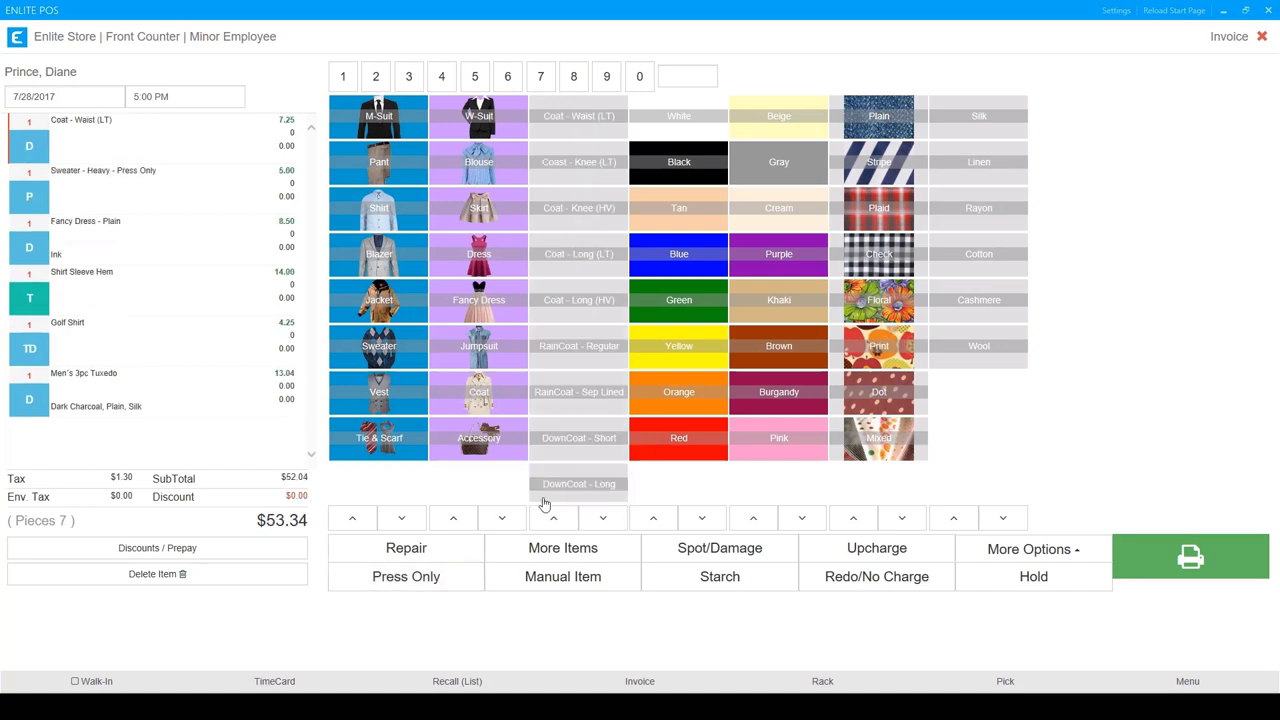
left_click(562, 576)
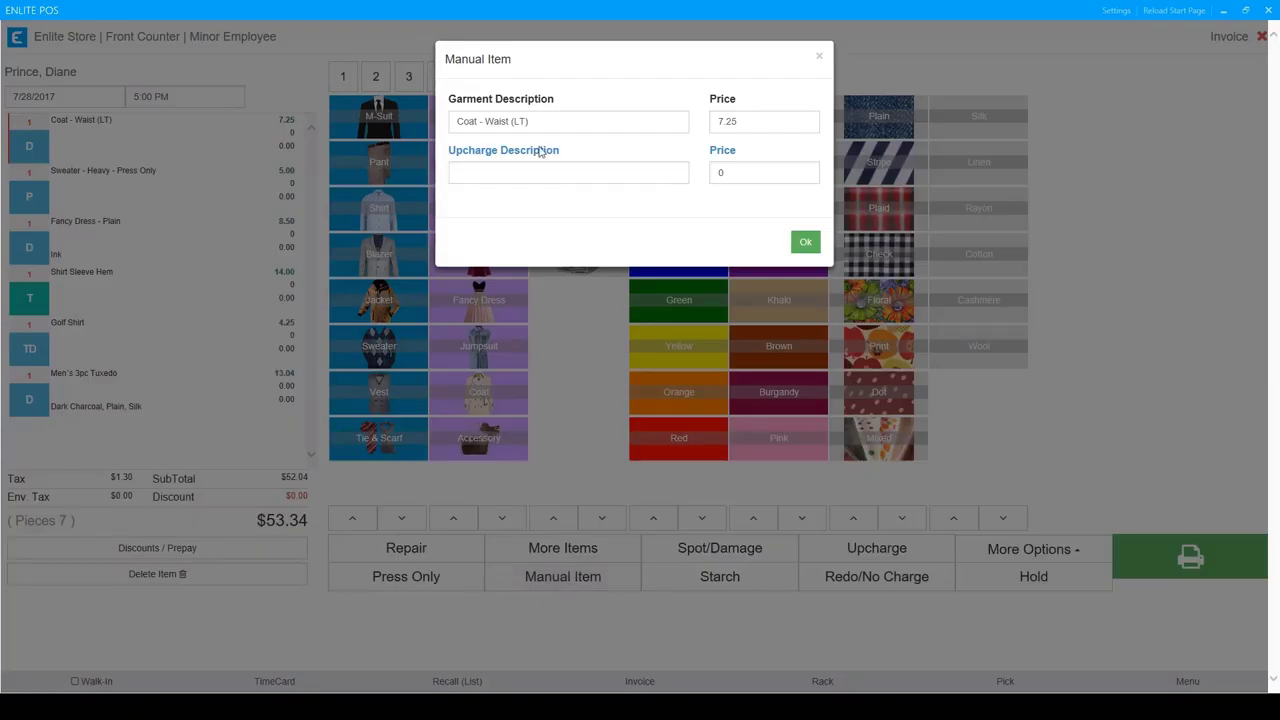
mouse_move(554, 116)
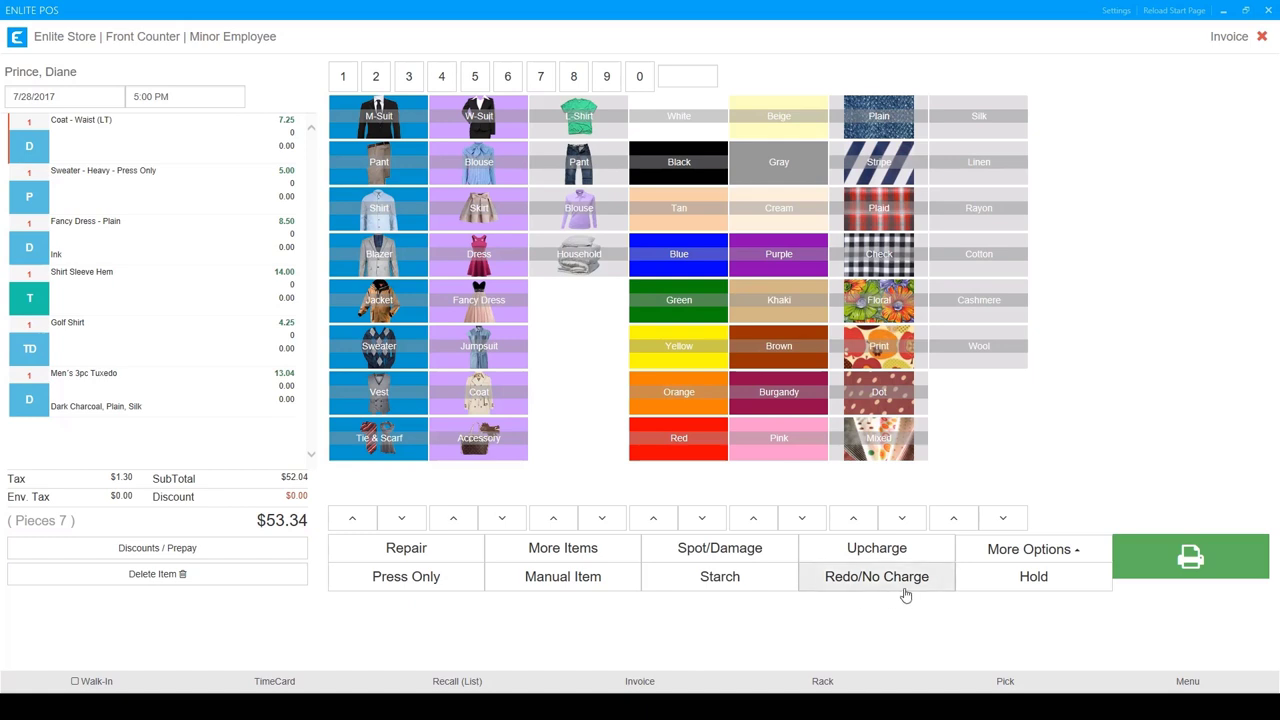
mouse_move(478, 345)
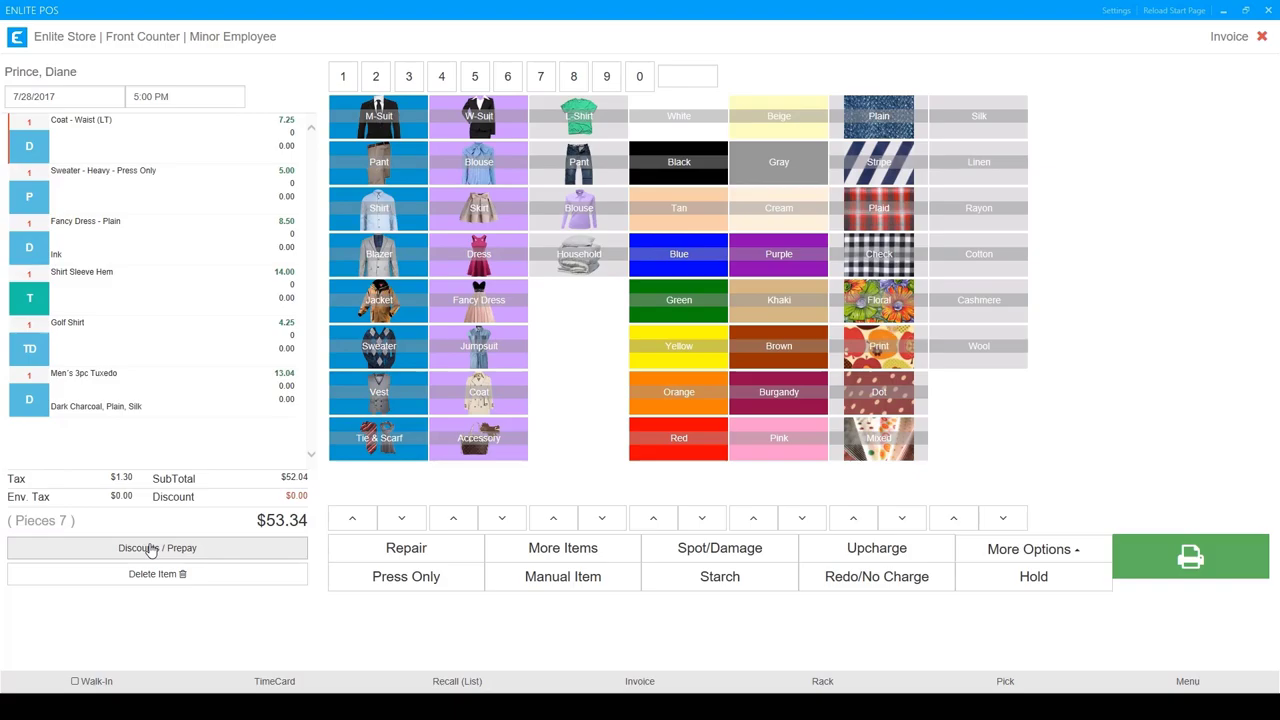
left_click(157, 547)
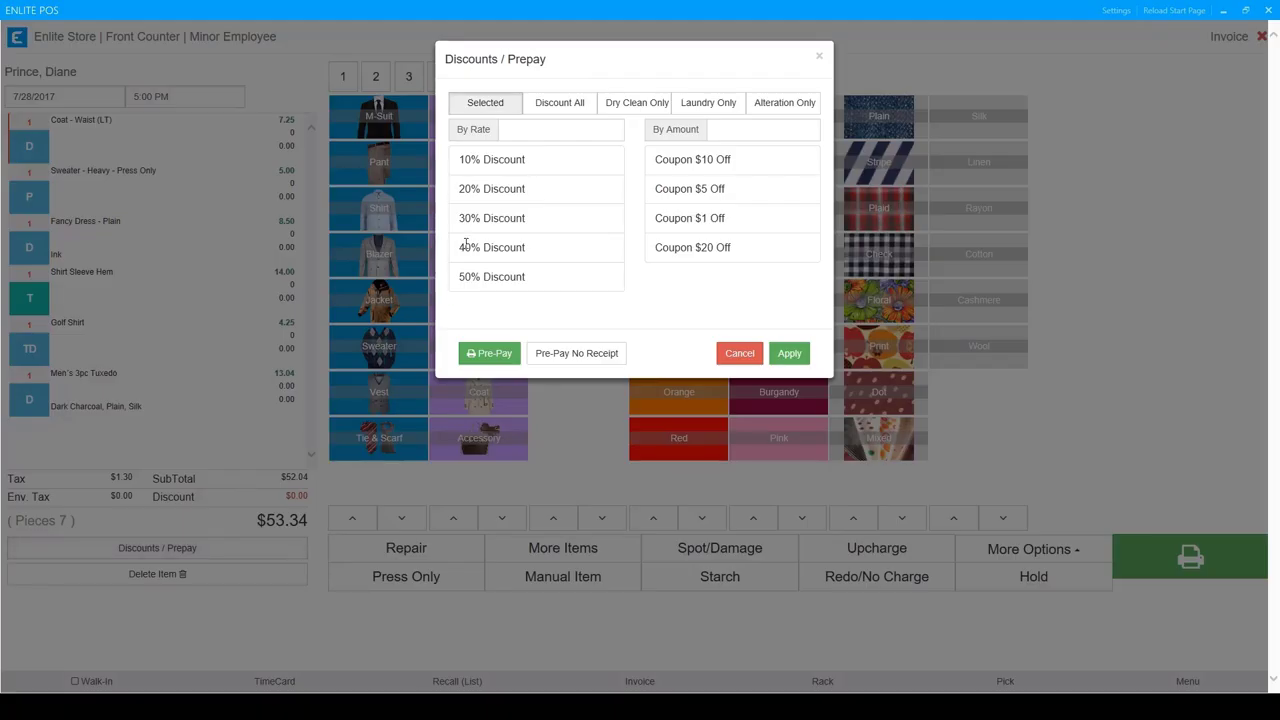
mouse_move(537, 174)
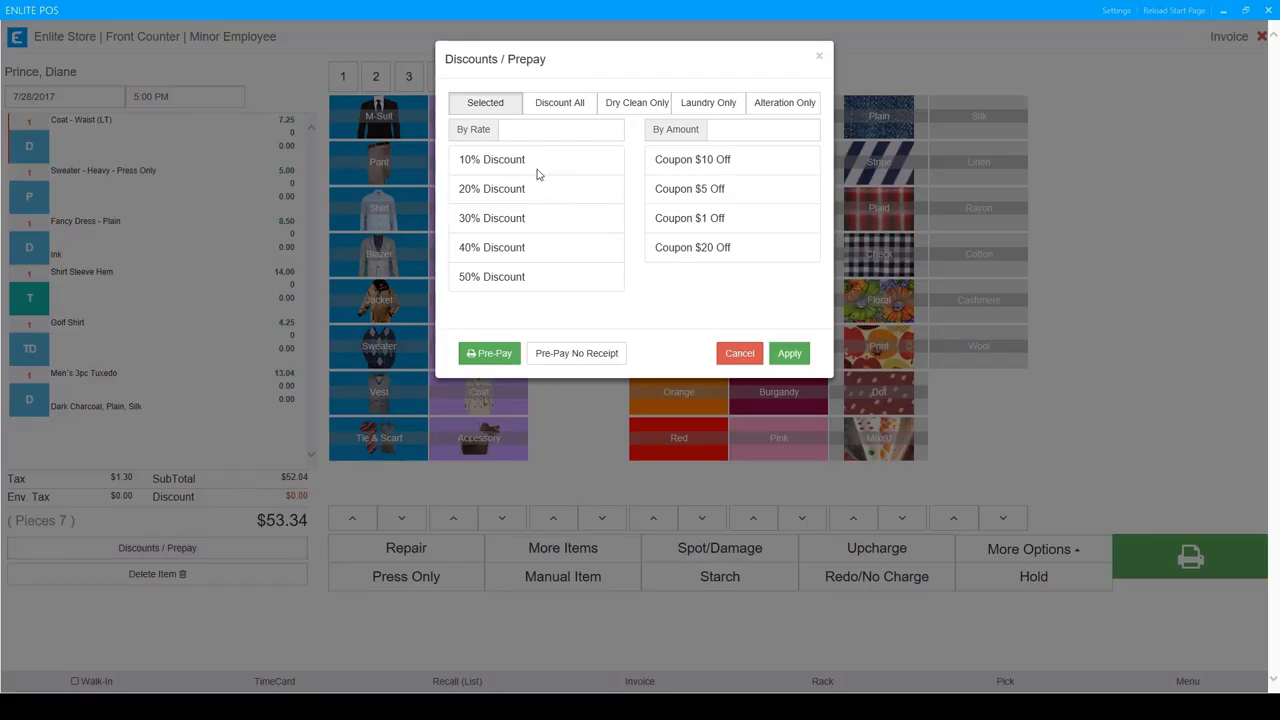
mouse_move(575, 161)
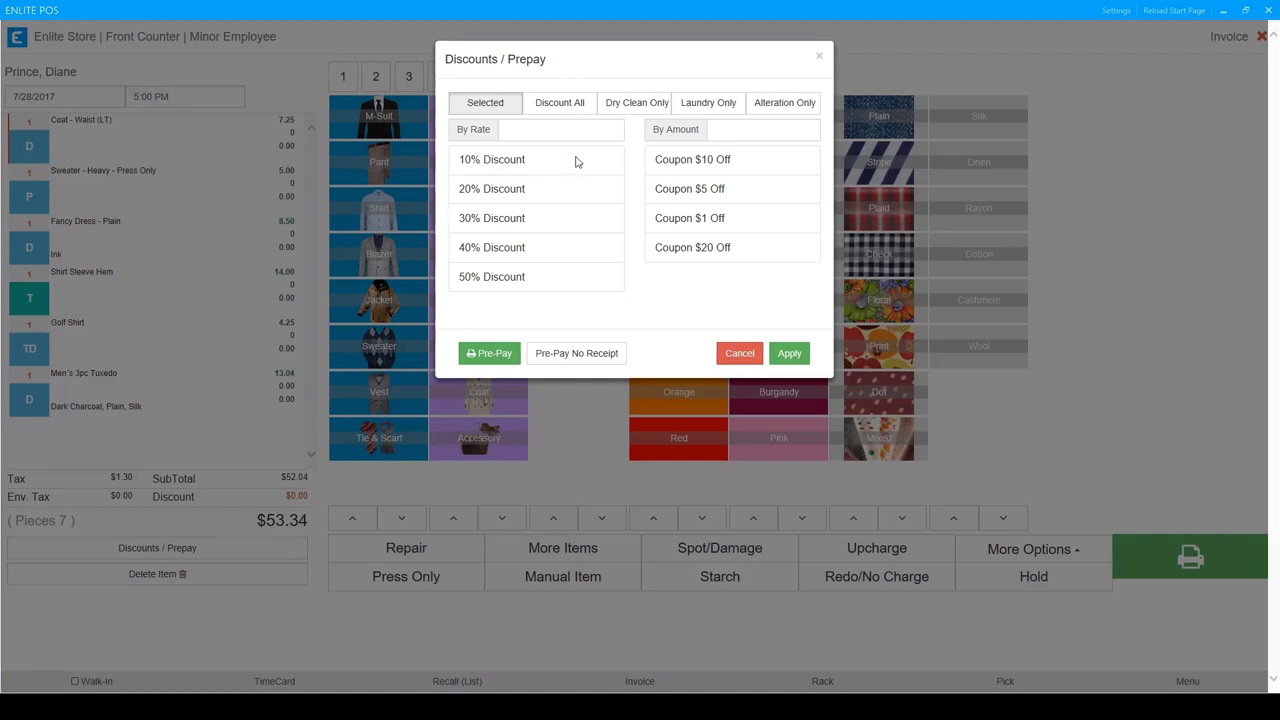
mouse_move(760, 237)
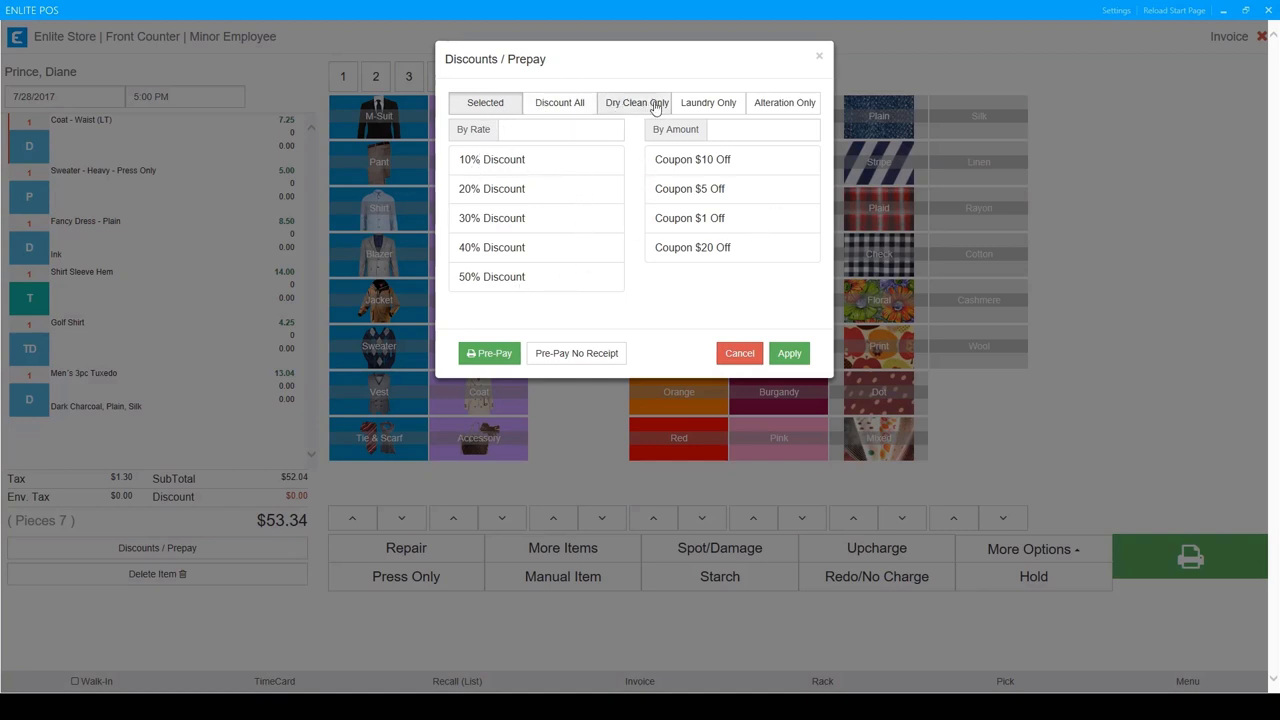
mouse_move(509, 310)
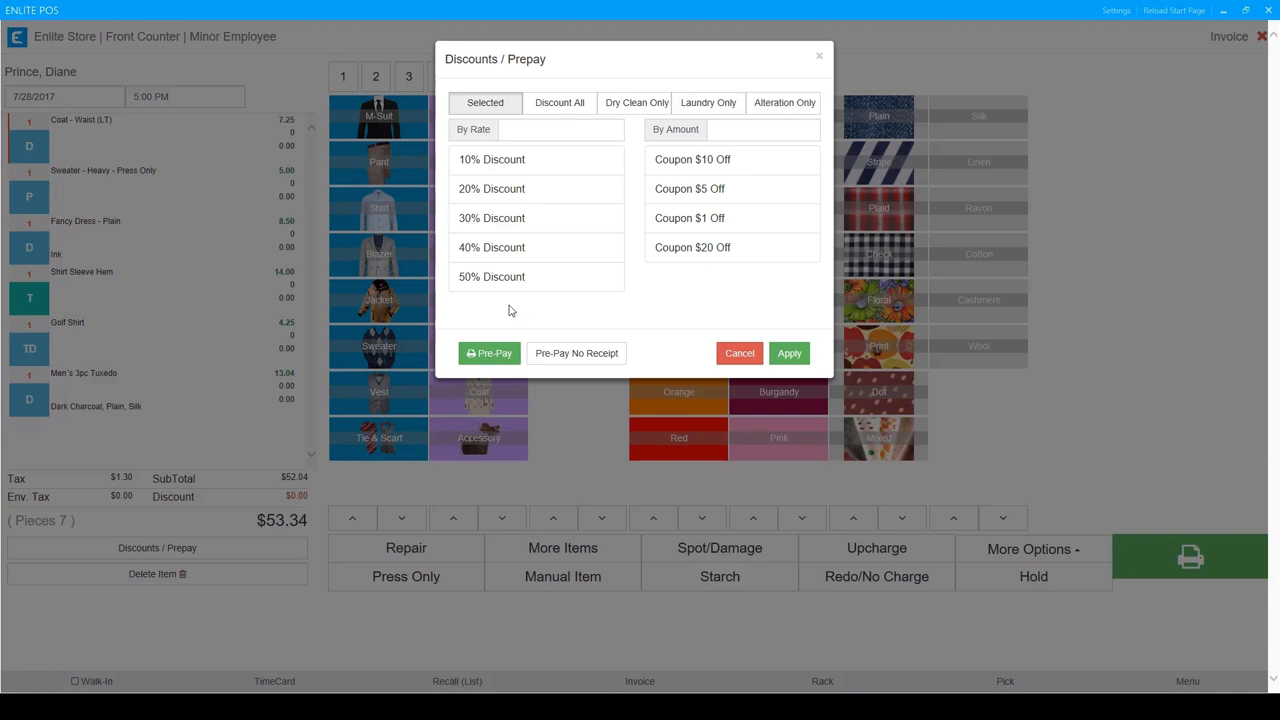
mouse_move(488, 347)
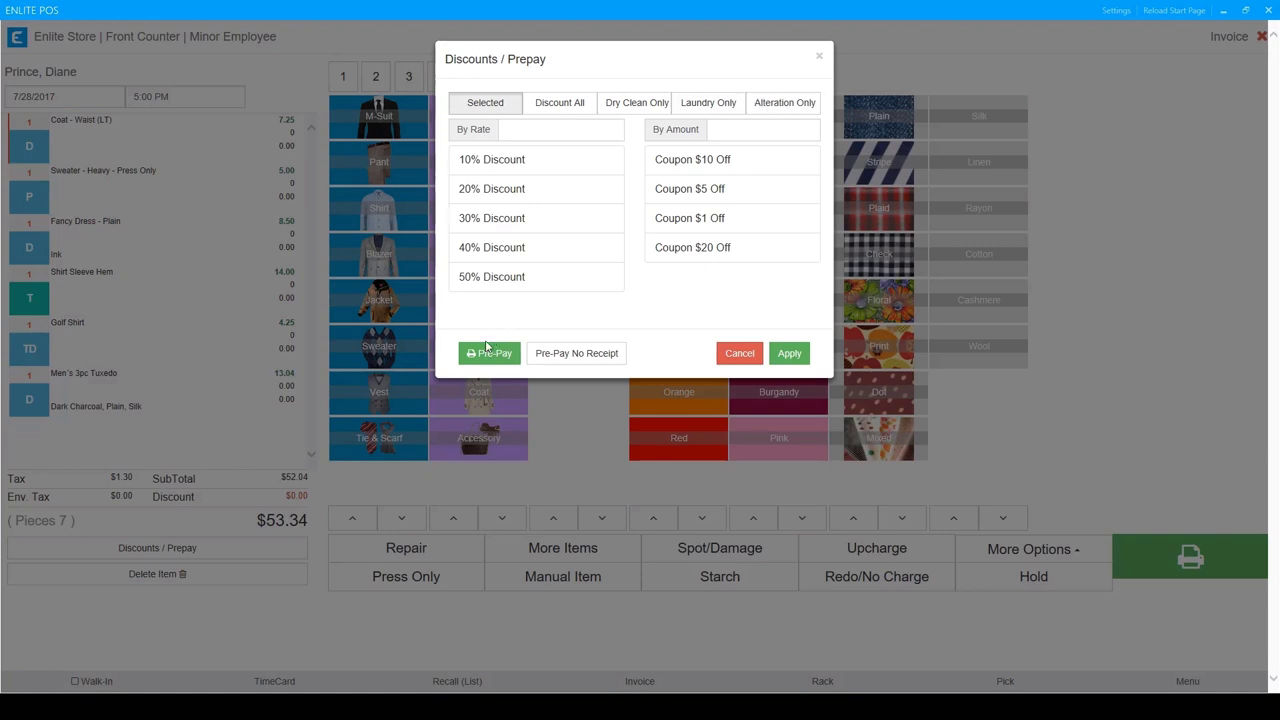
mouse_move(550, 314)
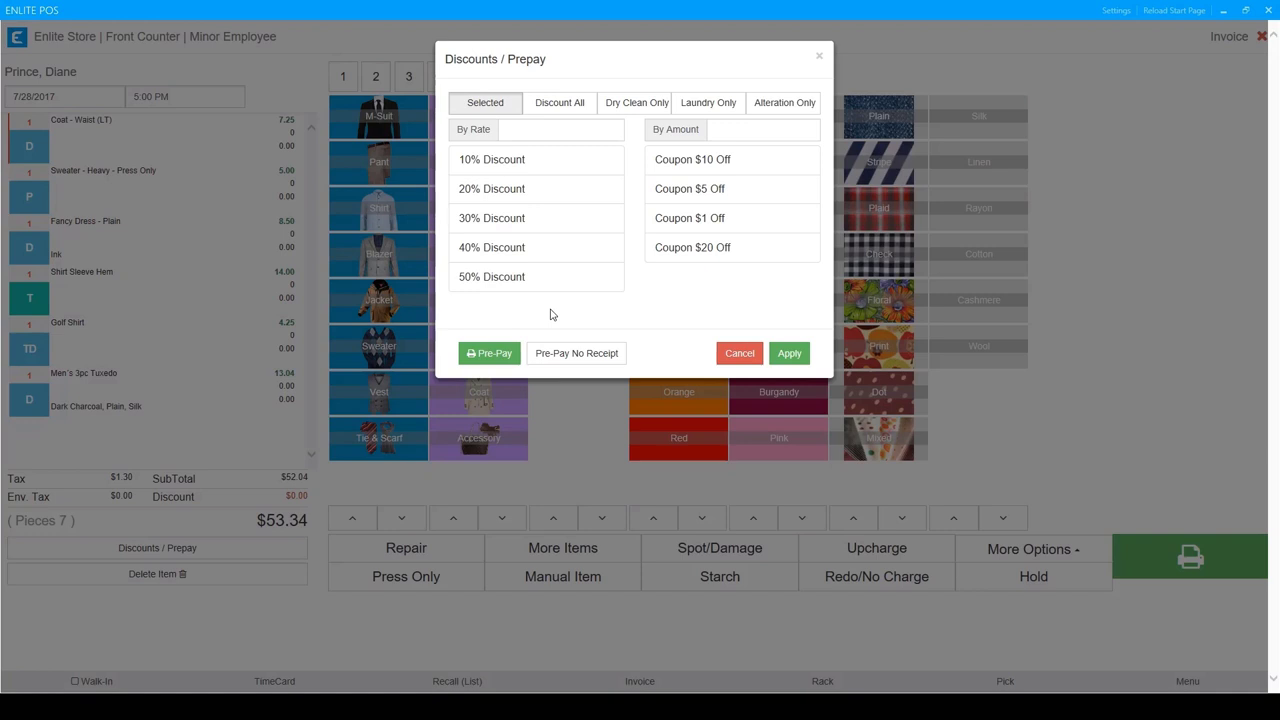
left_click(739, 352)
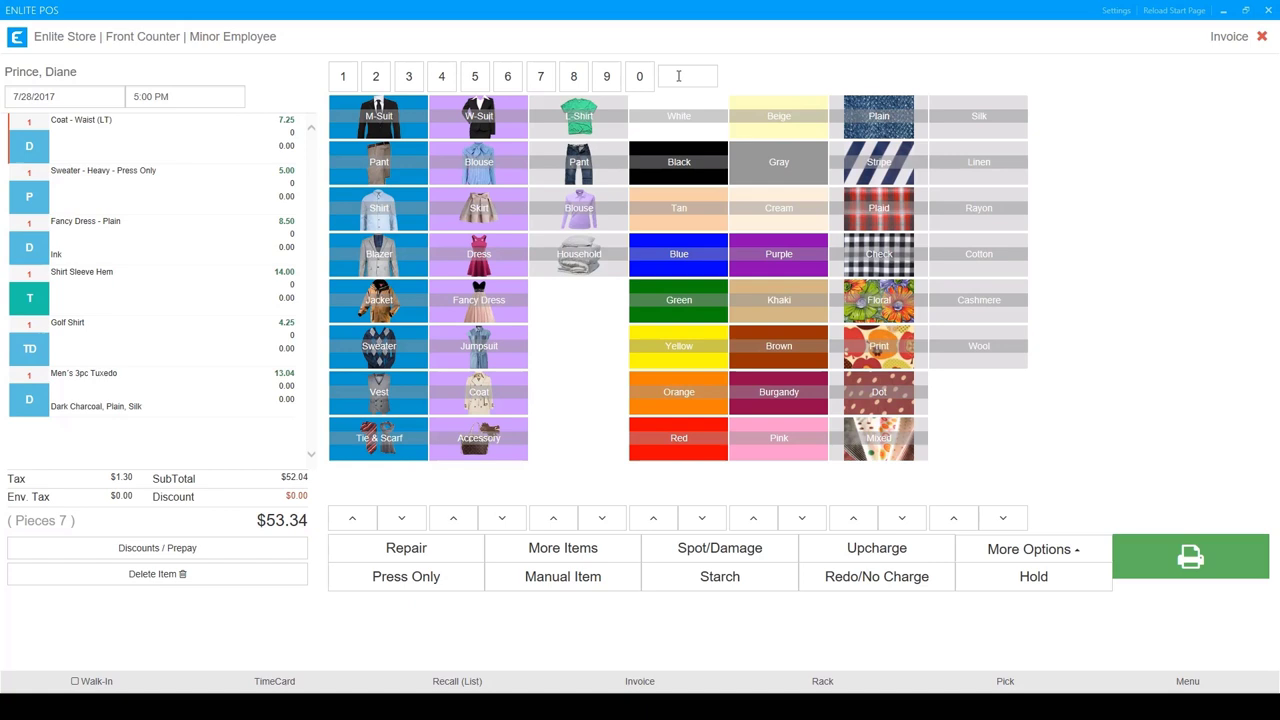
Add barcode 56841267 as a Small Jacket (LT) tagged Blue, Plaid, Cotton.
type("56841267")
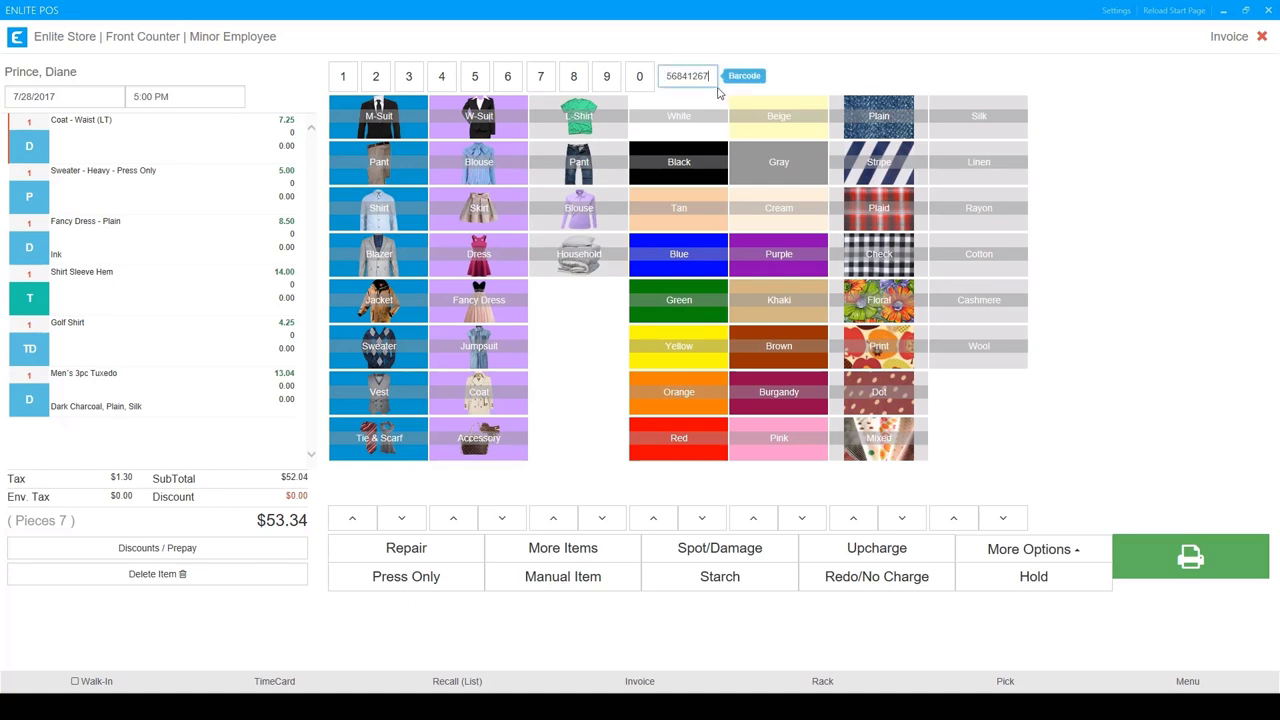
left_click(743, 75)
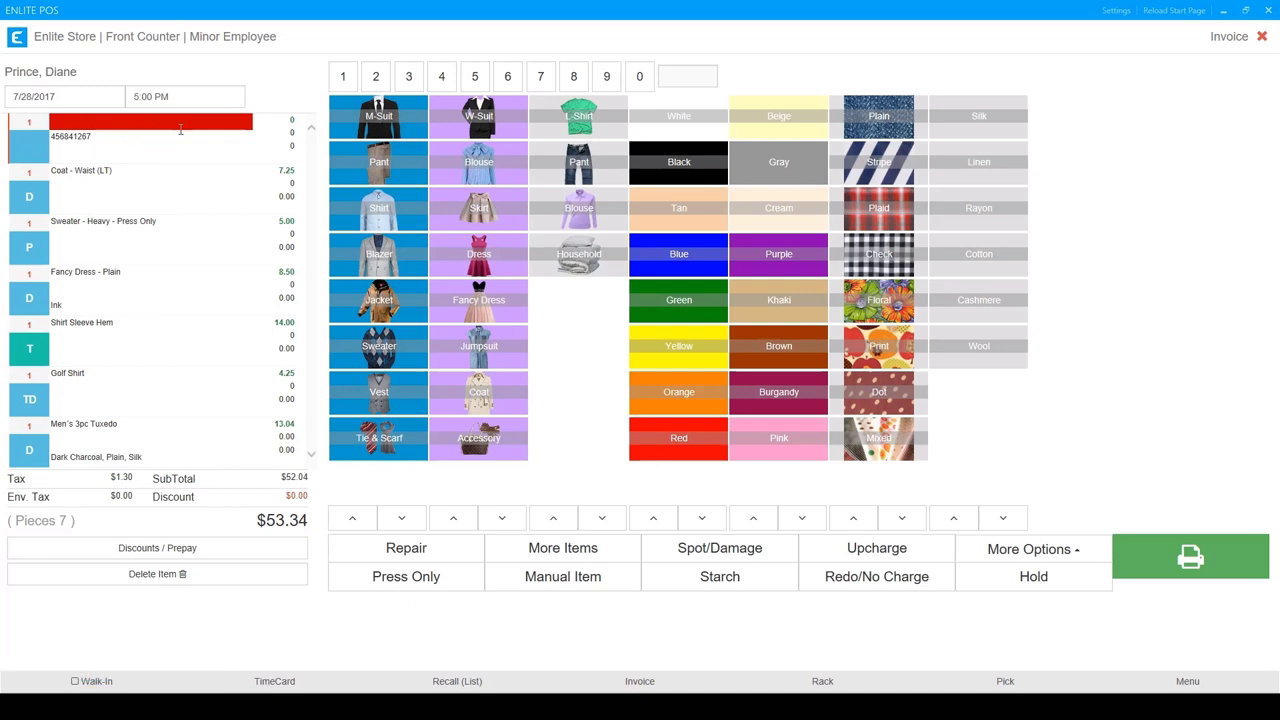
mouse_move(397, 312)
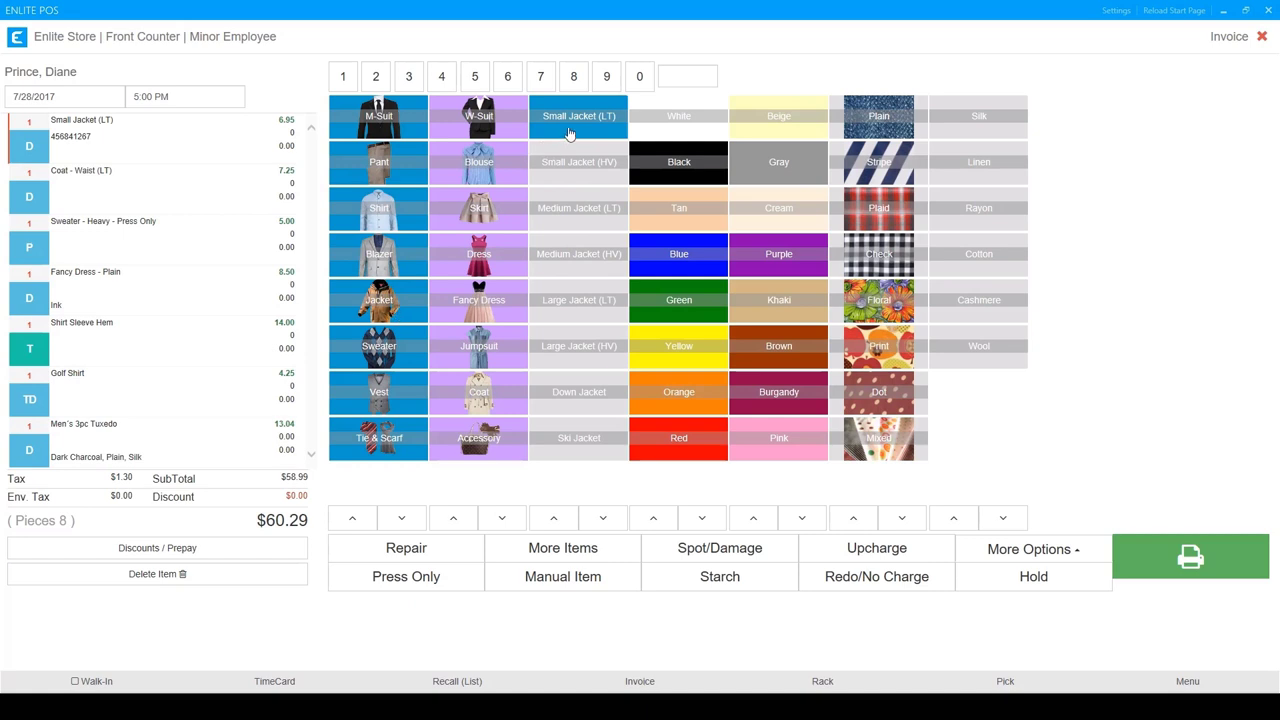
mouse_move(68, 144)
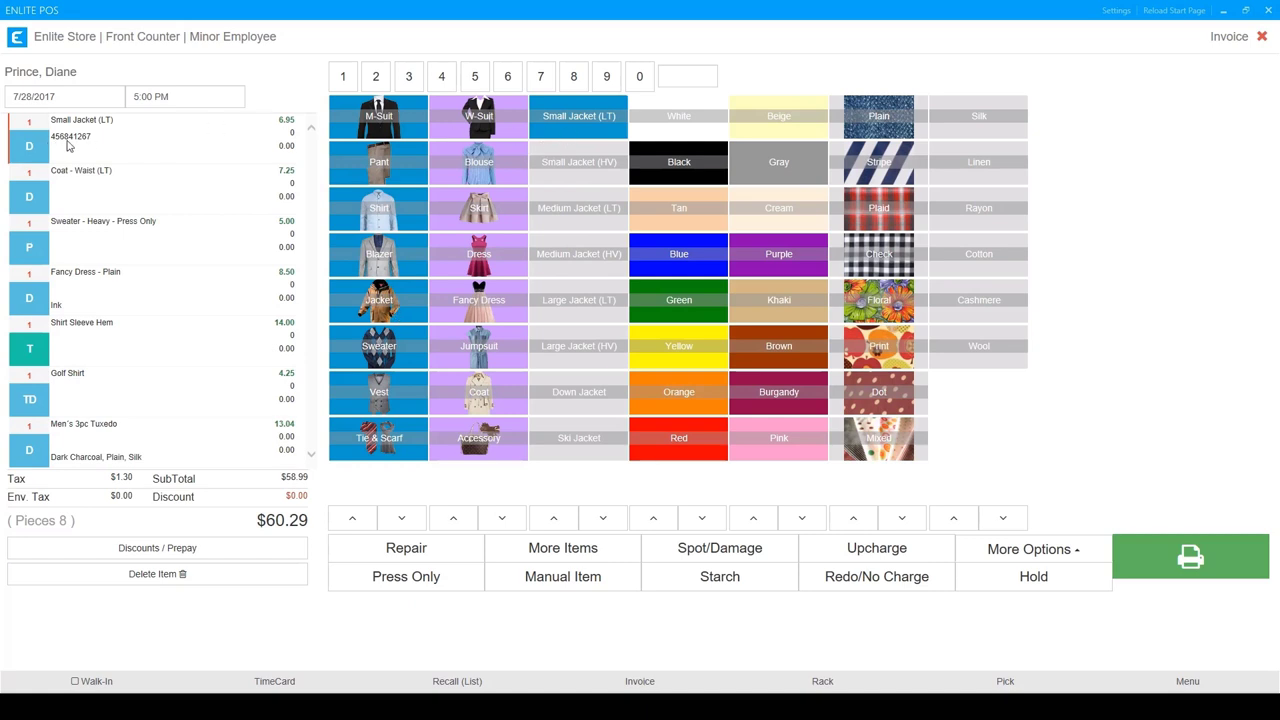
mouse_move(657, 278)
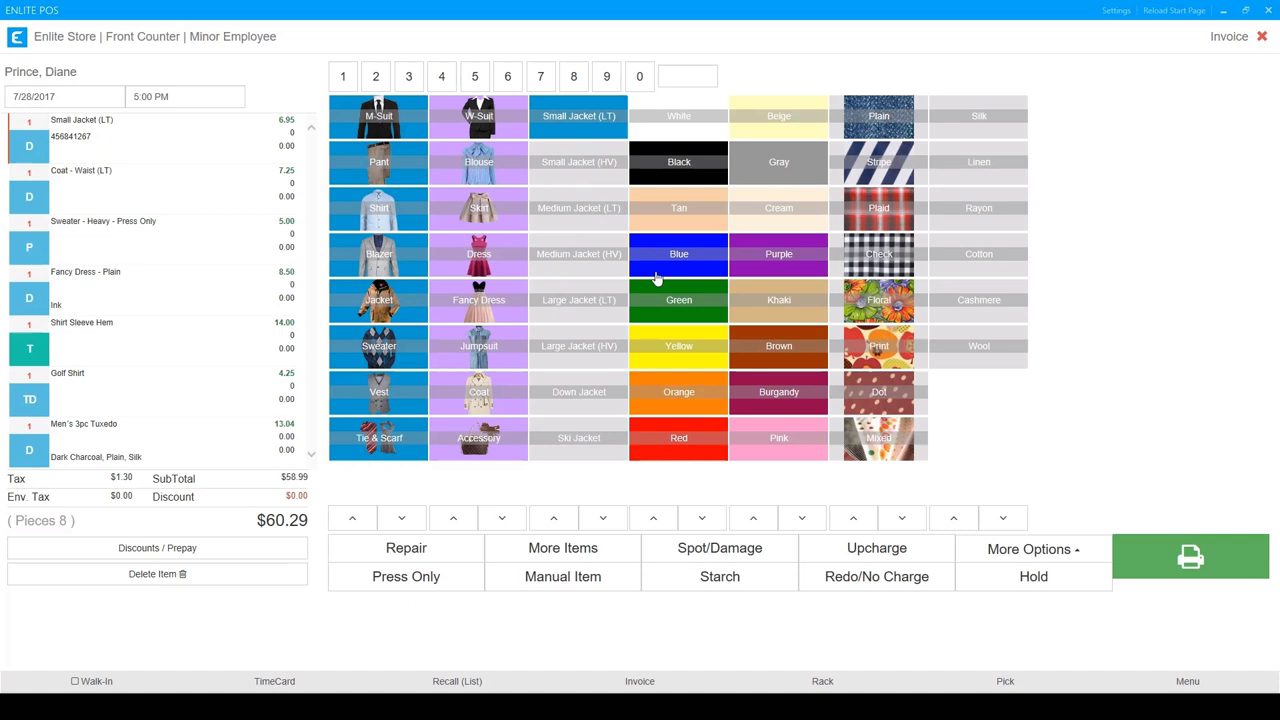
left_click(679, 253)
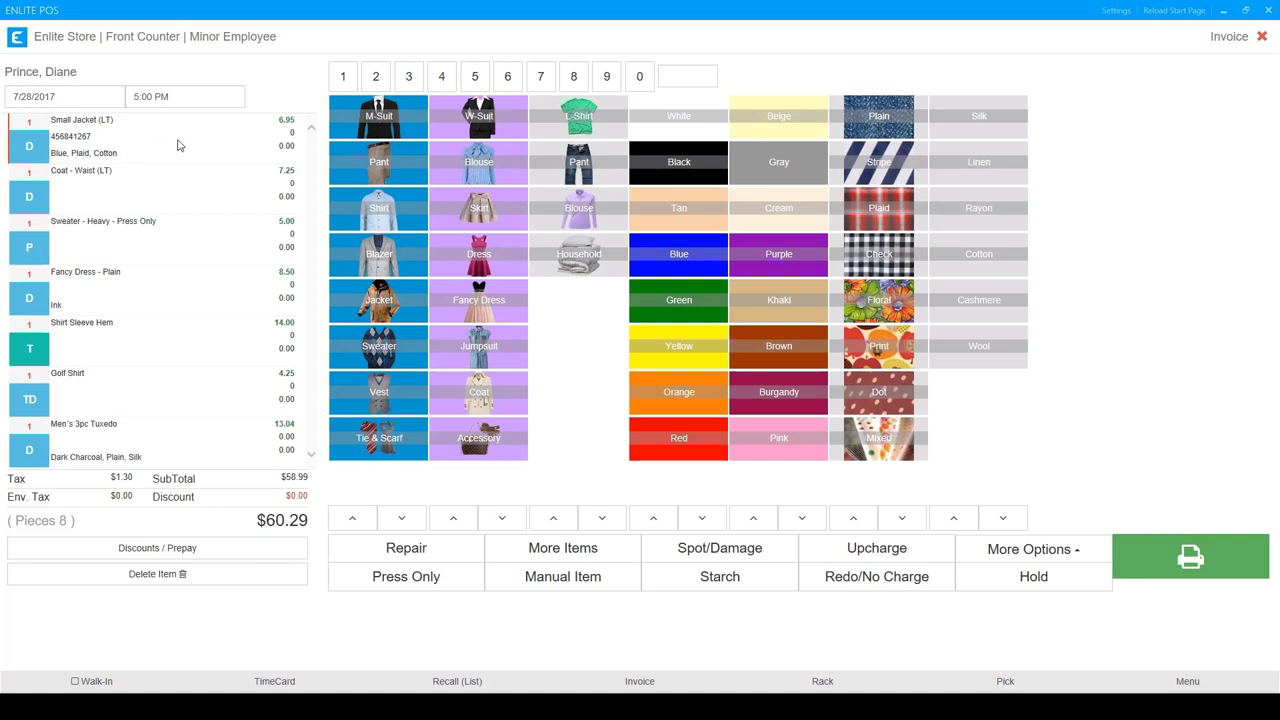
mouse_move(558, 178)
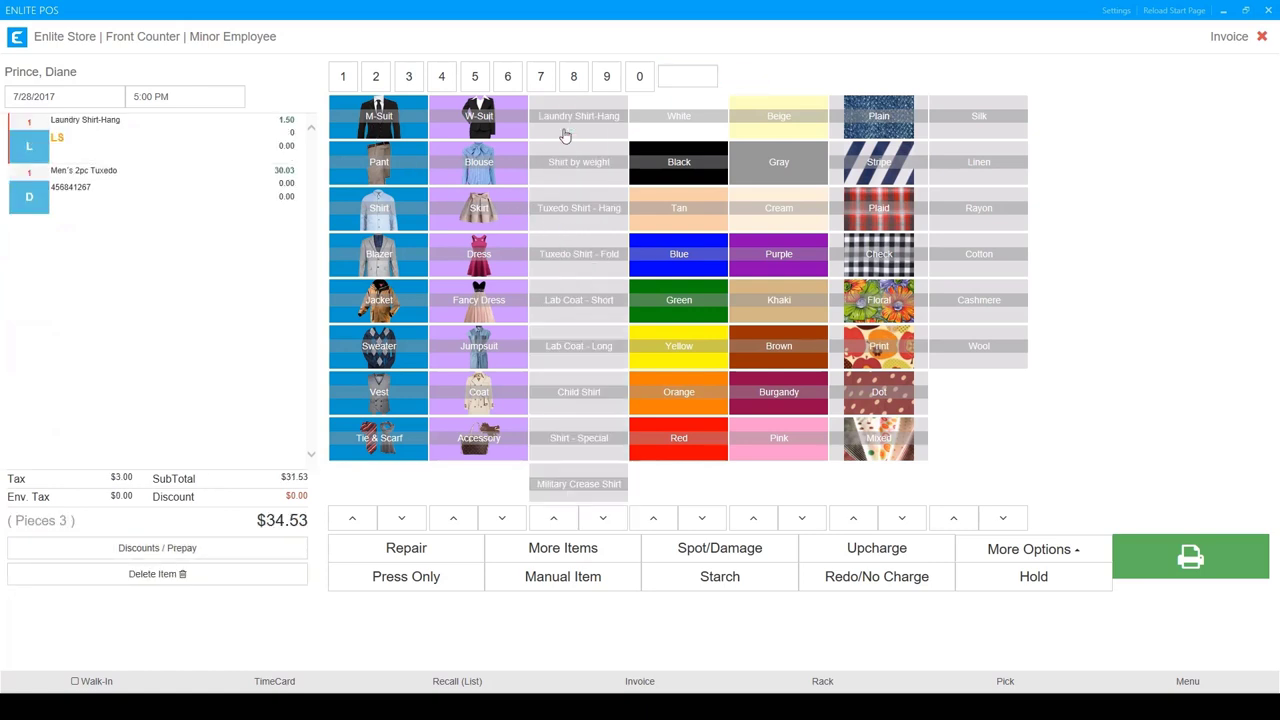
mouse_move(558, 222)
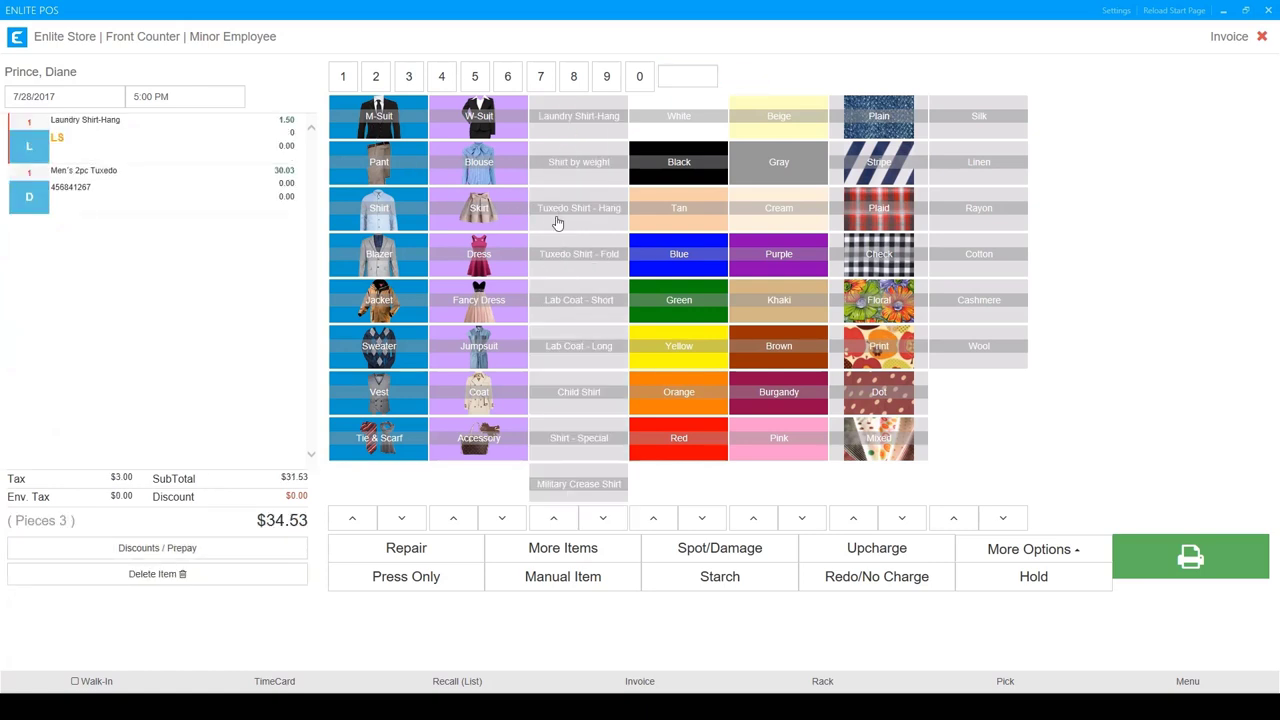
Change the Laundry Shirt-Hang line to Tuxedo Shirt - Hang, totaling $36.53.
left_click(578, 208)
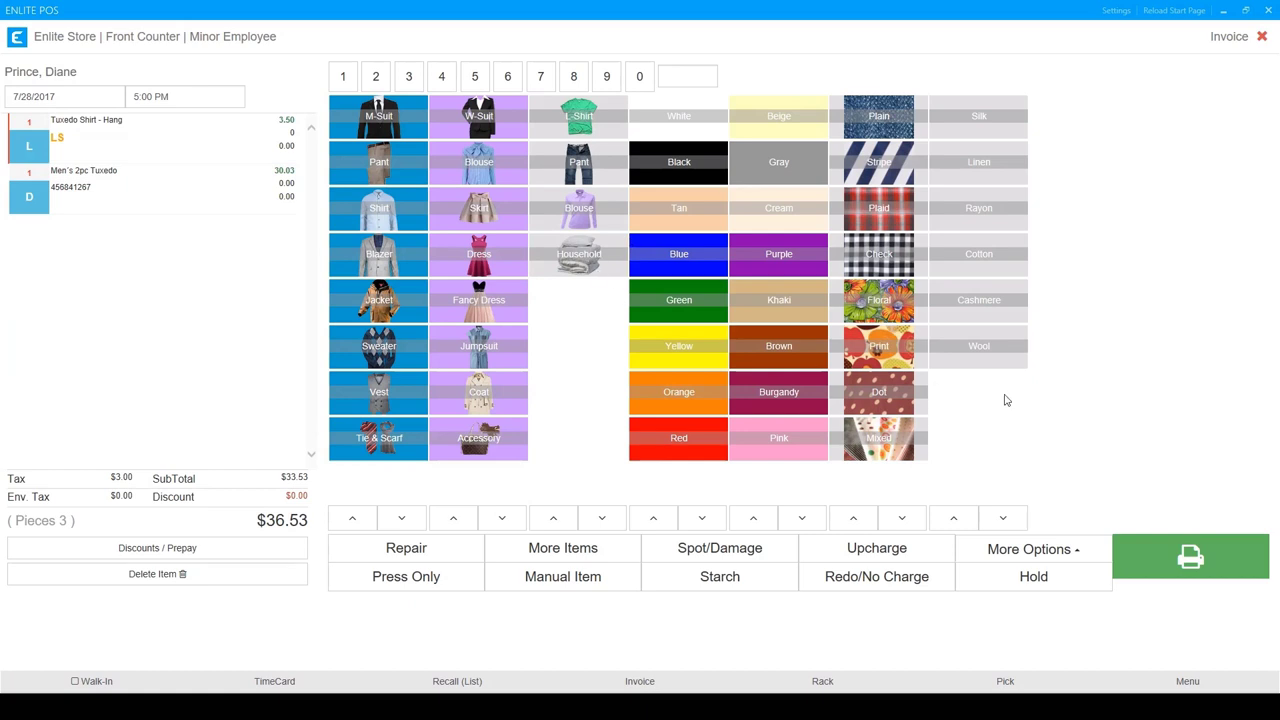
mouse_move(1100, 475)
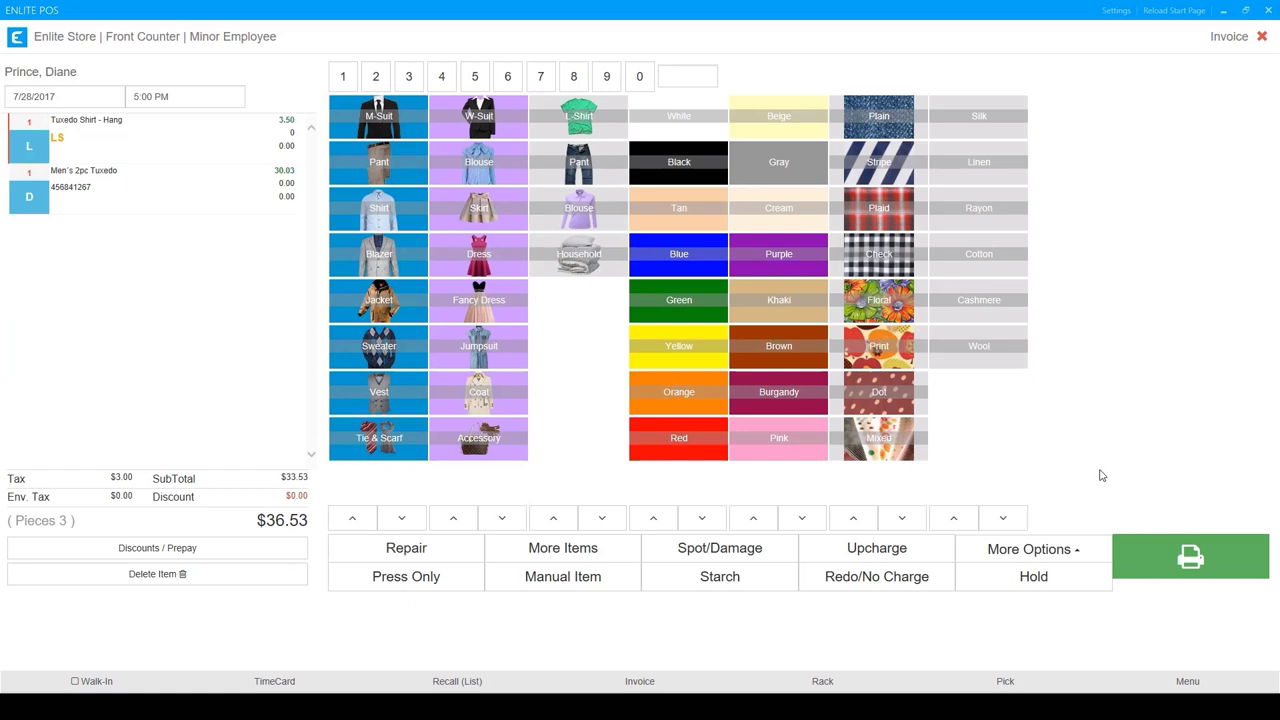
left_click(1033, 548)
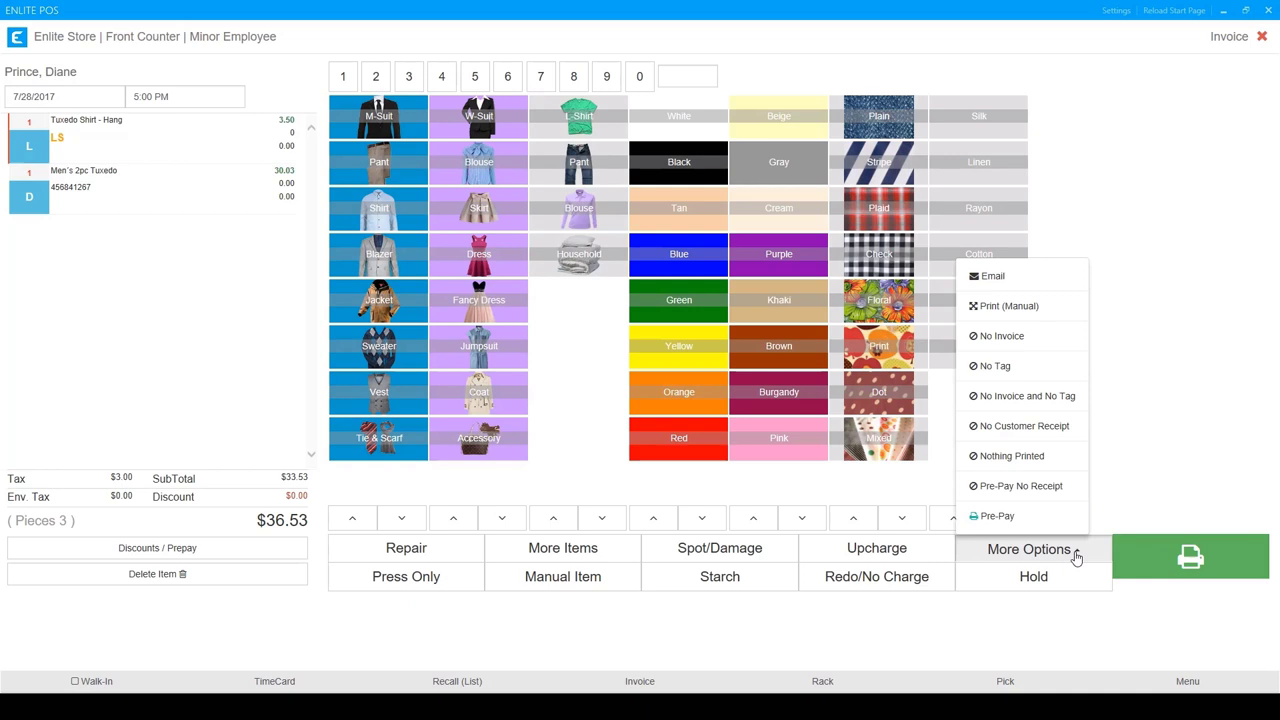
mouse_move(1032, 288)
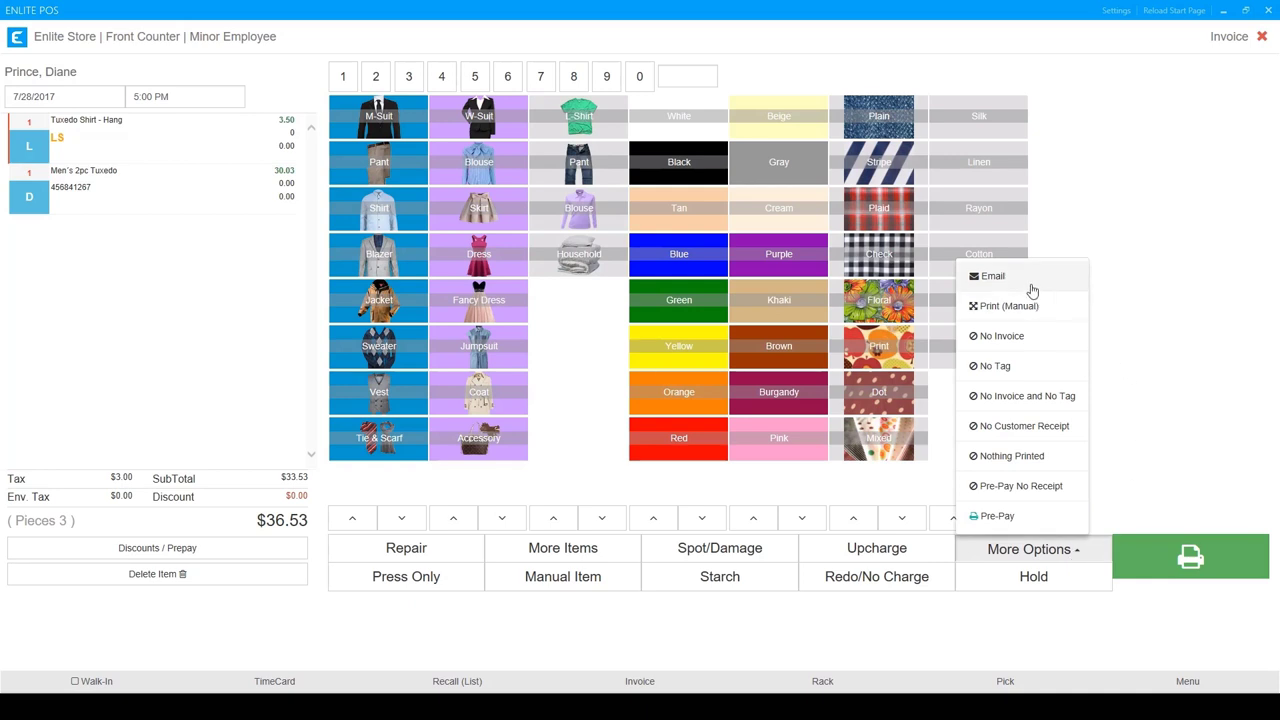
mouse_move(1037, 306)
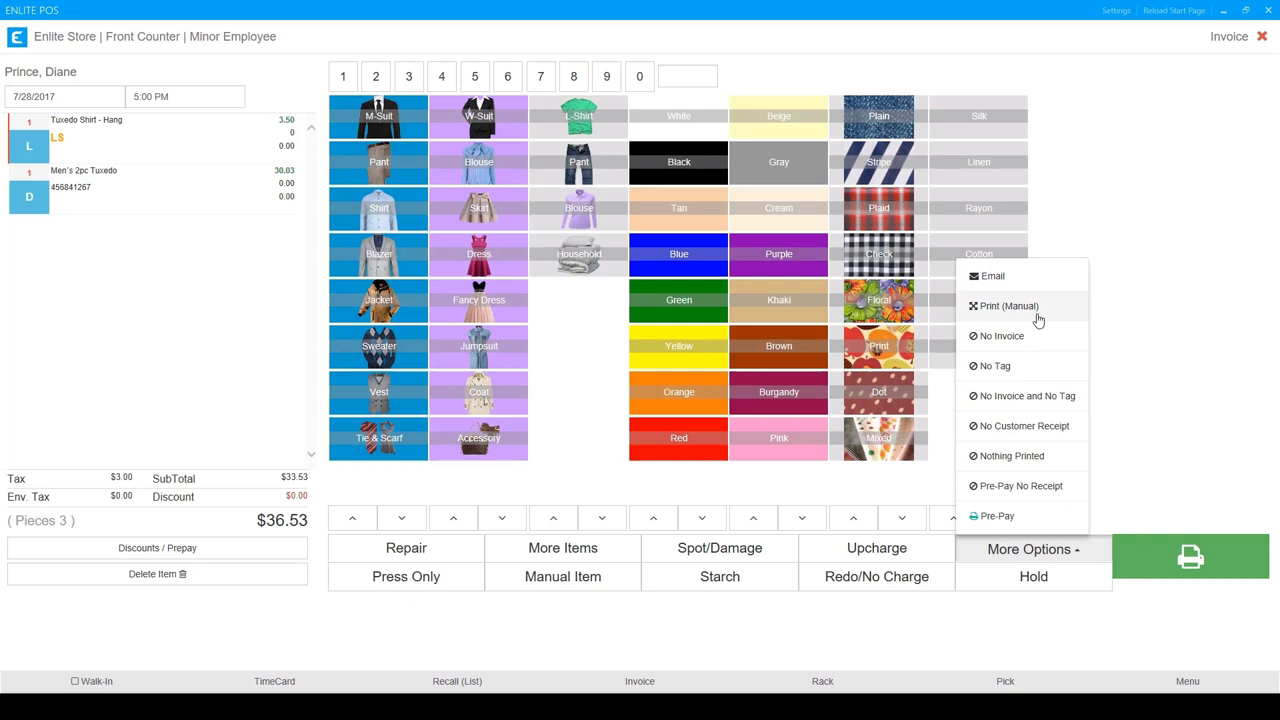
mouse_move(1043, 348)
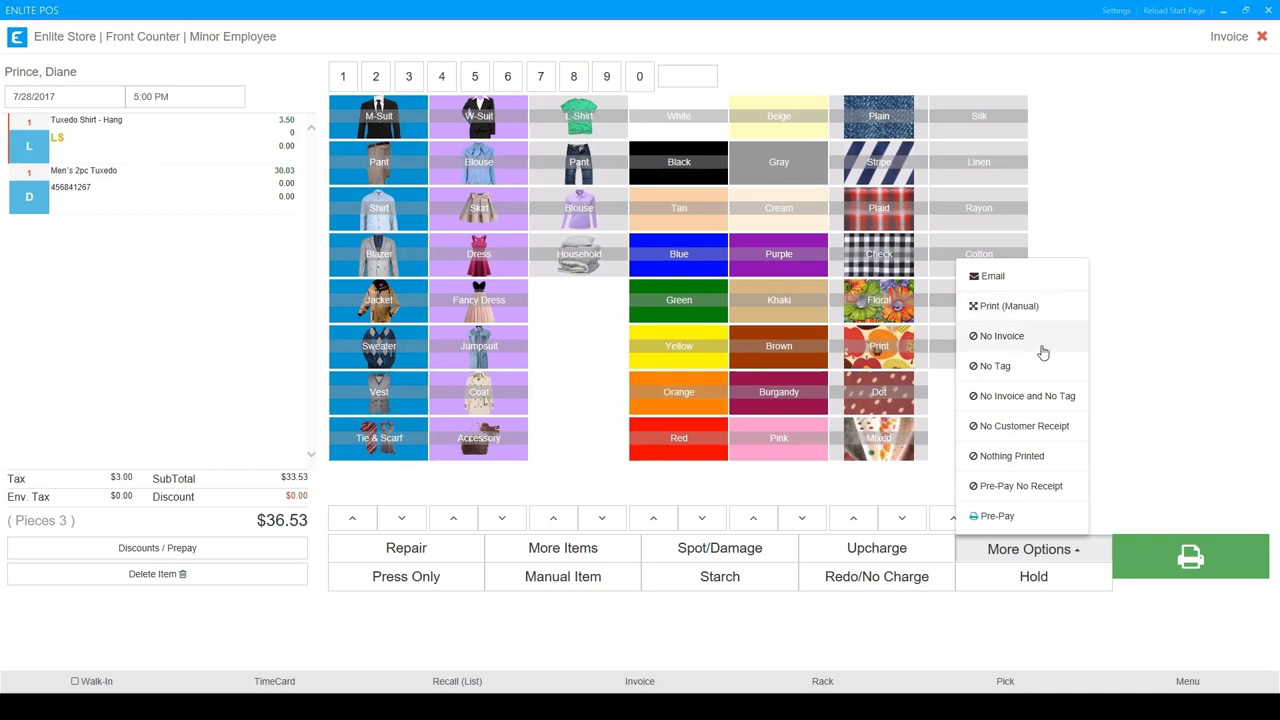
mouse_move(1008, 306)
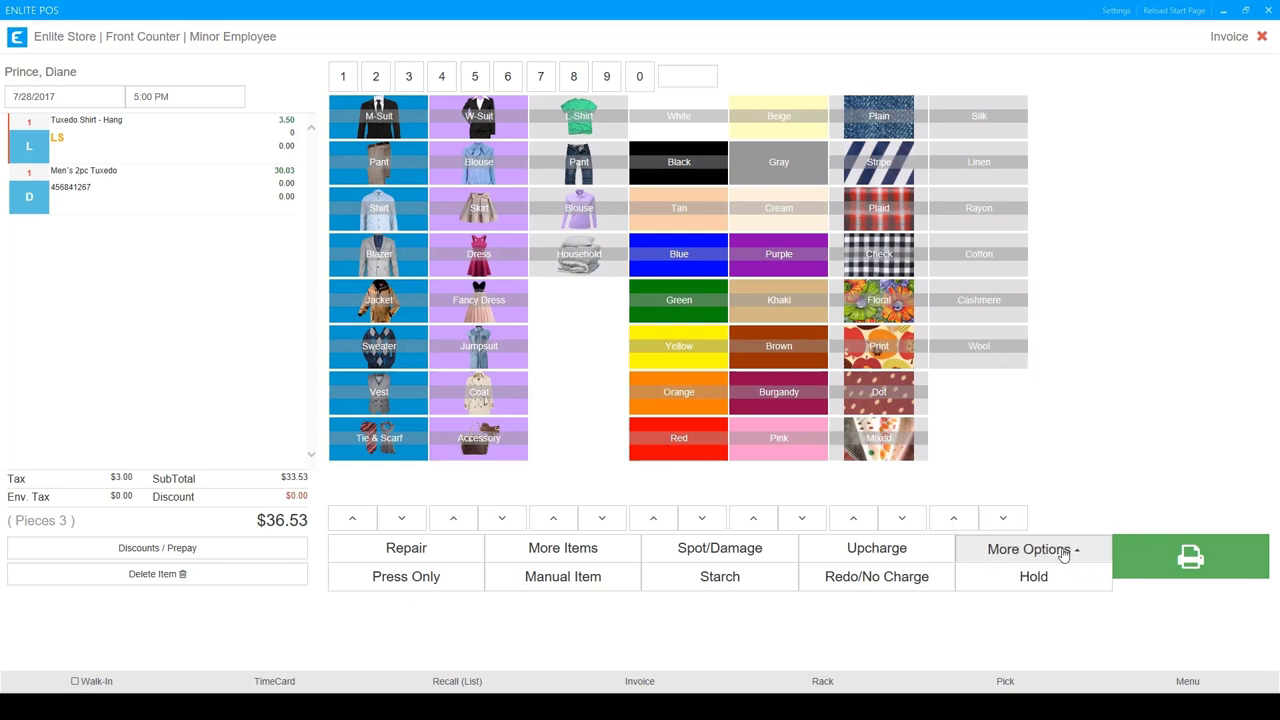
mouse_move(1188, 556)
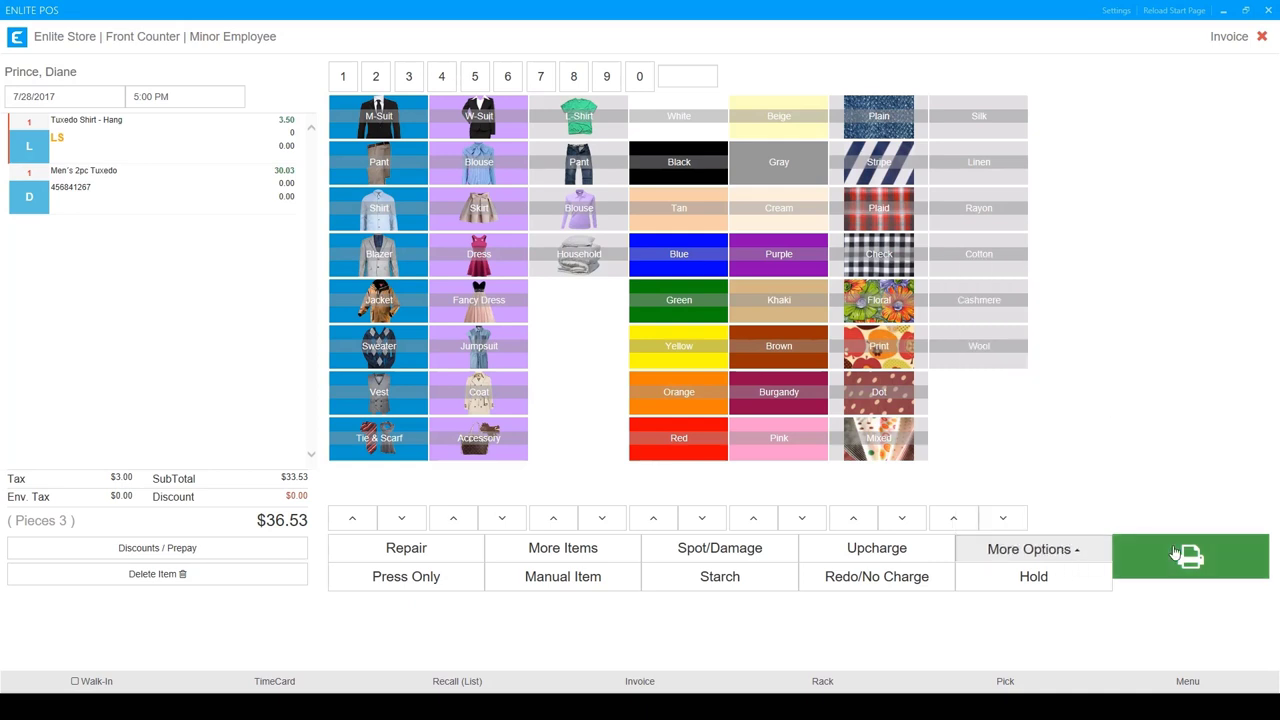